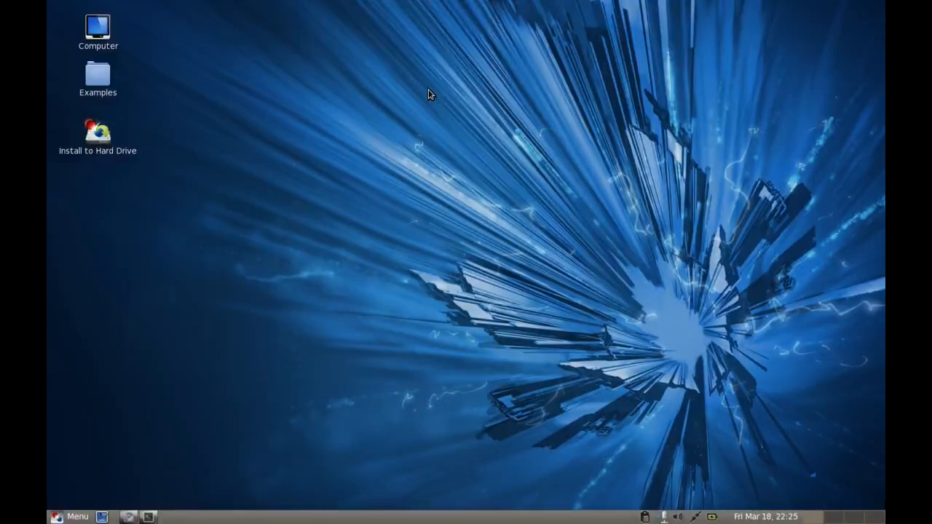
mouse_move(176, 76)
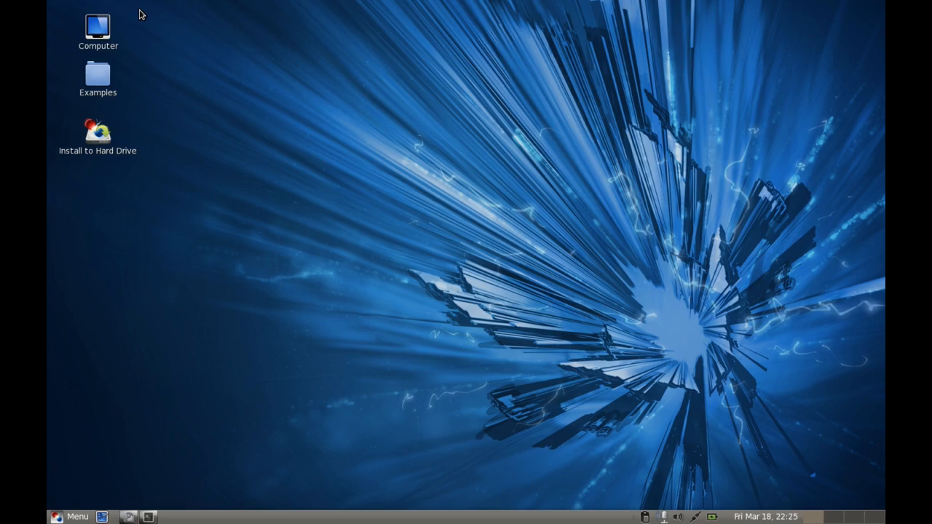
mouse_move(233, 109)
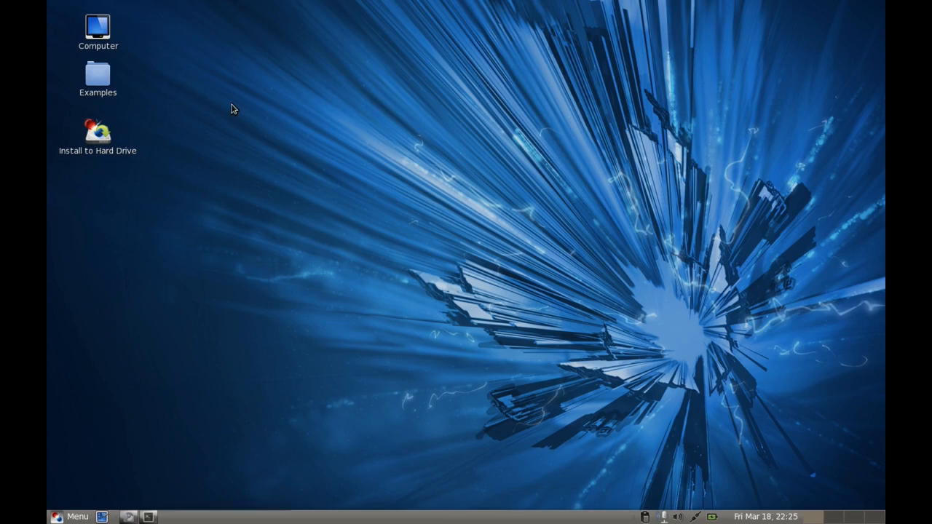
mouse_move(240, 99)
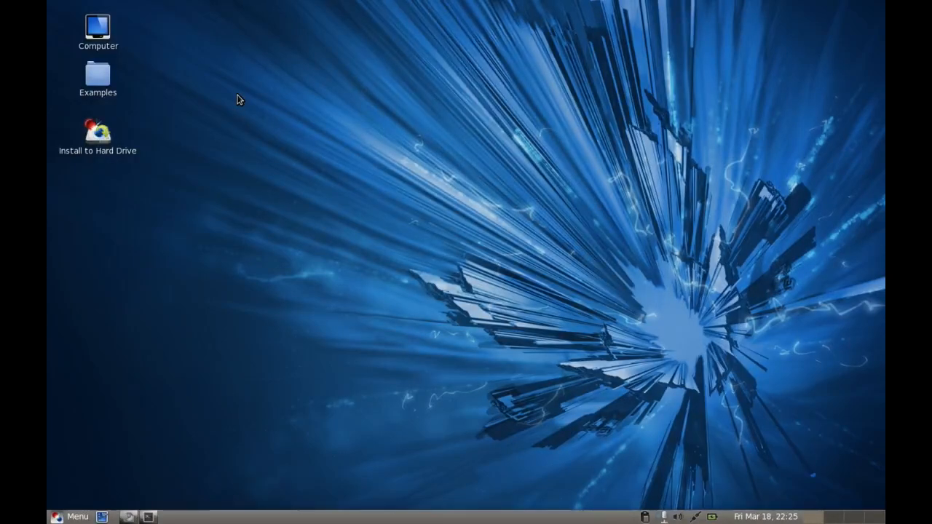
mouse_move(227, 99)
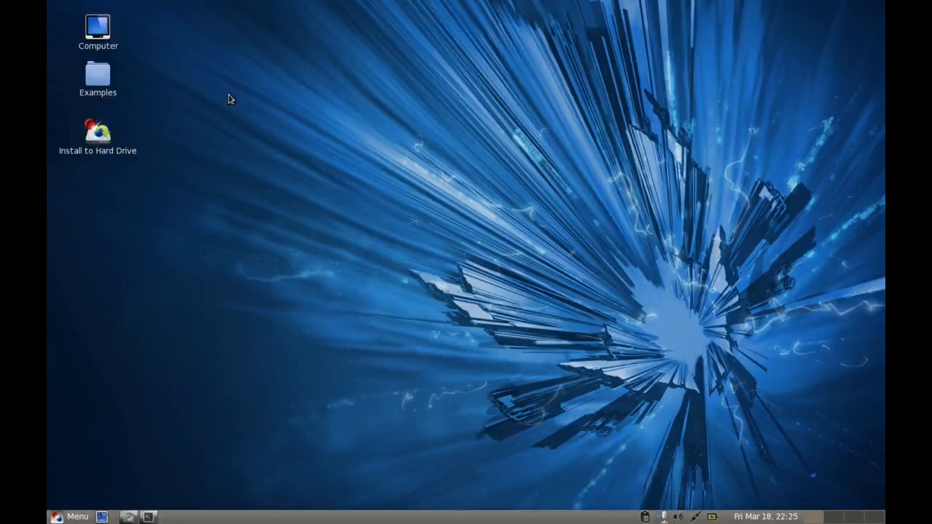
mouse_move(262, 134)
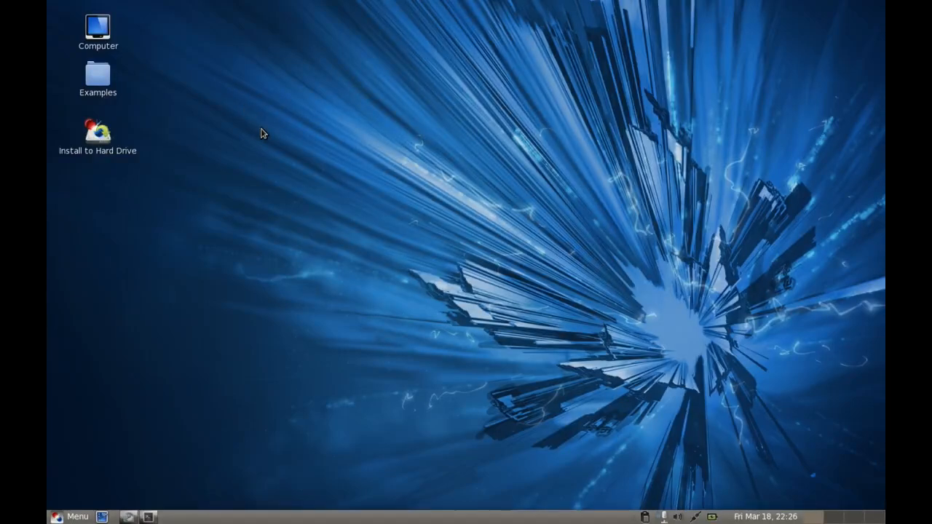
mouse_move(472, 242)
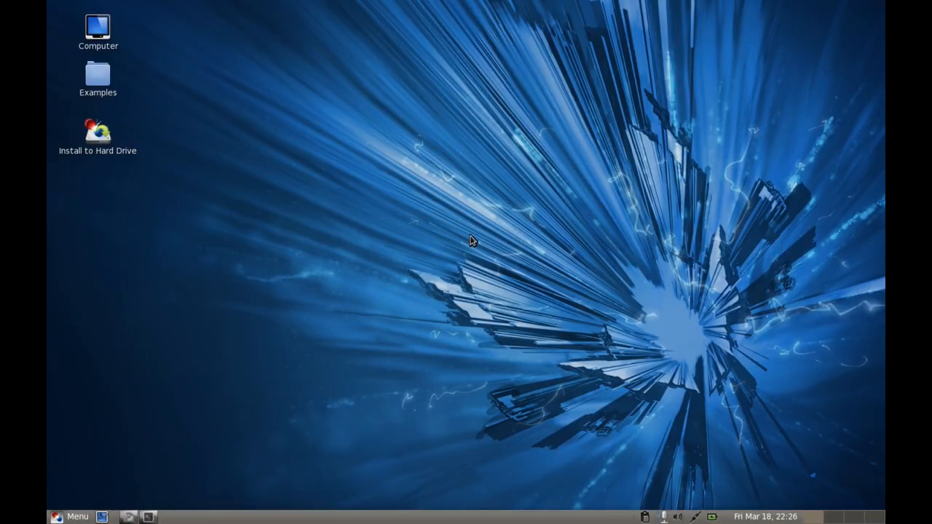
mouse_move(305, 226)
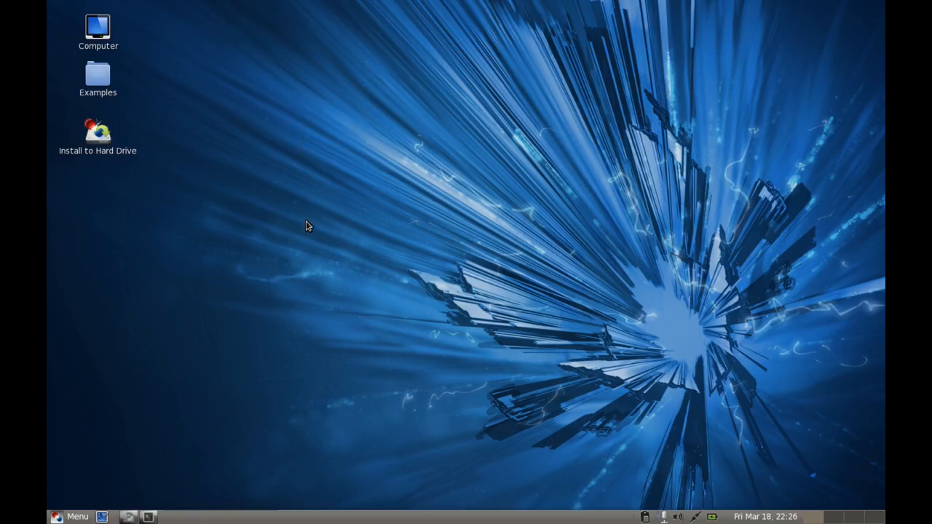
mouse_move(299, 222)
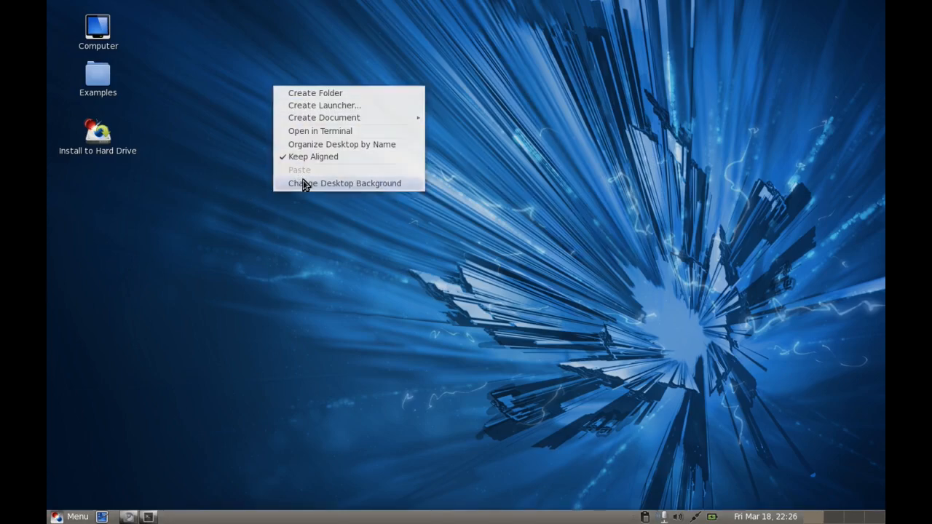
- Browse the wallpaper thumbnail gallery under Change Desktop Background
left_click(344, 184)
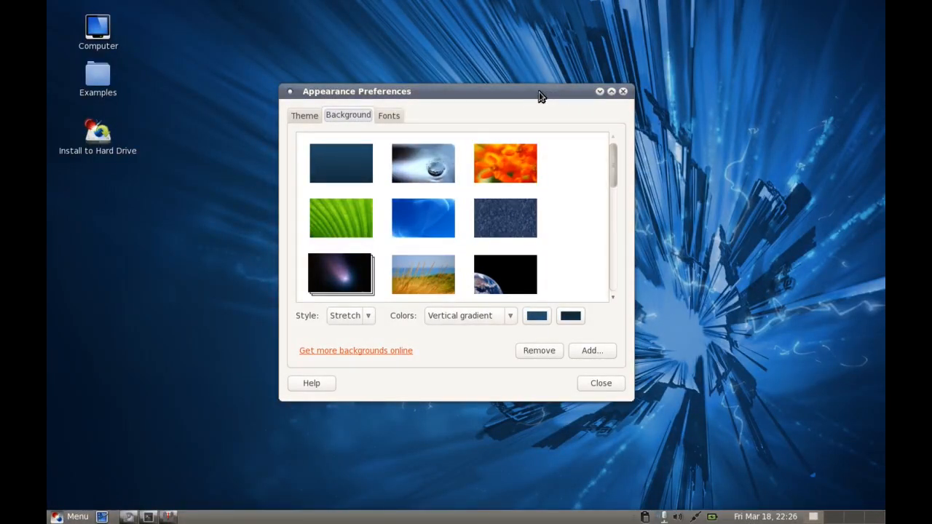
mouse_move(517, 109)
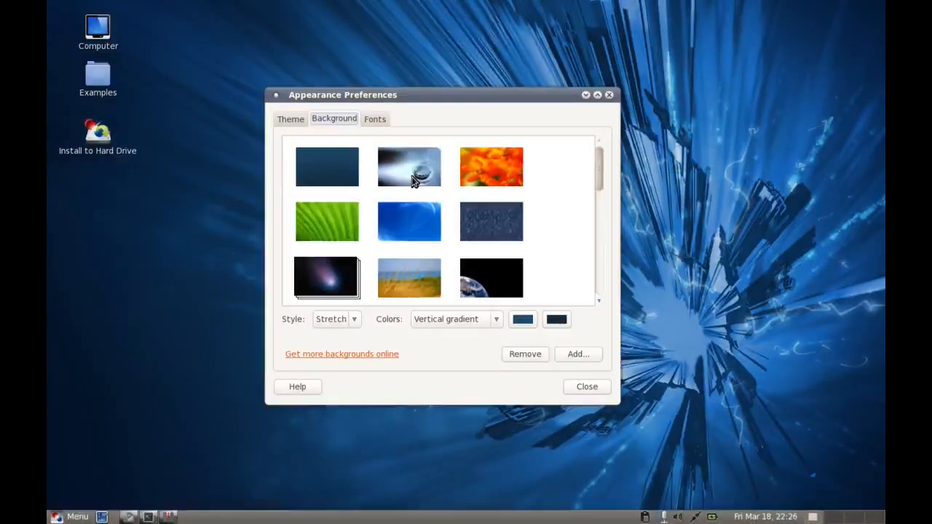
scroll("down", 3)
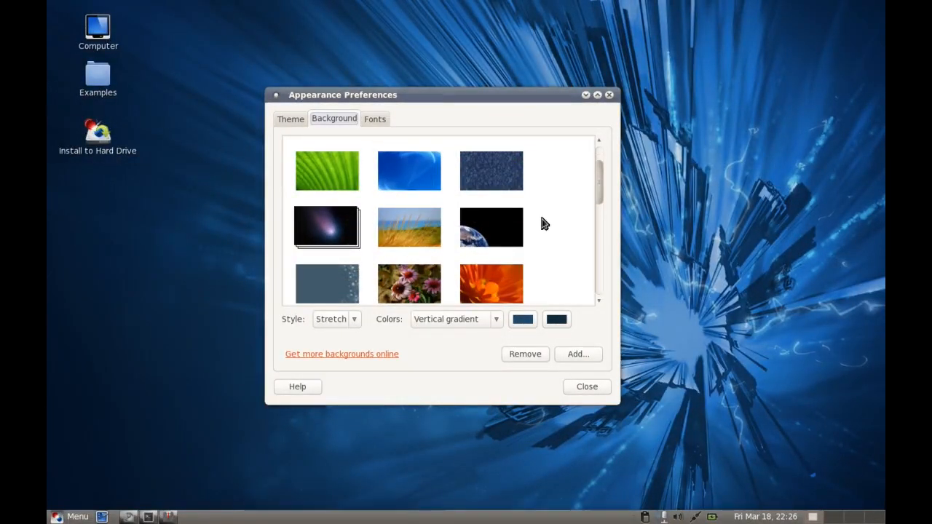
scroll("down", 3)
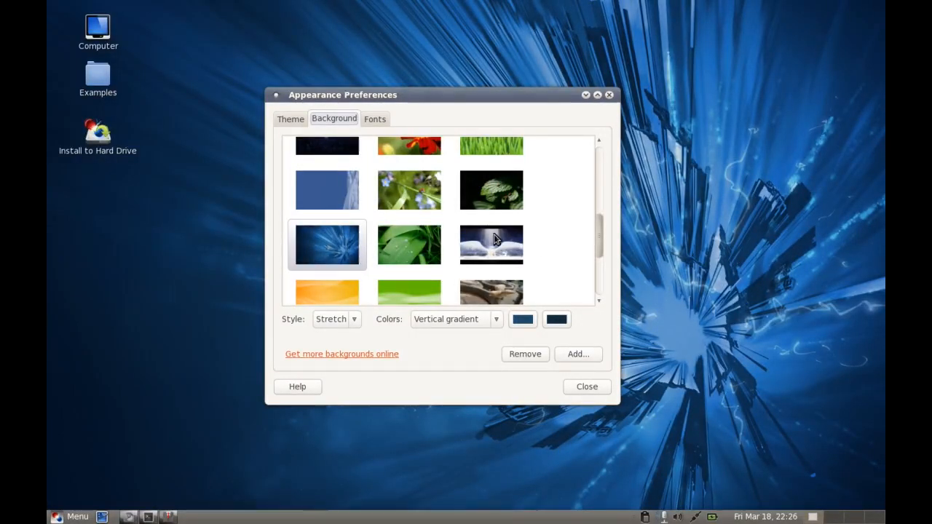
scroll("down", 3)
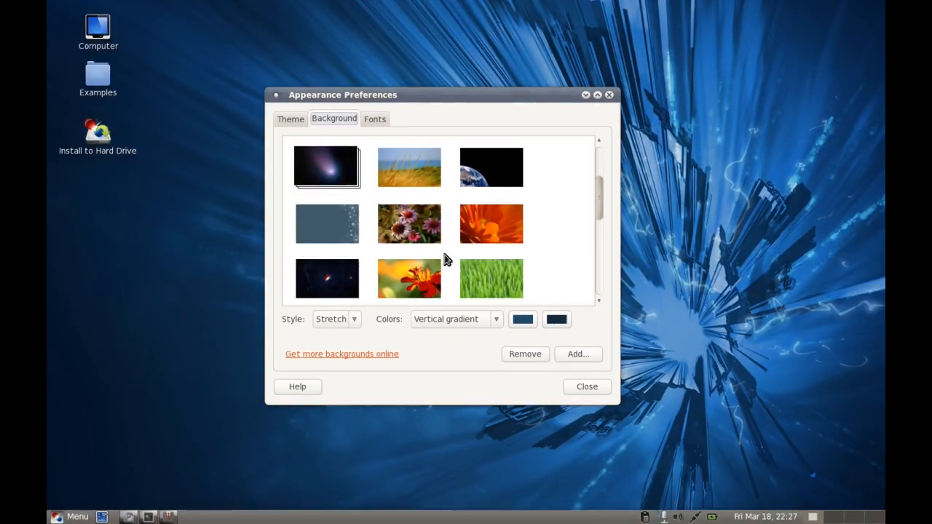
mouse_move(490, 224)
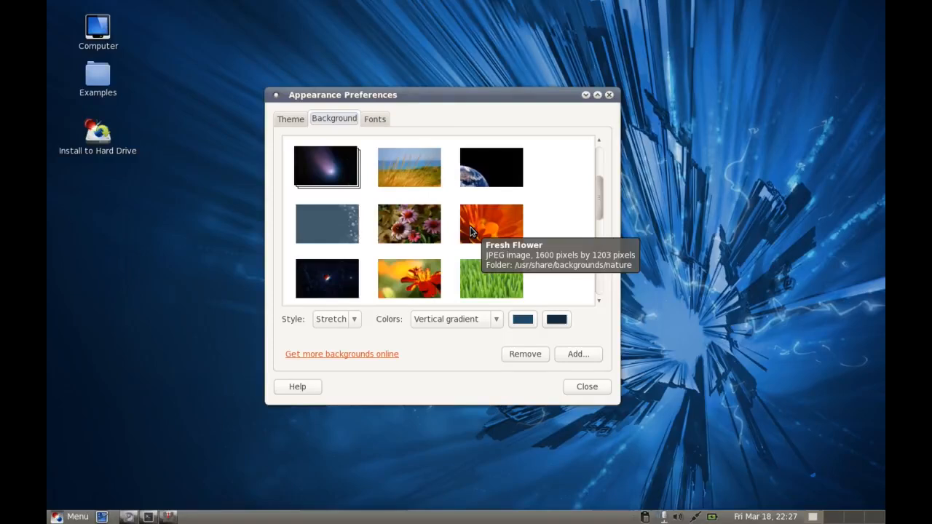
mouse_move(428, 206)
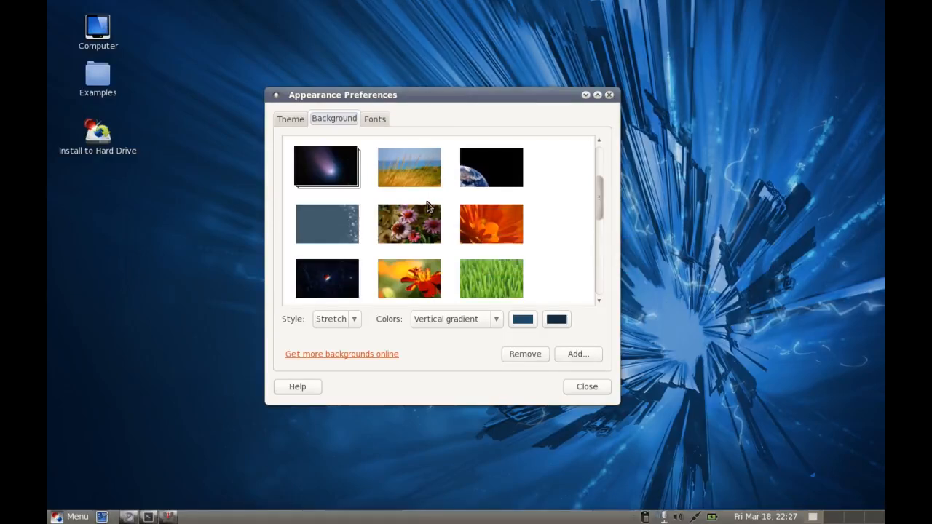
mouse_move(376, 118)
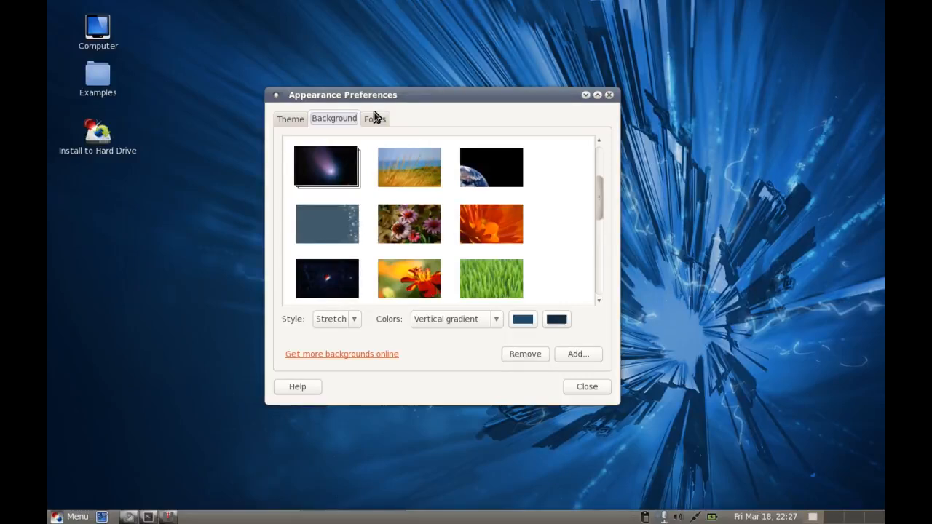
- Switch Appearance Preferences to the Fonts settings with its rendering options
left_click(374, 118)
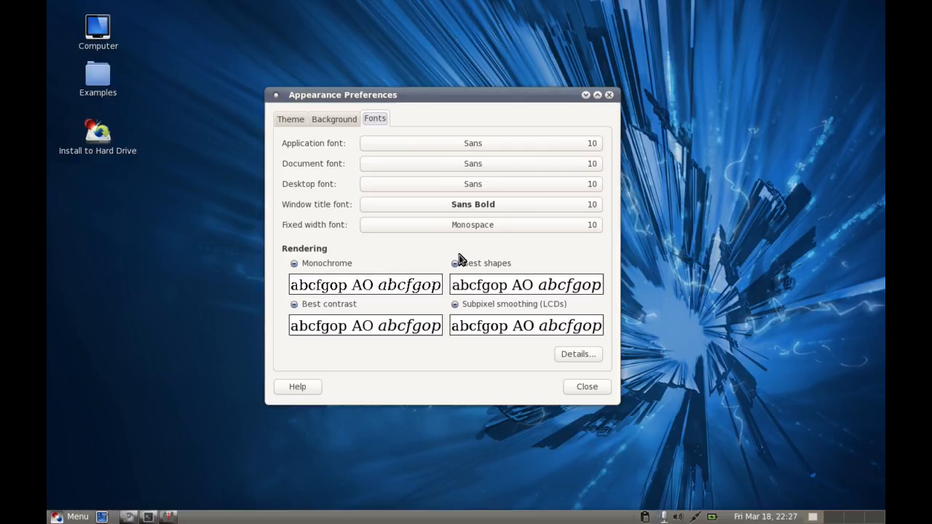
mouse_move(473, 298)
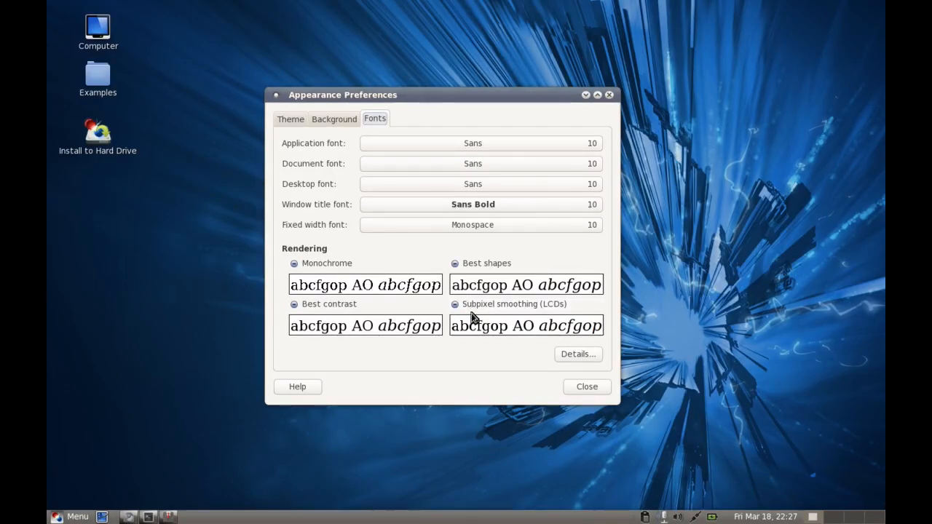
mouse_move(501, 347)
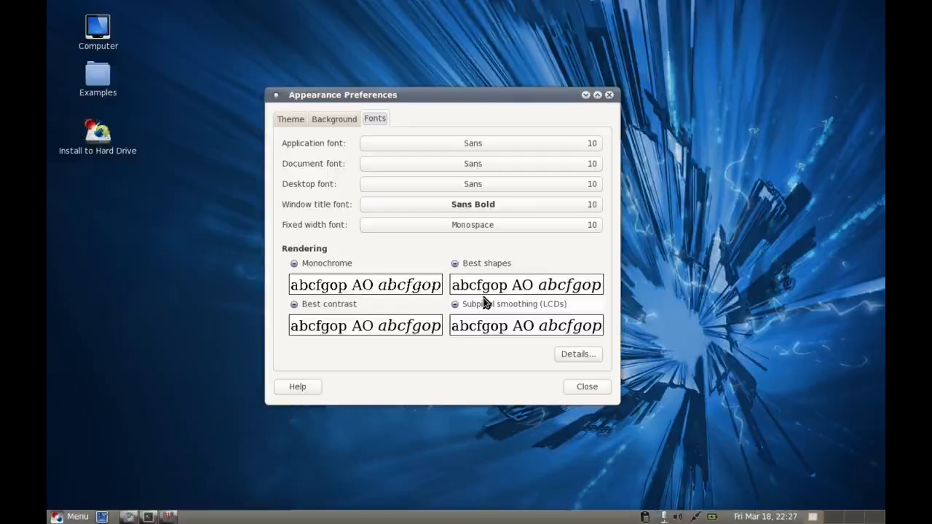
mouse_move(498, 314)
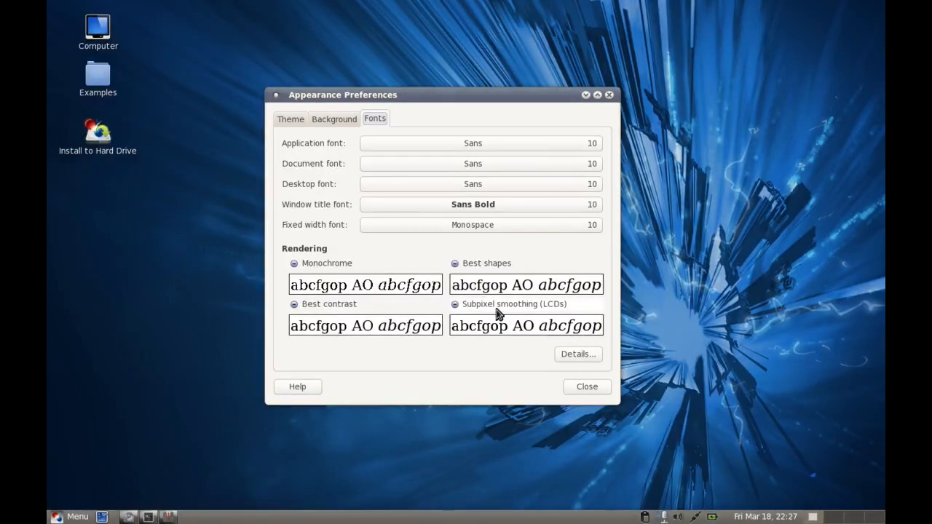
- Close Appearance Preferences and bring up the Mint Menu from the panel
left_click(585, 388)
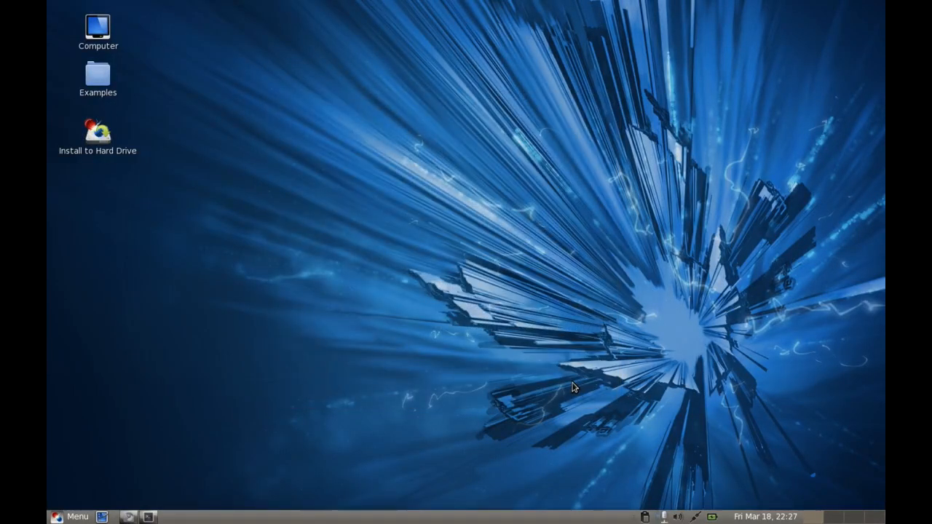
mouse_move(459, 313)
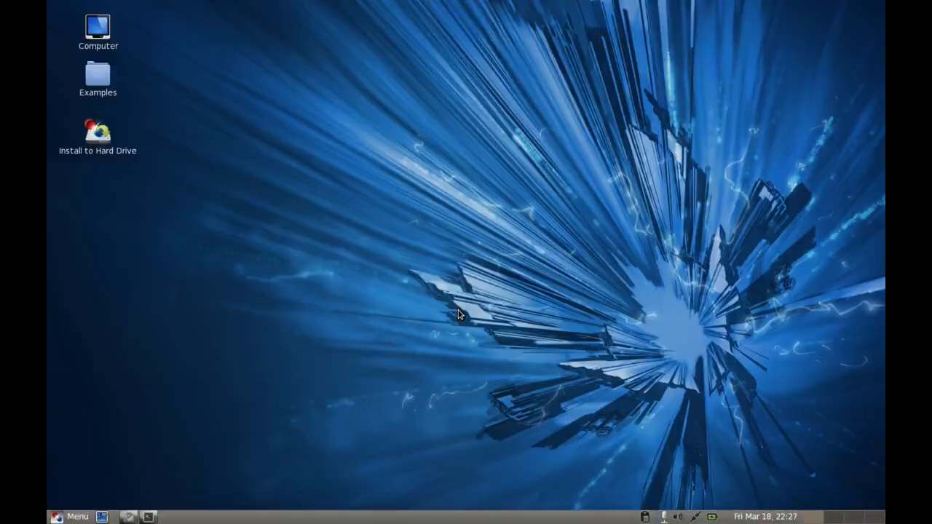
left_click(70, 515)
type("netwo")
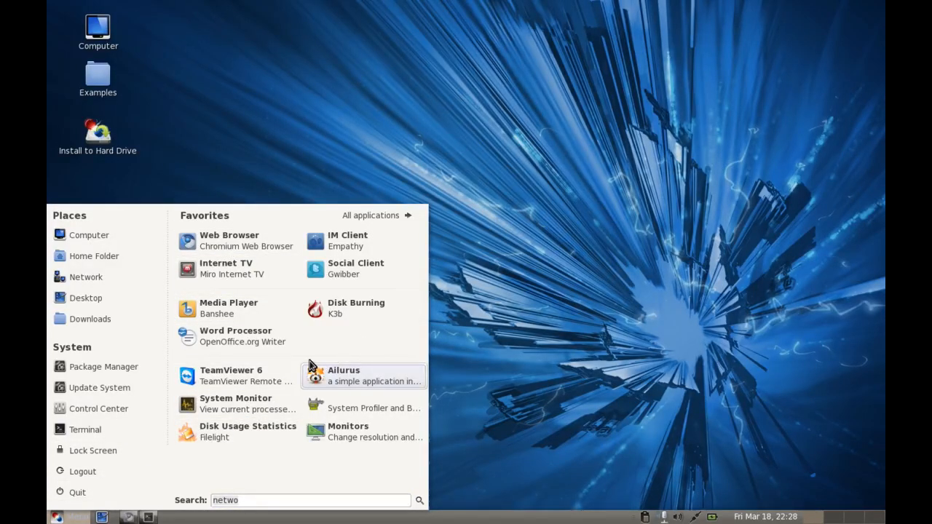
mouse_move(236, 242)
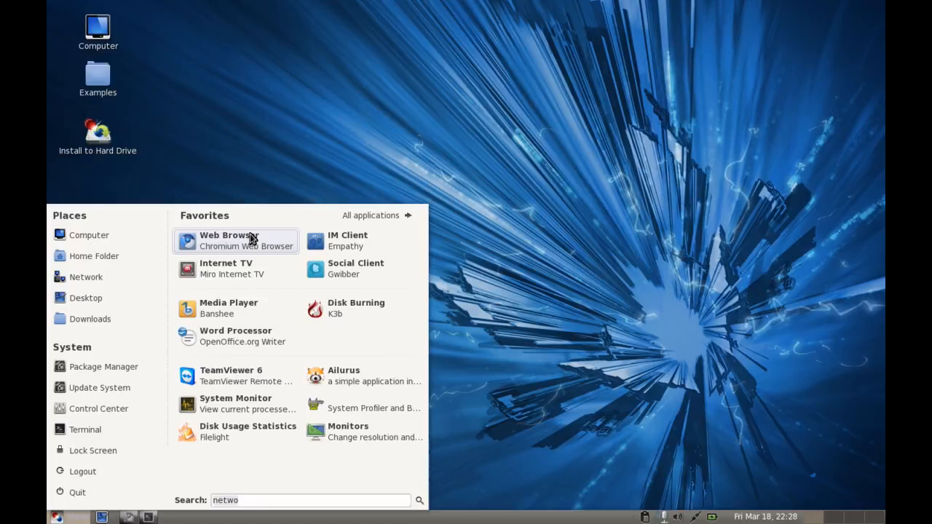
mouse_move(271, 199)
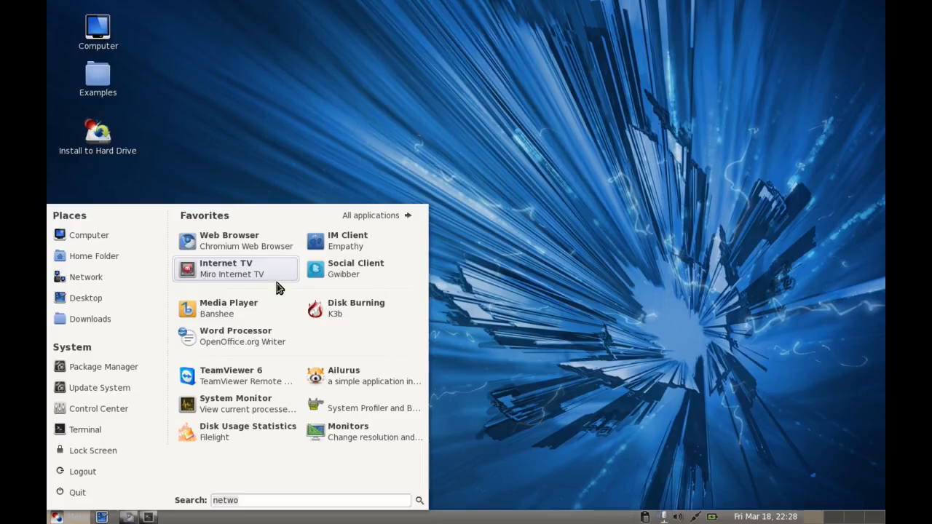
mouse_move(370, 357)
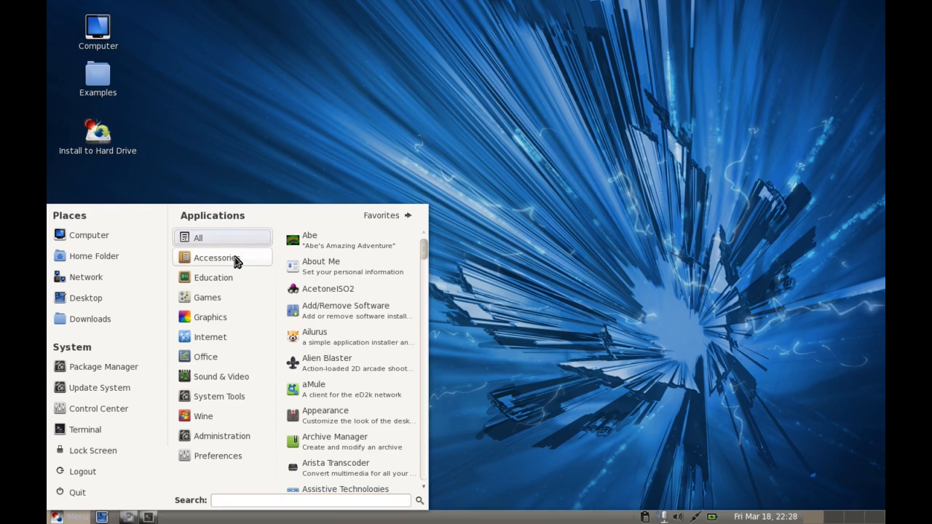
- Show the Accessories category in the Mint Menu and scroll through its programs
left_click(216, 256)
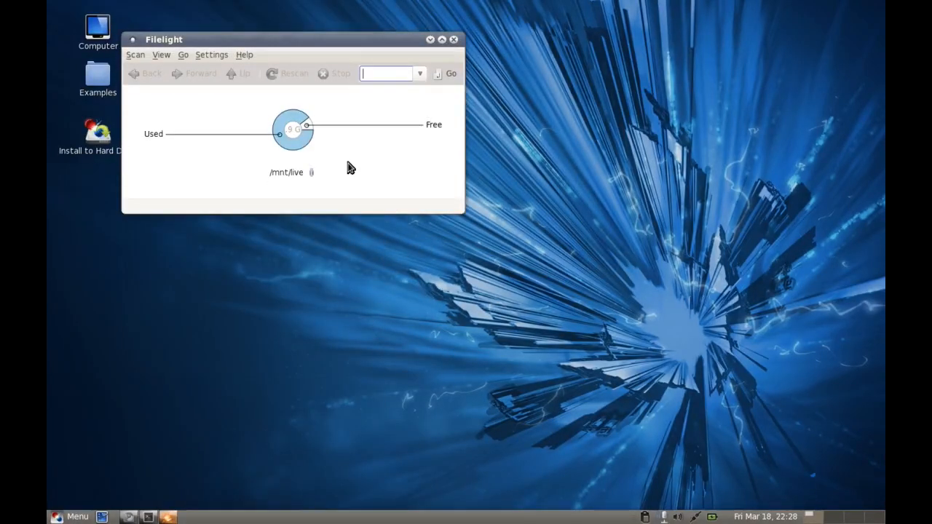
mouse_move(233, 161)
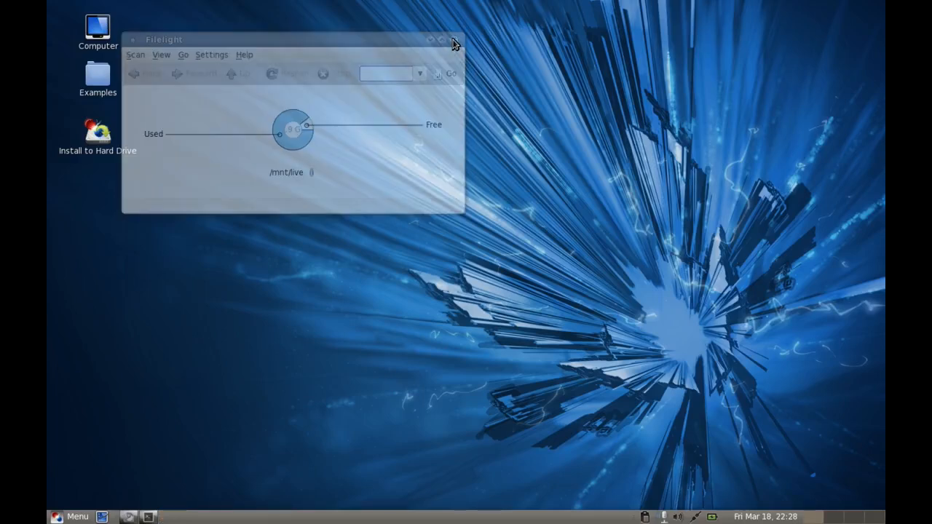
left_click(69, 516)
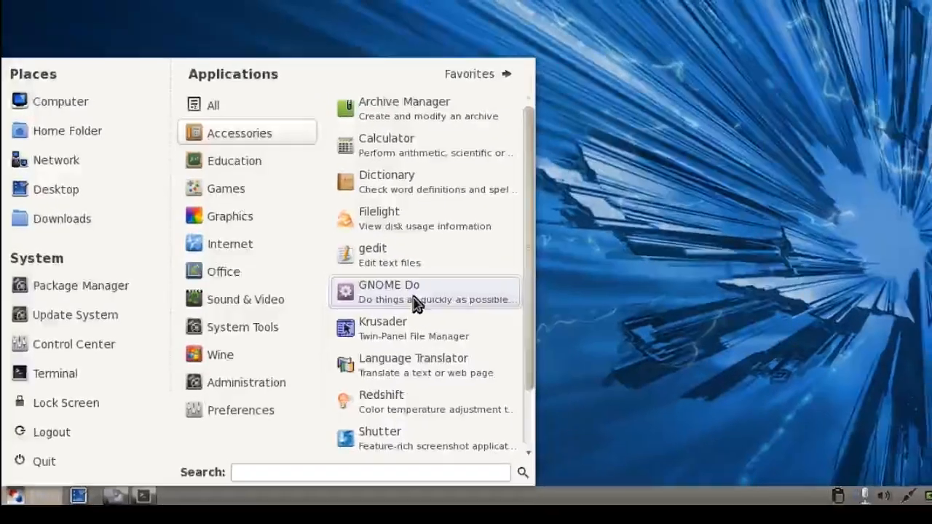
scroll("down", 3)
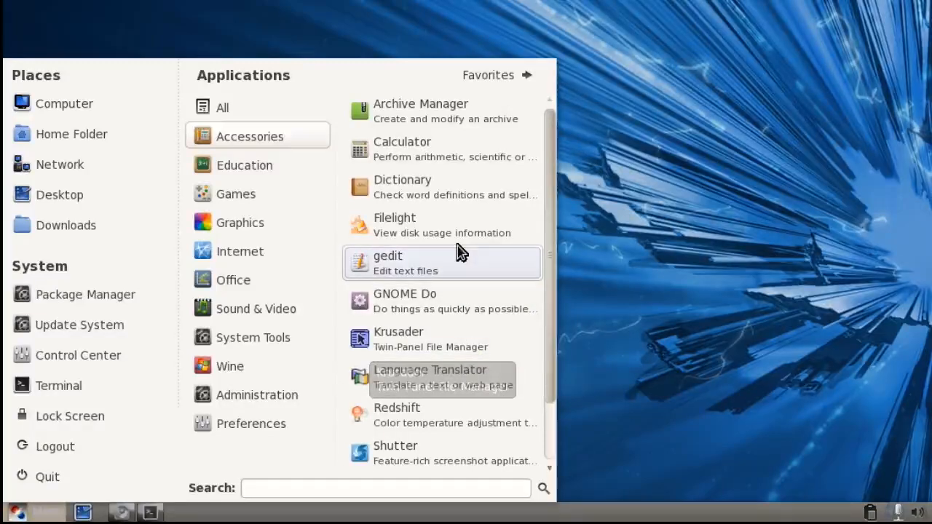
mouse_move(434, 204)
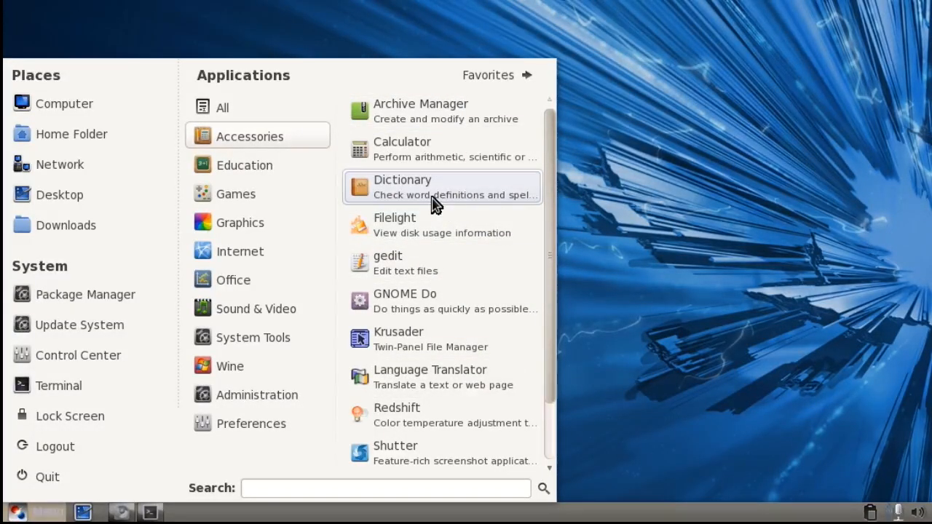
- Launch Stellarium from Education, pan the sky up toward Orion, then return to the menu
left_click(244, 164)
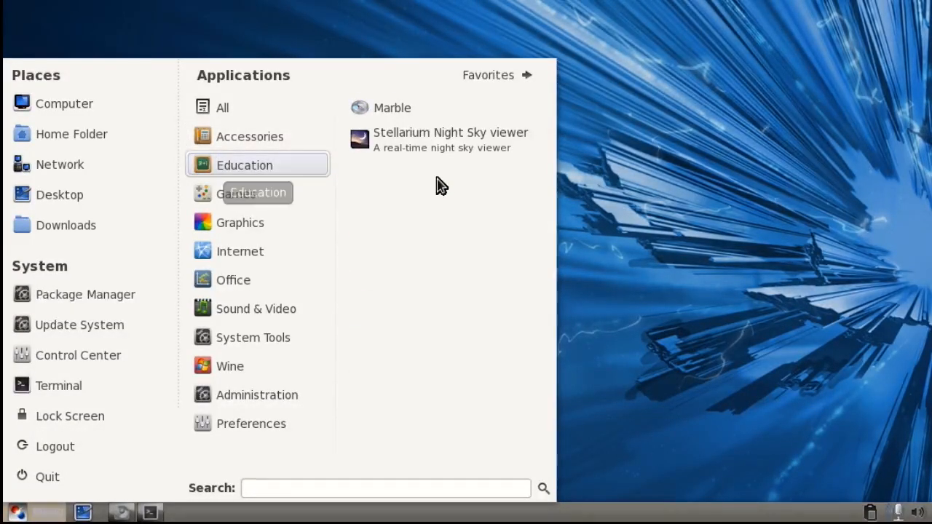
mouse_move(450, 140)
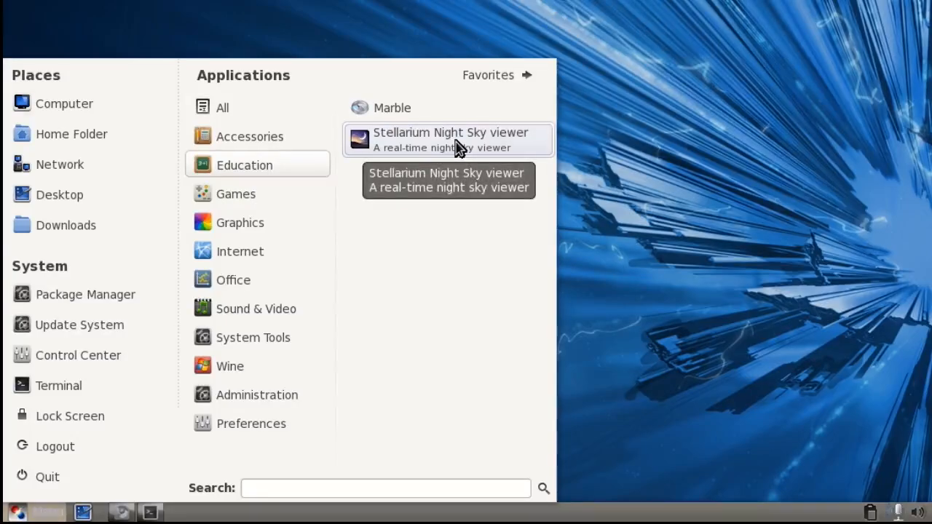
left_click(449, 140)
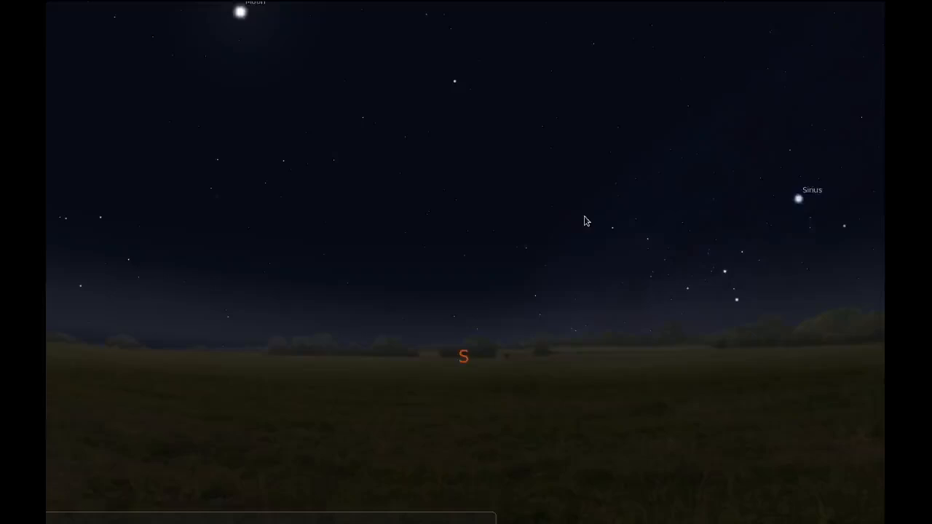
left_click_drag(588, 222, 346, 324)
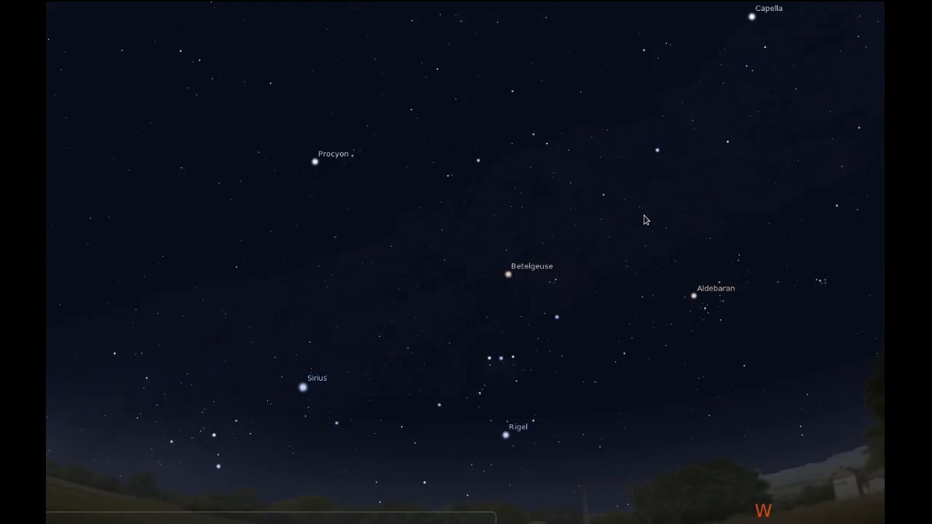
mouse_move(415, 224)
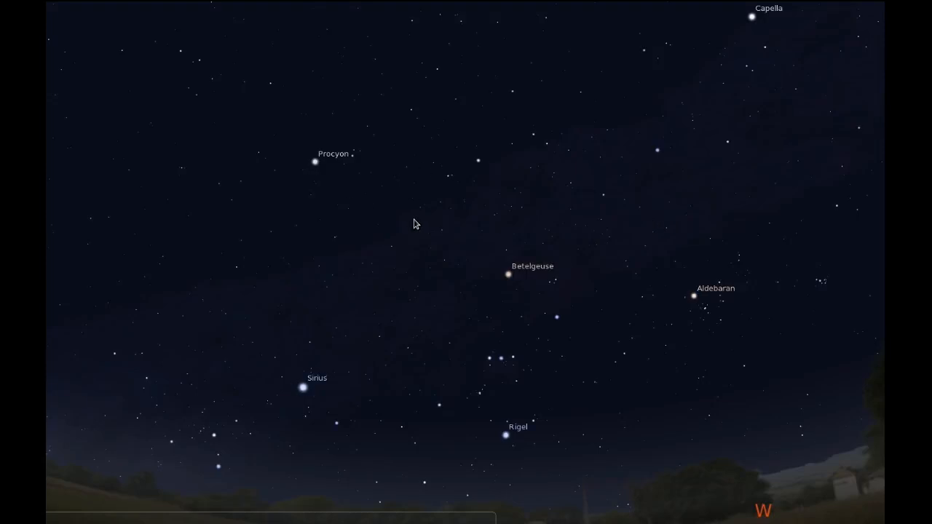
mouse_move(466, 268)
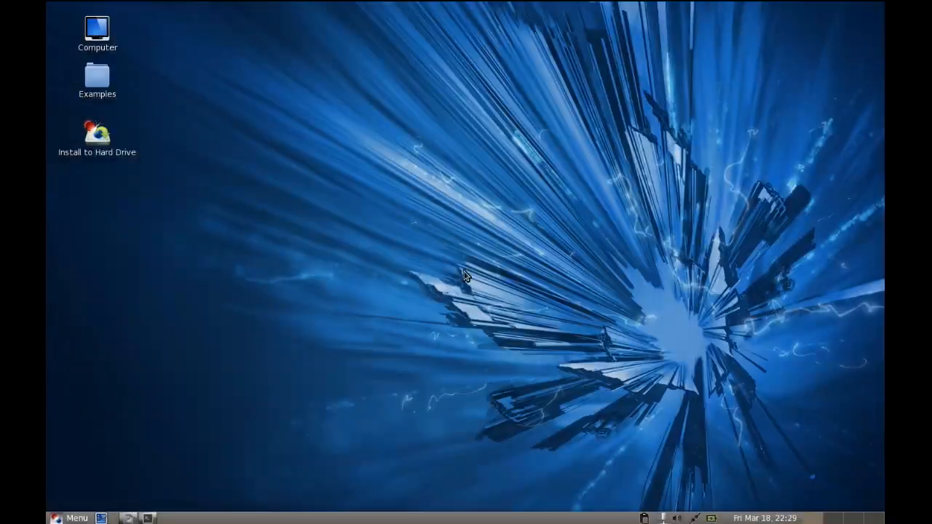
left_click(70, 518)
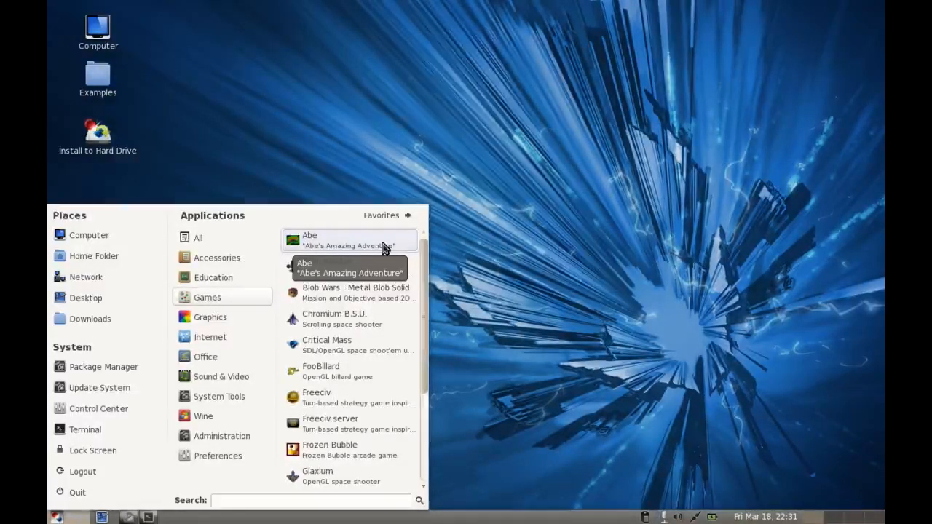
mouse_move(410, 250)
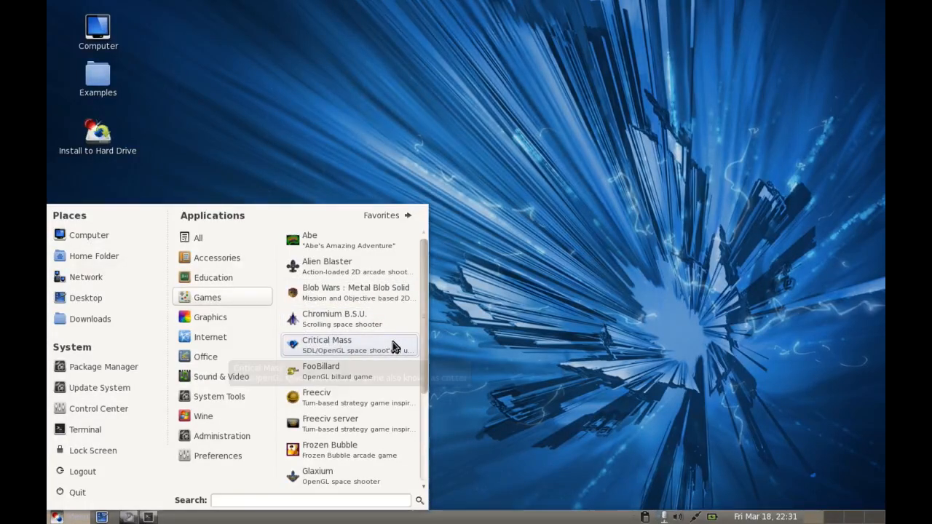
- Scroll the Games list down through Teeworlds and WineMine
scroll("down", 3)
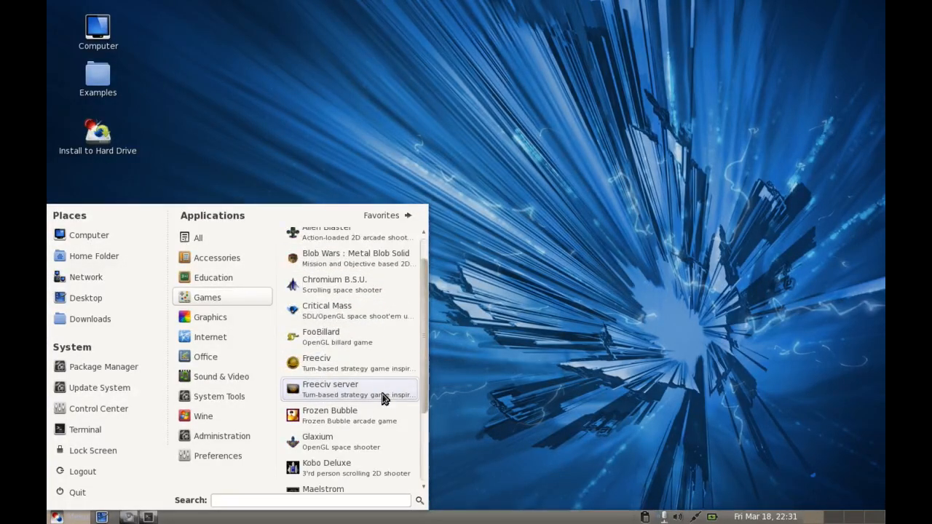
mouse_move(373, 415)
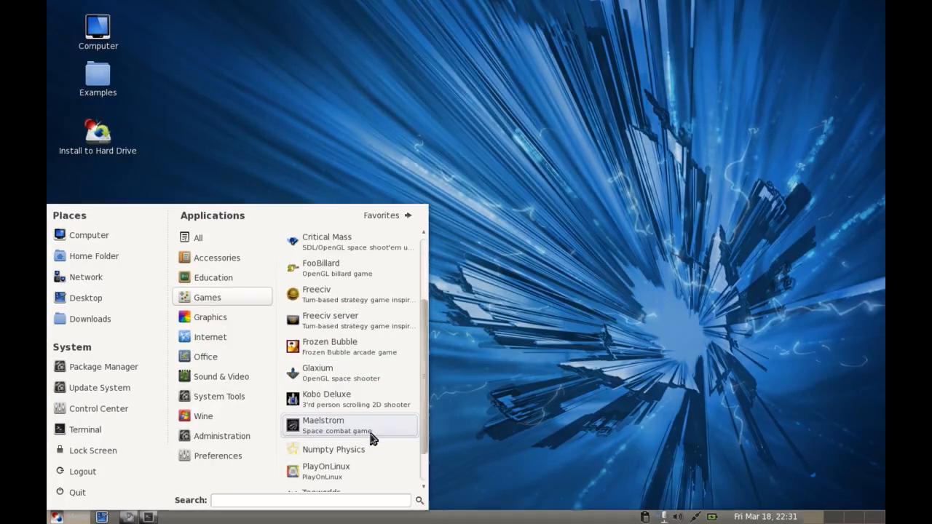
scroll("down", 3)
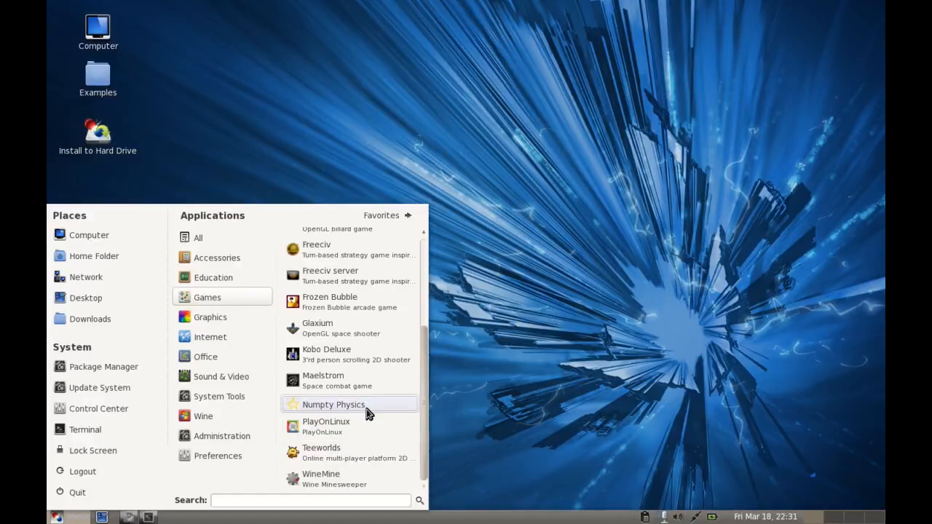
mouse_move(357, 427)
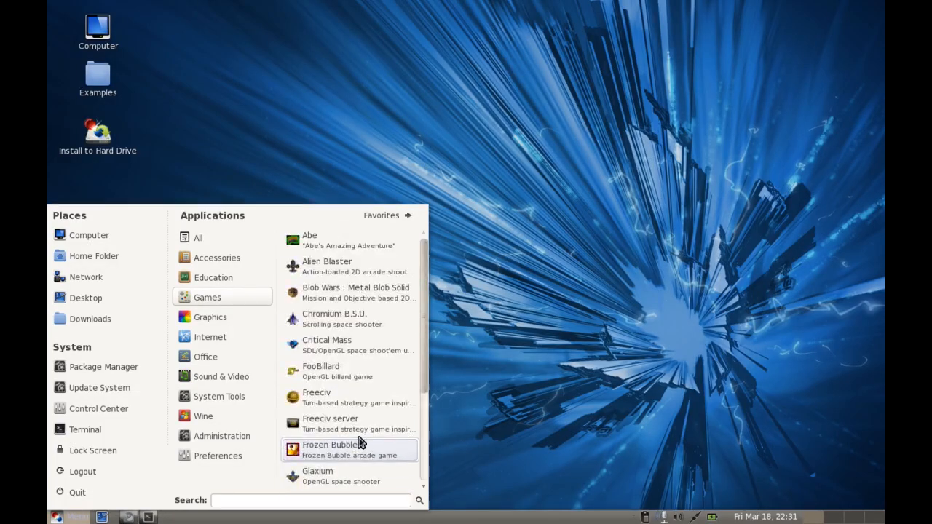
- Launch Fotowall from the Graphics category of the Mint Menu
left_click(210, 317)
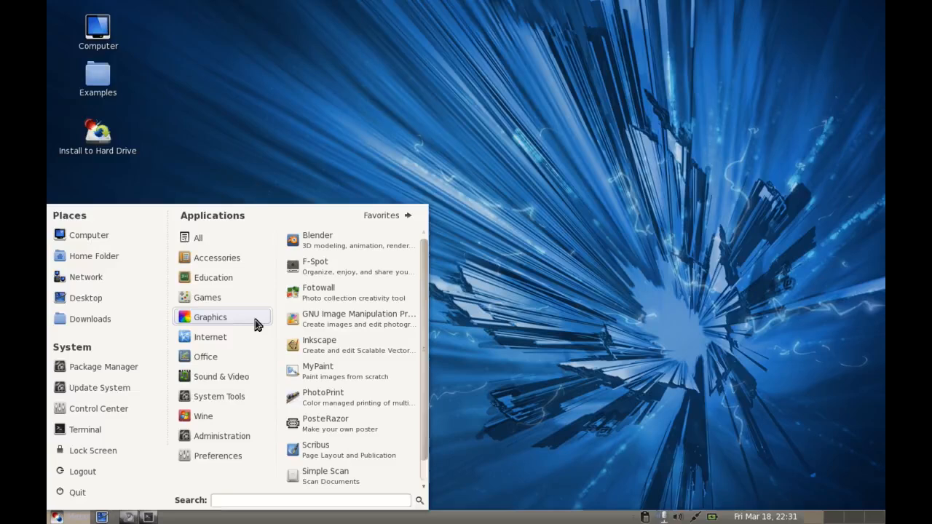
mouse_move(349, 241)
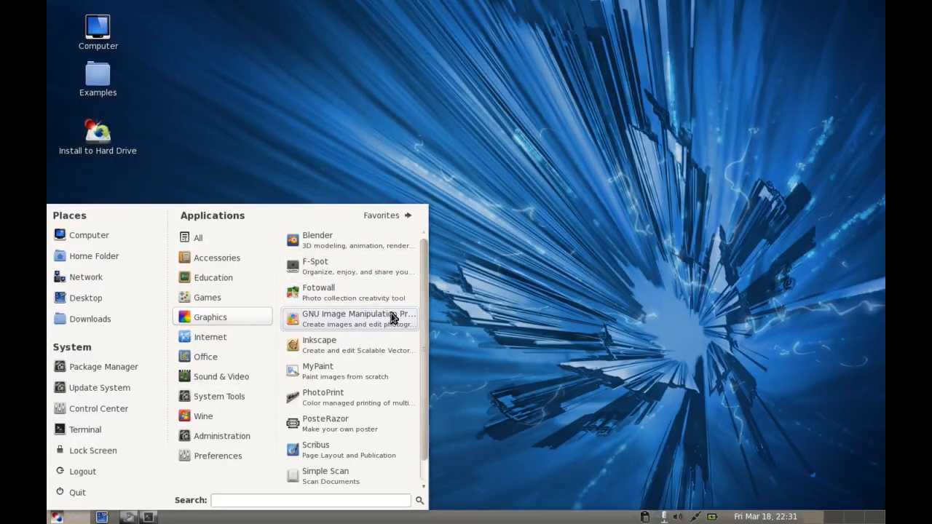
left_click(318, 291)
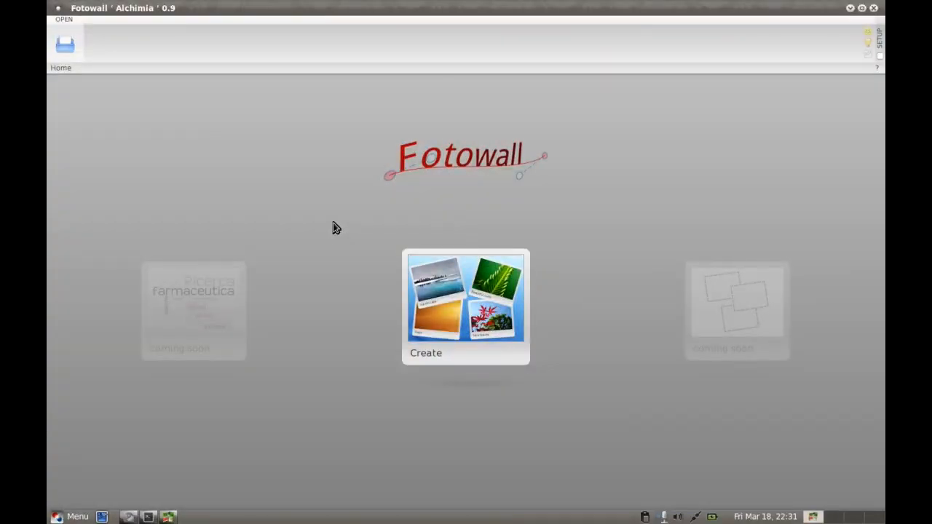
- Create a new blank Fotowall canvas from the home screen
left_click(466, 306)
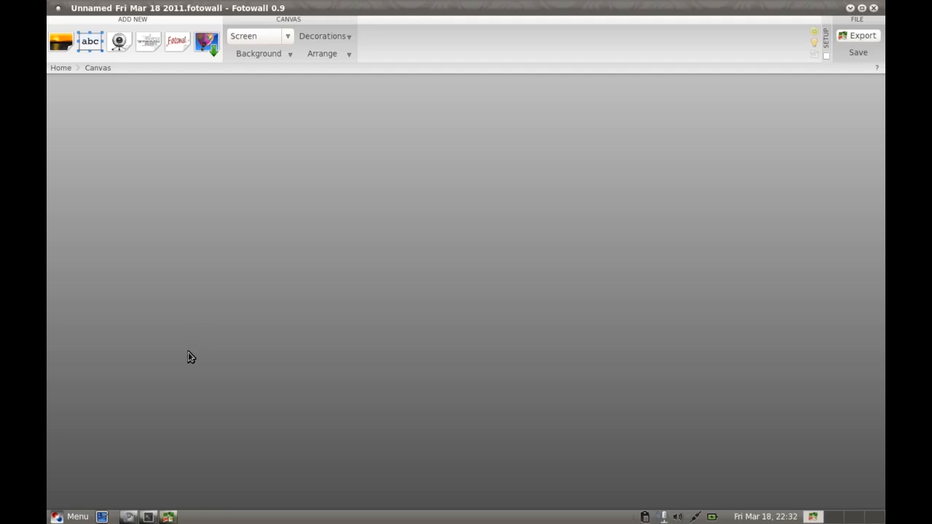
mouse_move(342, 73)
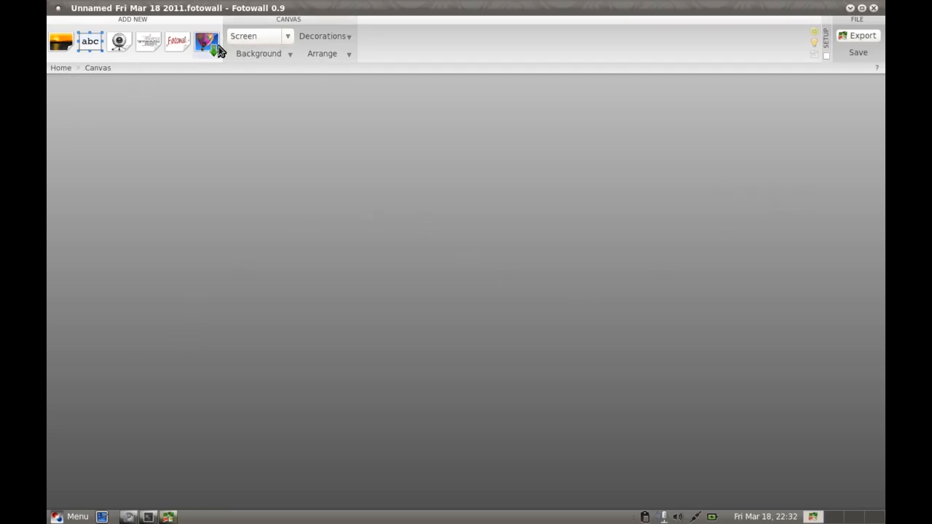
mouse_move(425, 102)
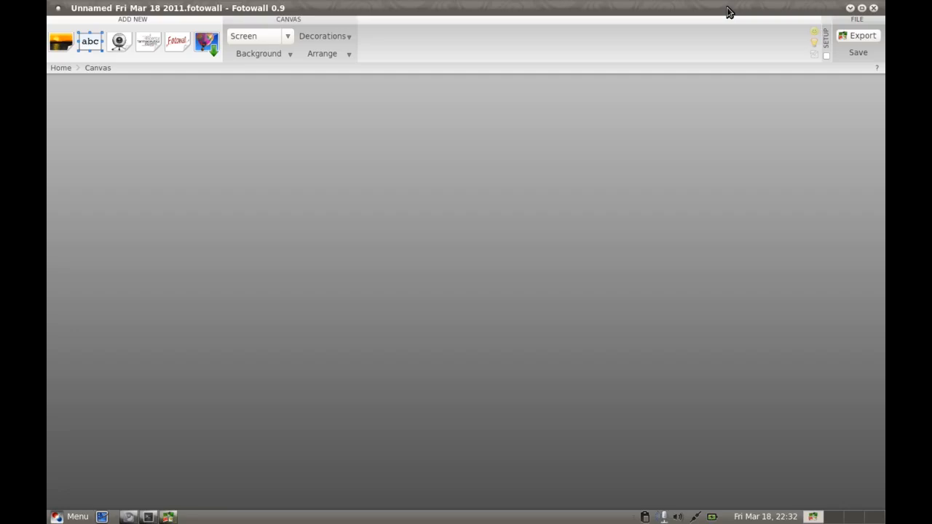
mouse_move(841, 23)
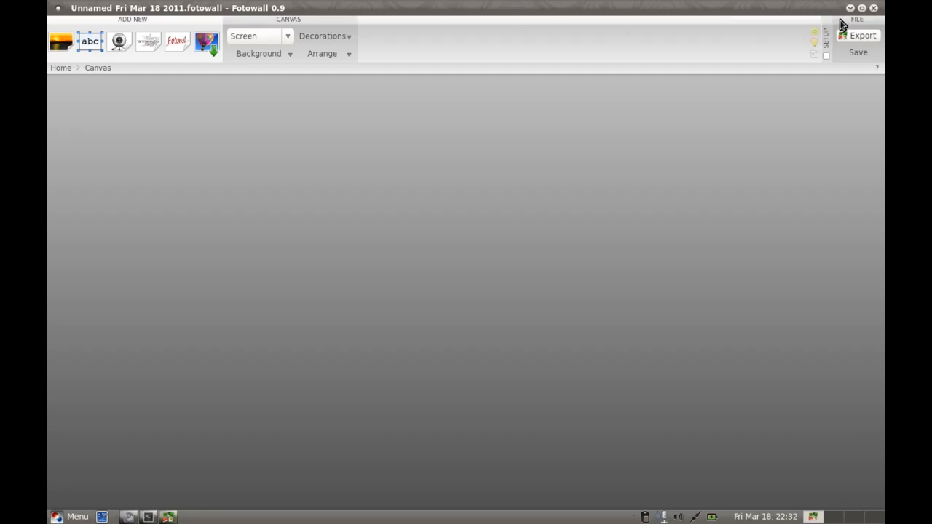
mouse_move(619, 147)
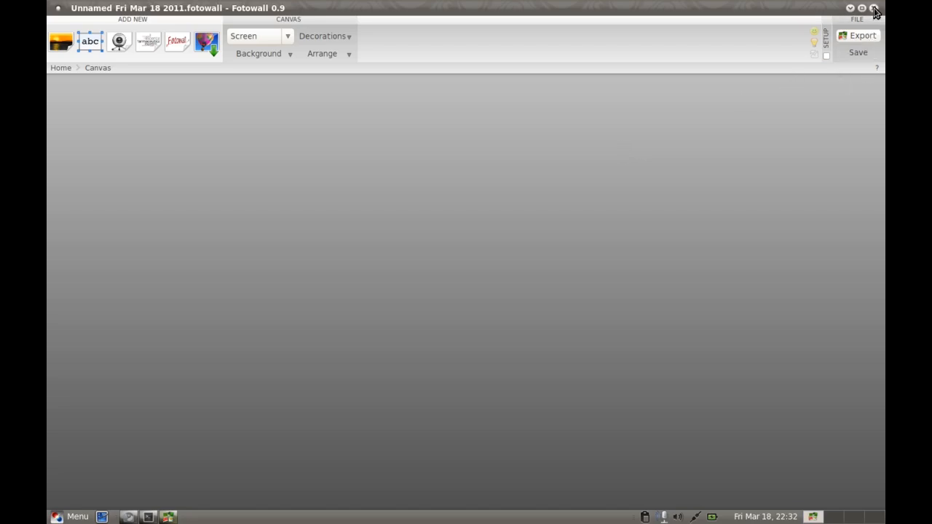
mouse_move(873, 9)
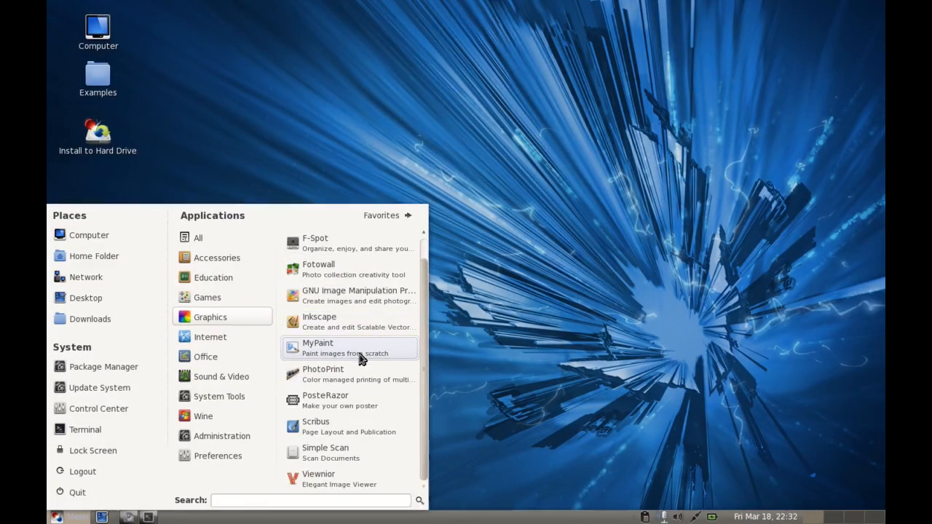
mouse_move(361, 427)
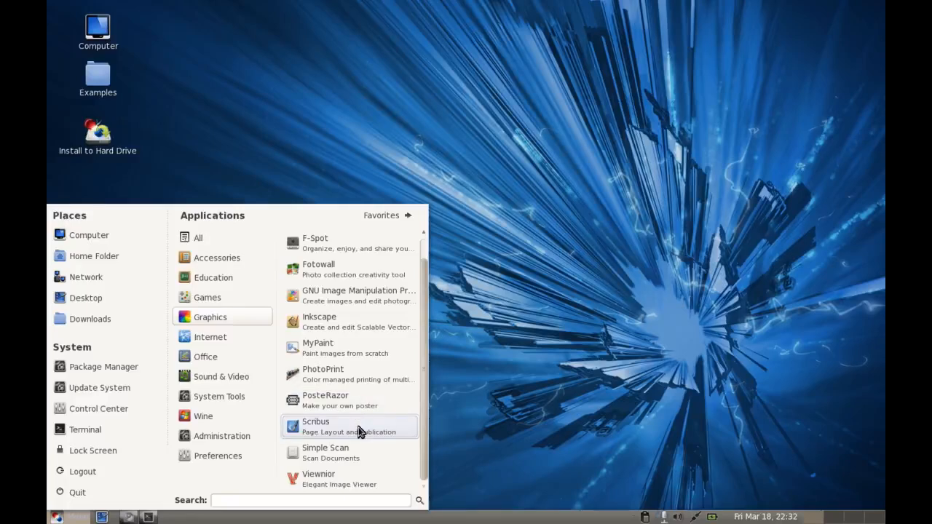
mouse_move(350, 479)
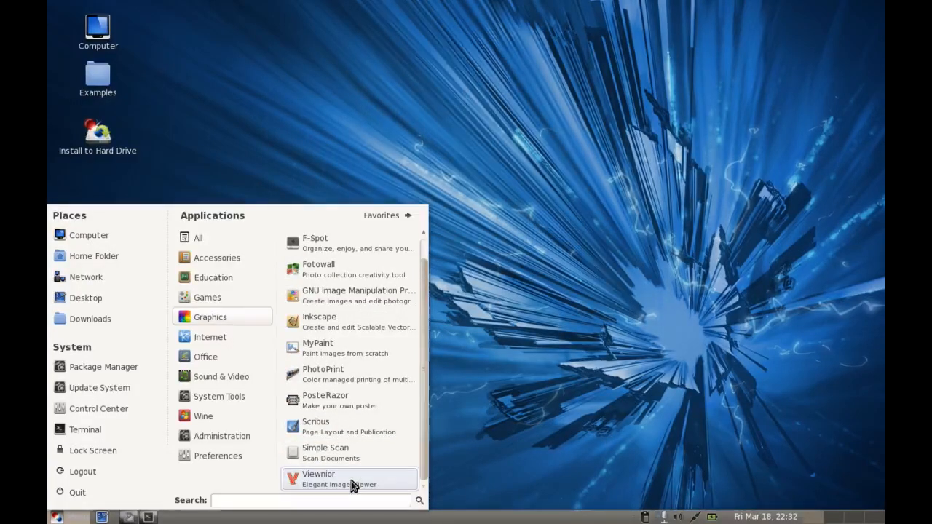
- Launch Viewnior from the Graphics menu and close its window again
left_click(317, 477)
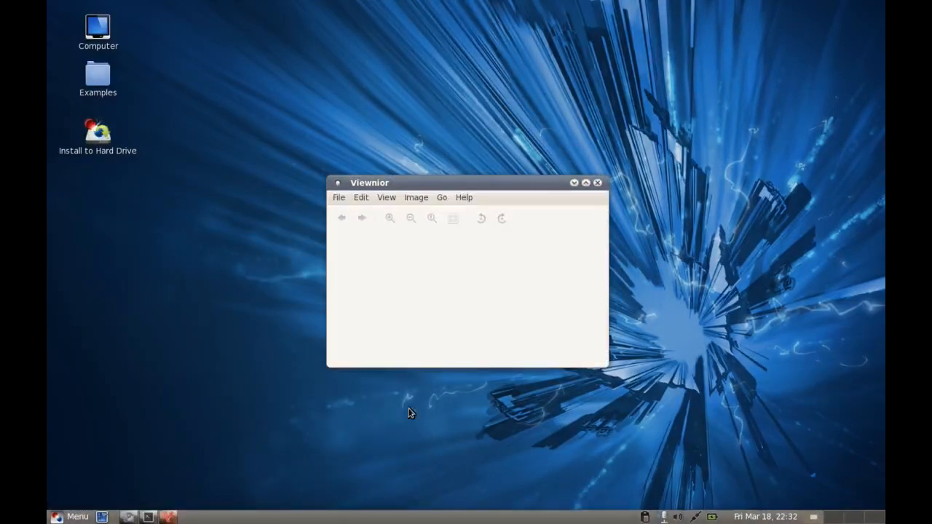
left_click(597, 183)
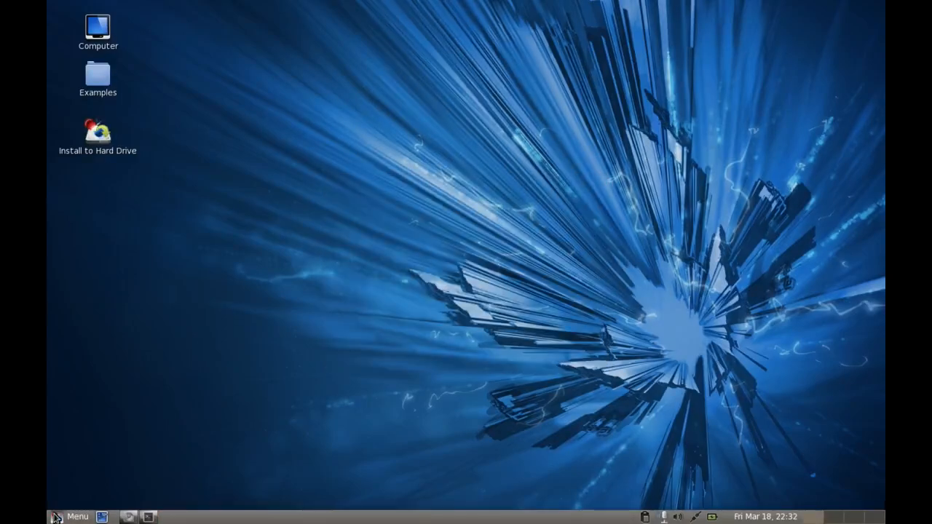
- Launch MyPaint, reposition its window and sketch brush strokes on the canvas
left_click(70, 516)
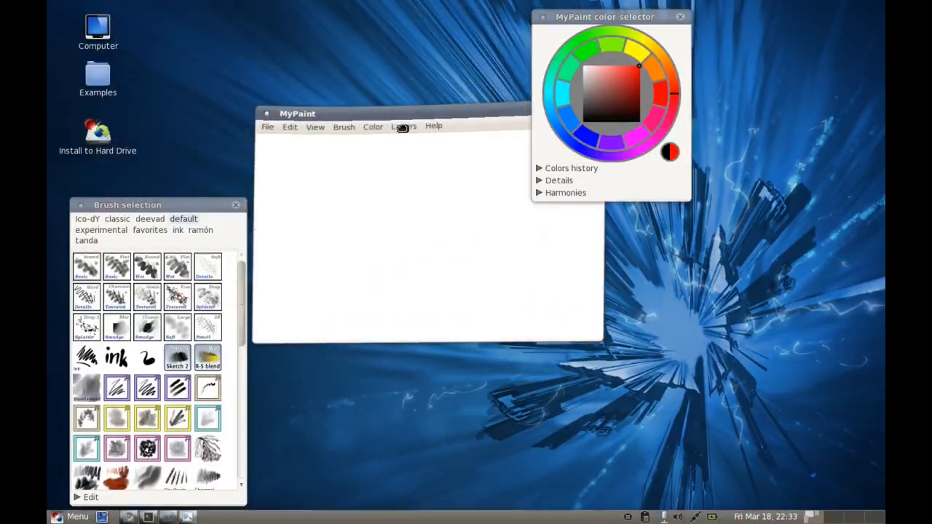
left_click_drag(297, 114, 349, 242)
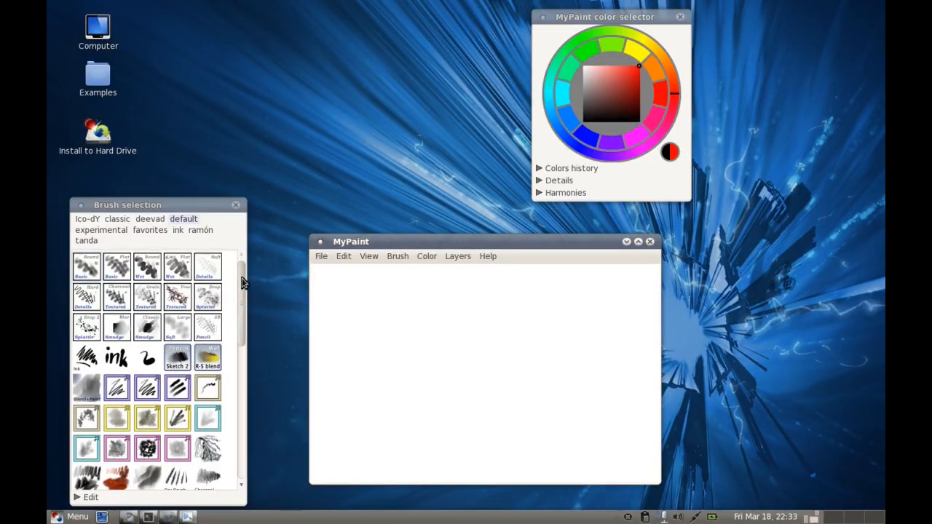
scroll("down", 3)
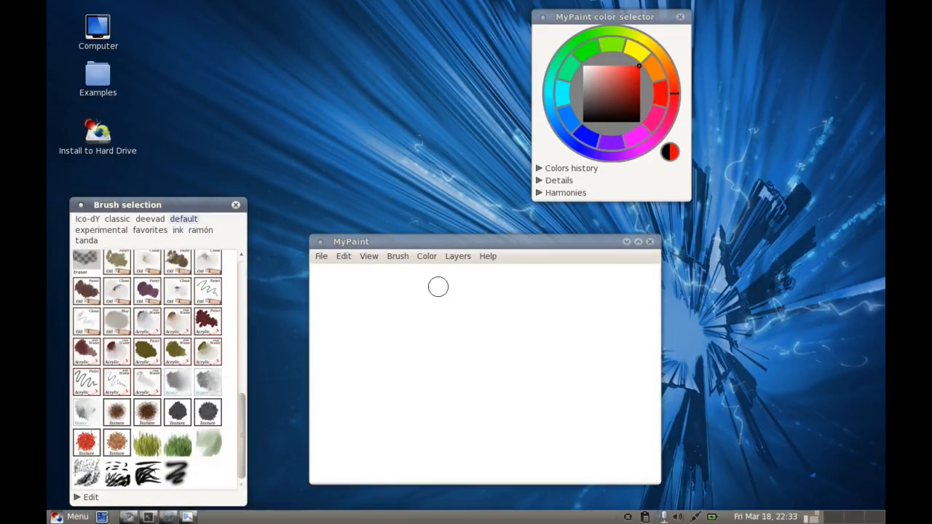
left_click(145, 291)
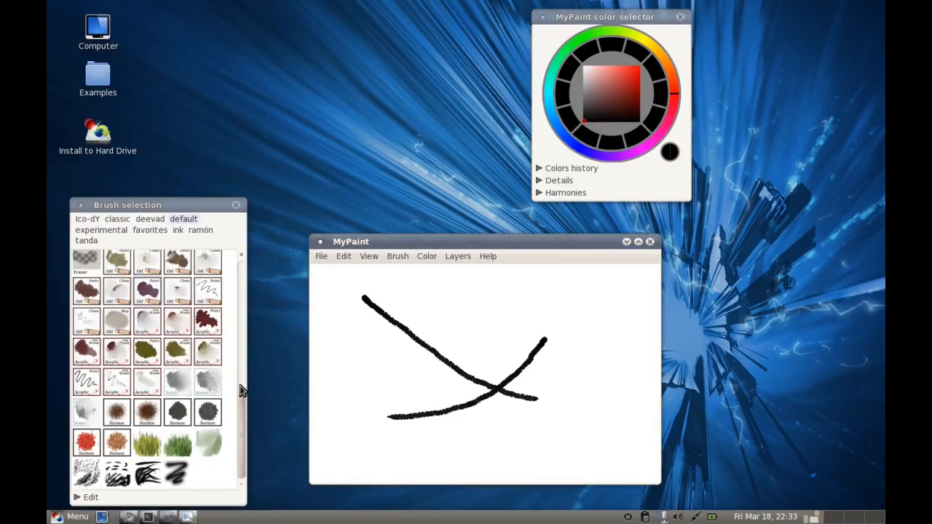
mouse_move(297, 318)
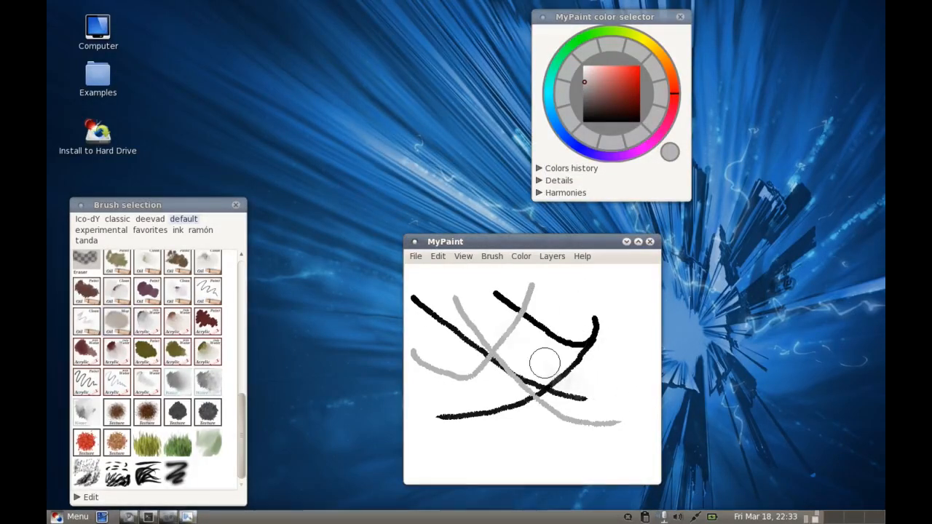
- Open the Examples folder from the desktop in the file manager
double_click(97, 76)
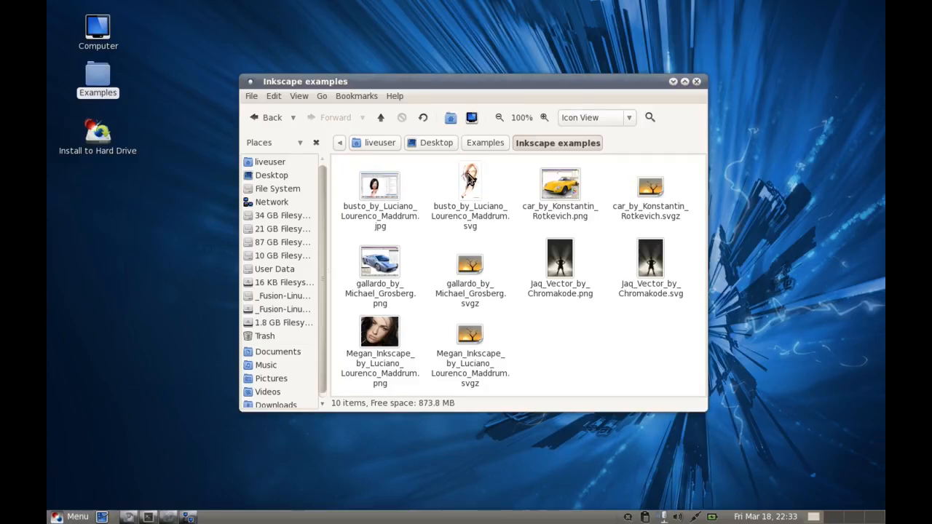
- View the bust SVG Inkscape example in the image viewer, then close the viewer and the Examples folder
right_click(469, 187)
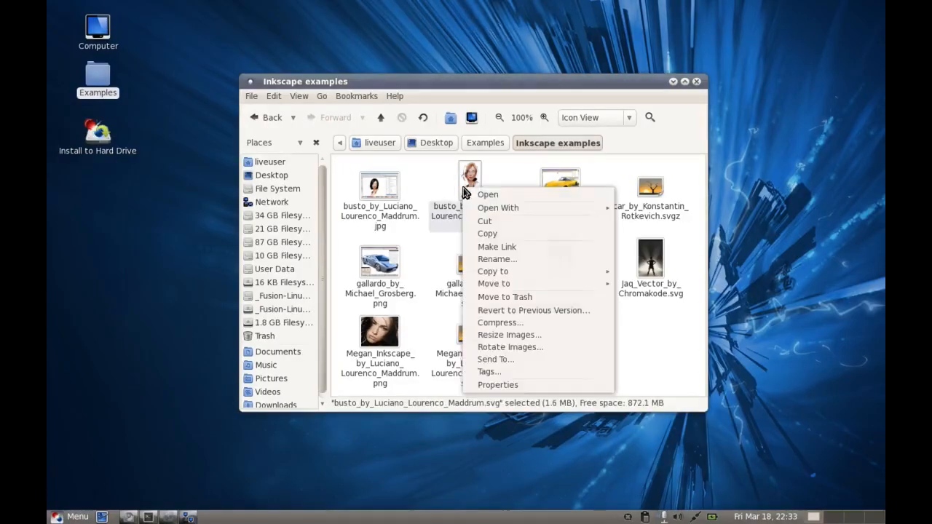
mouse_move(498, 207)
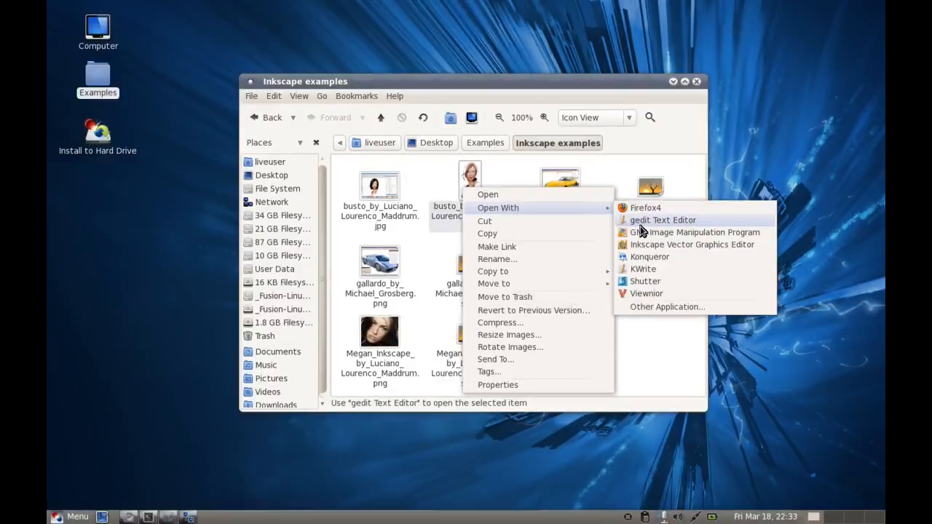
mouse_move(644, 306)
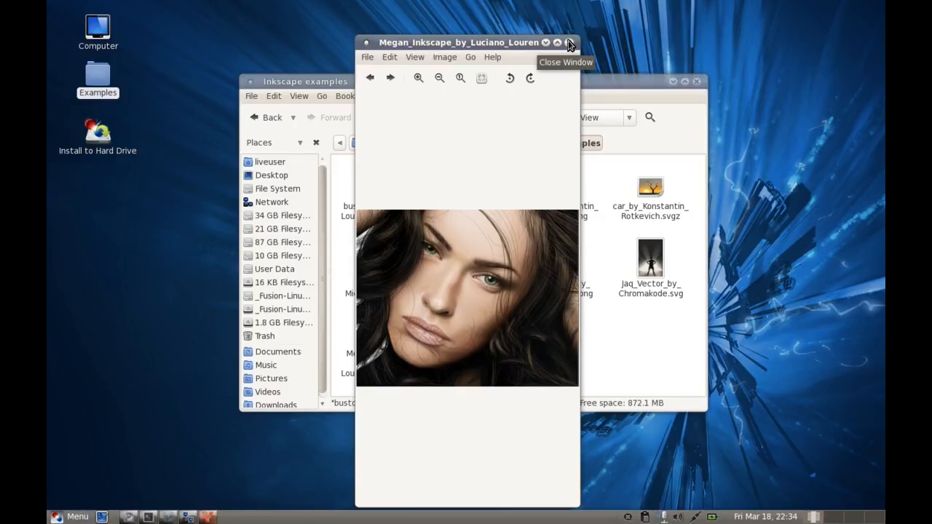
mouse_move(571, 44)
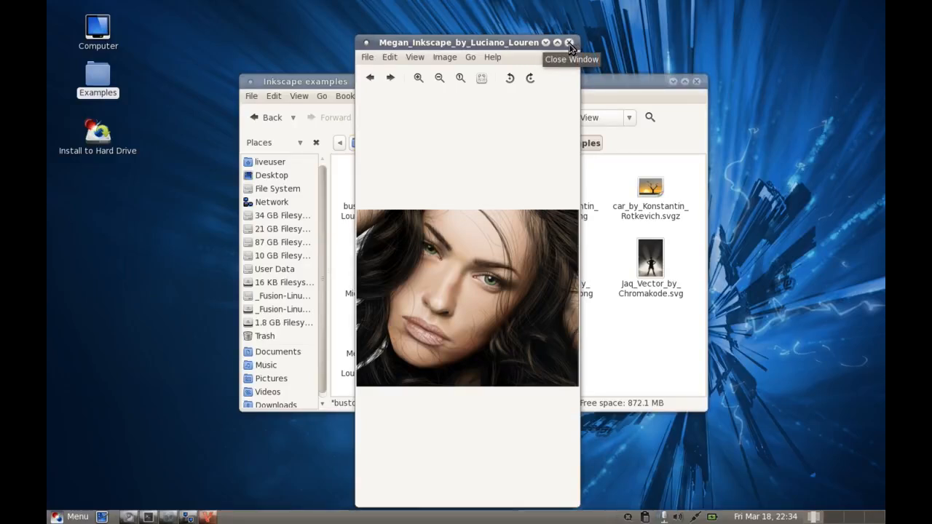
left_click(571, 42)
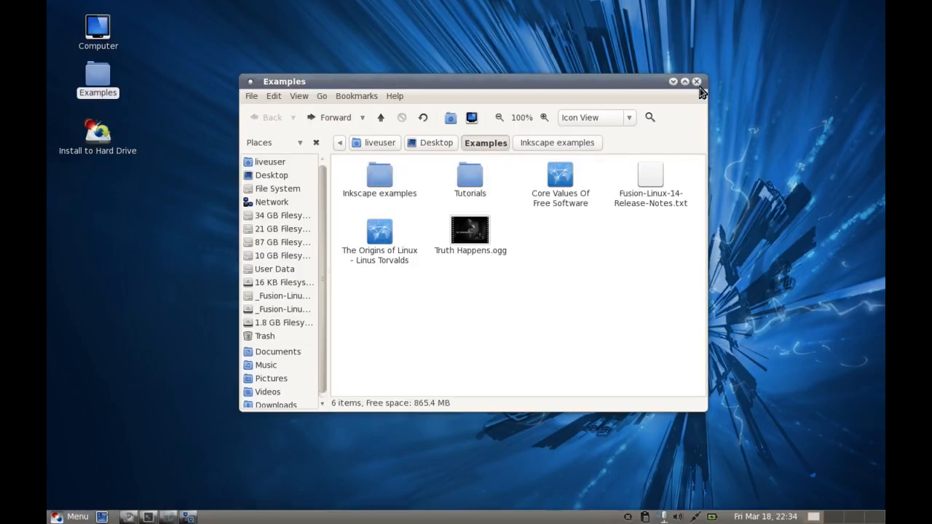
mouse_move(696, 87)
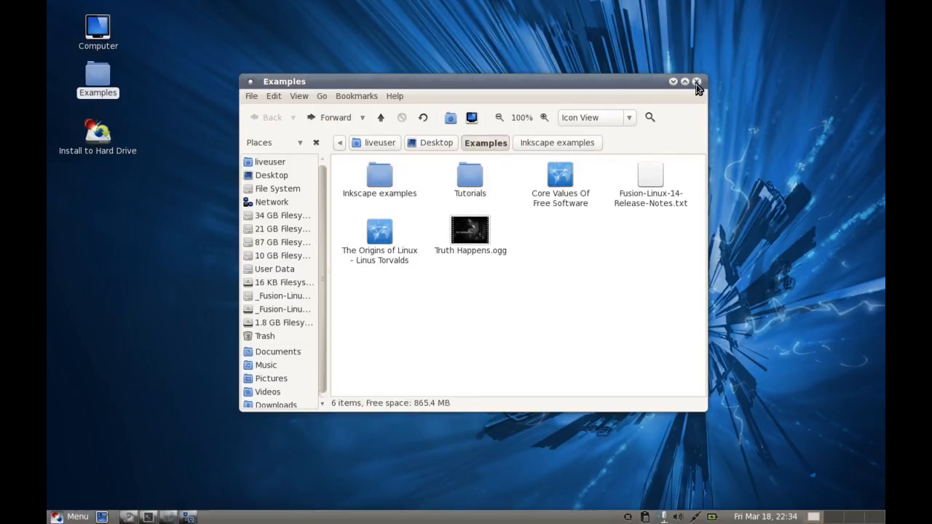
left_click(71, 516)
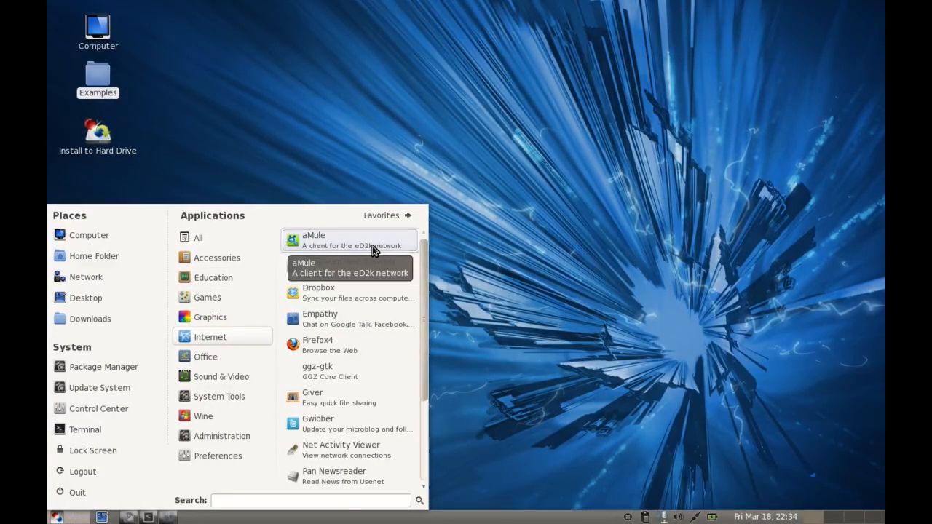
mouse_move(349, 265)
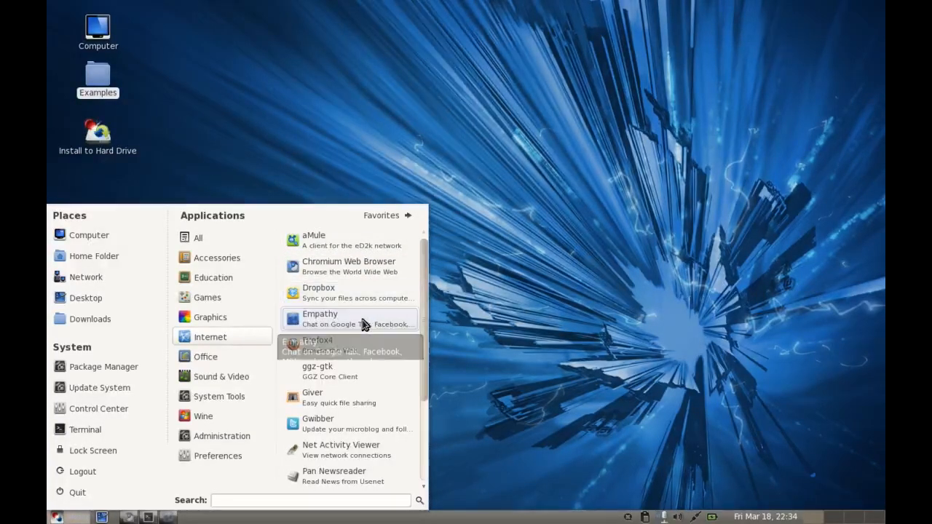
mouse_move(364, 371)
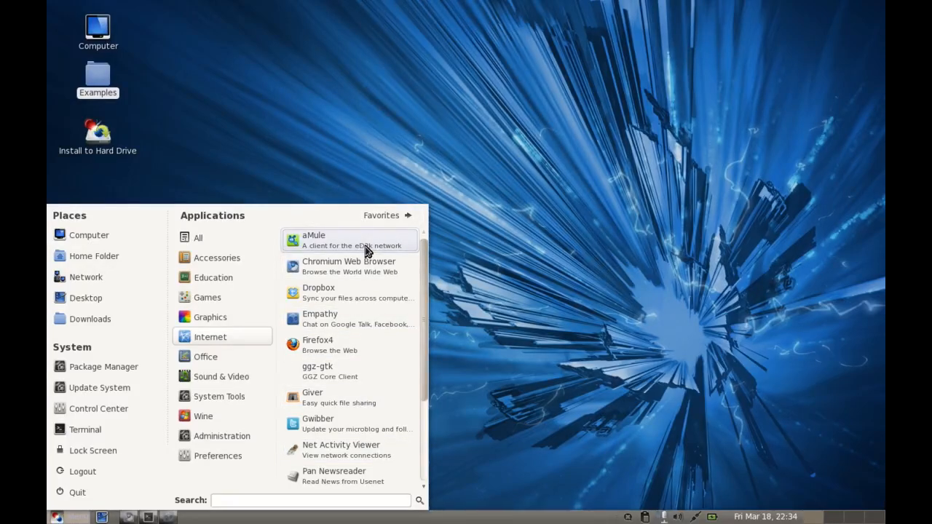
mouse_move(364, 253)
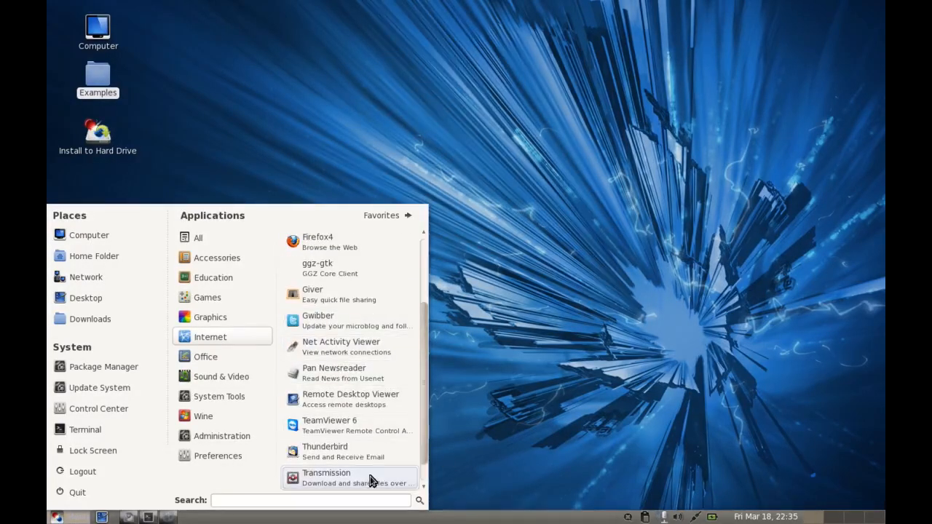
mouse_move(334, 373)
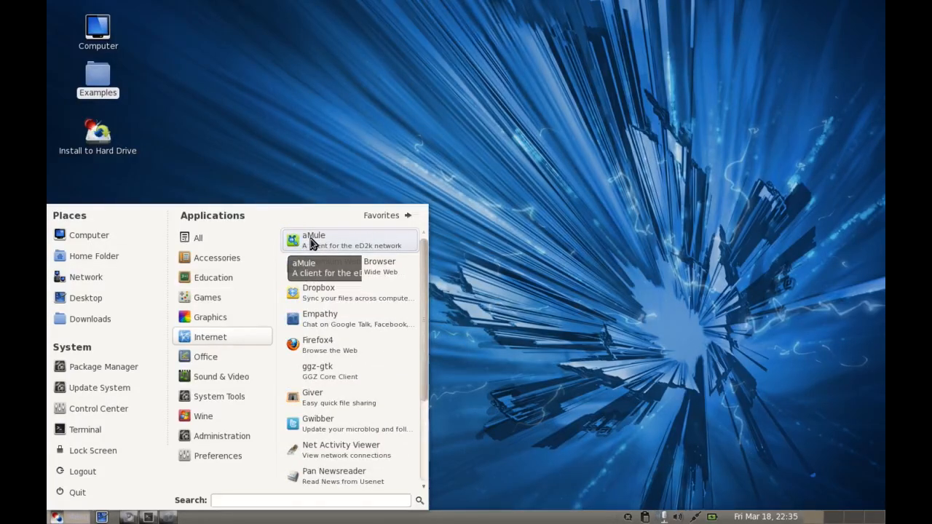
mouse_move(234, 342)
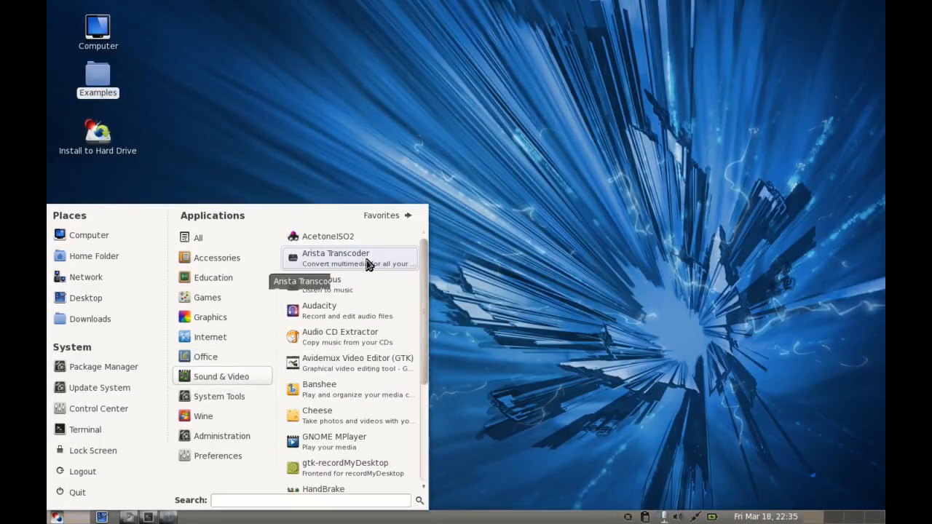
mouse_move(393, 284)
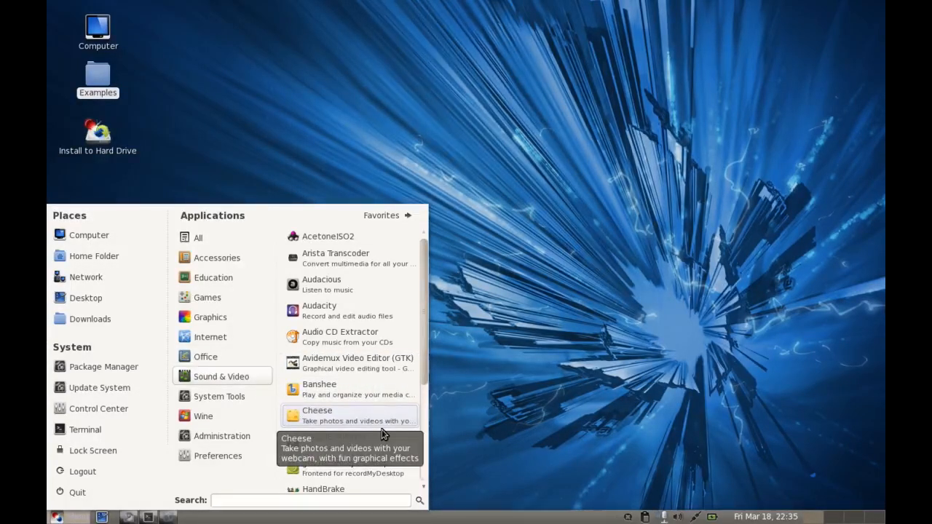
- Scroll through the Sound & Video applications and launch one, bringing up the restricted codecs warning
scroll("down", 3)
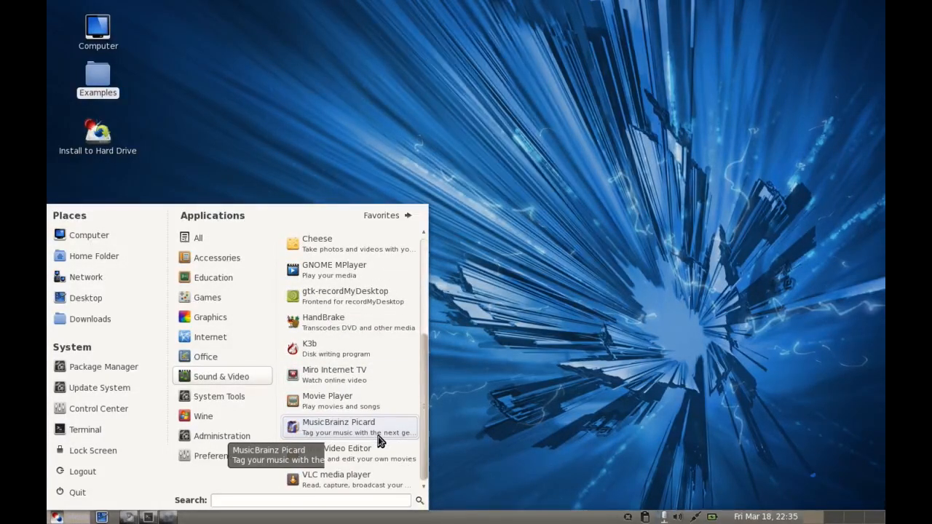
mouse_move(386, 453)
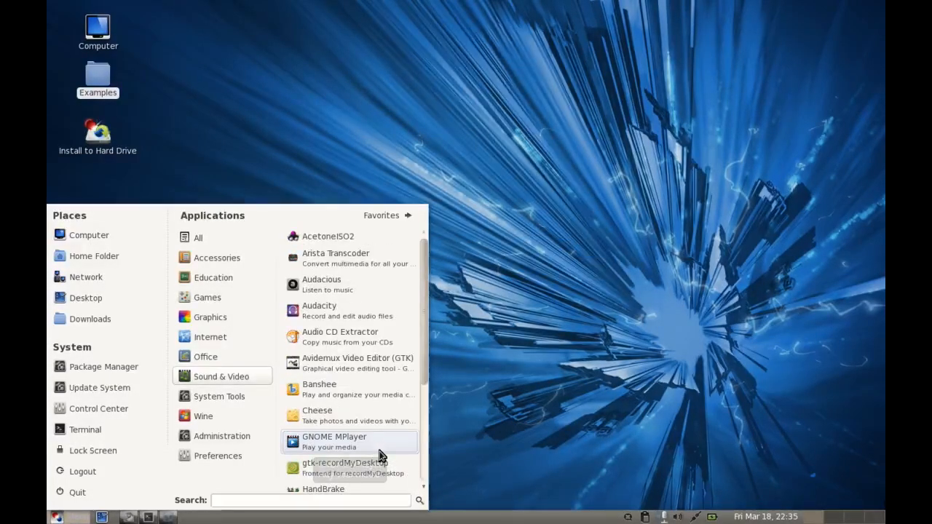
mouse_move(379, 443)
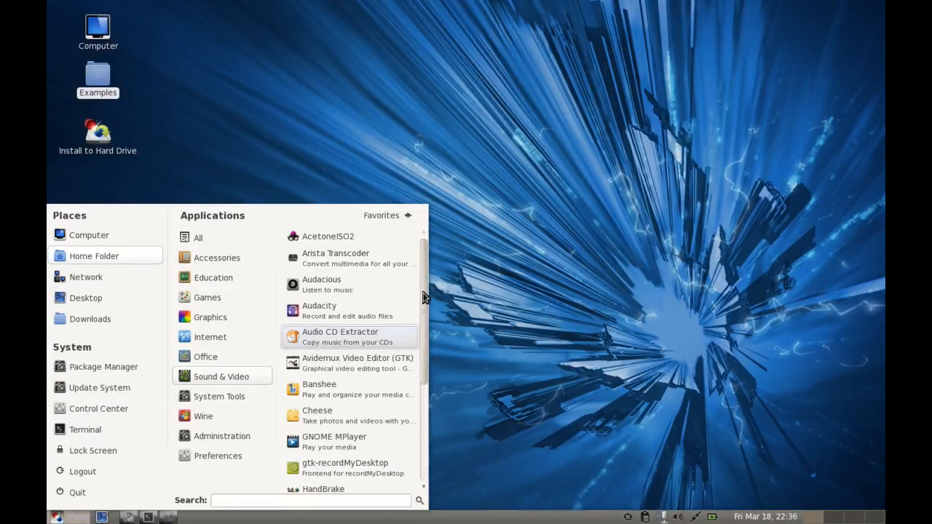
left_click(219, 396)
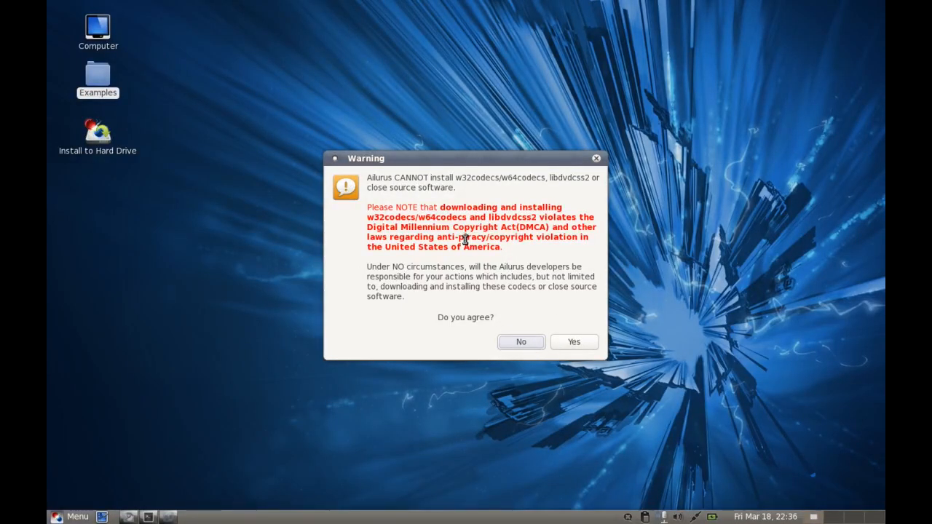
mouse_move(449, 268)
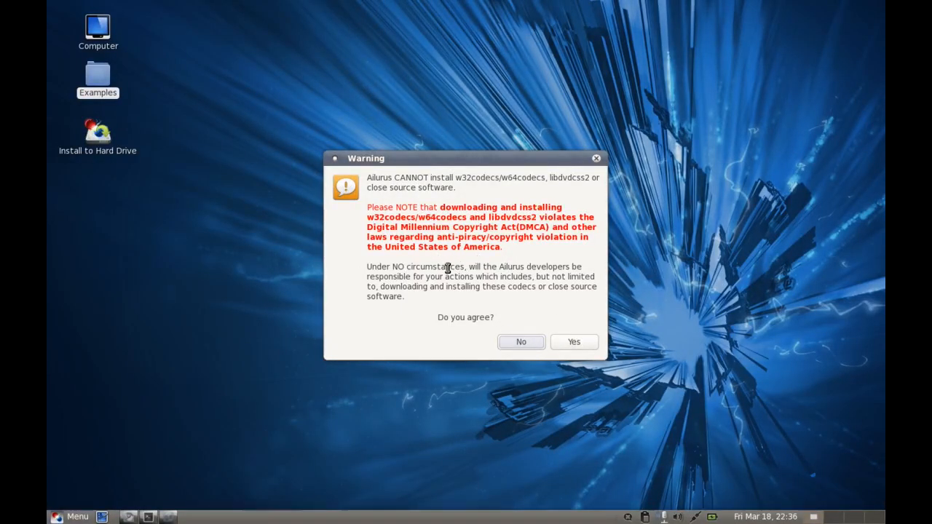
mouse_move(552, 236)
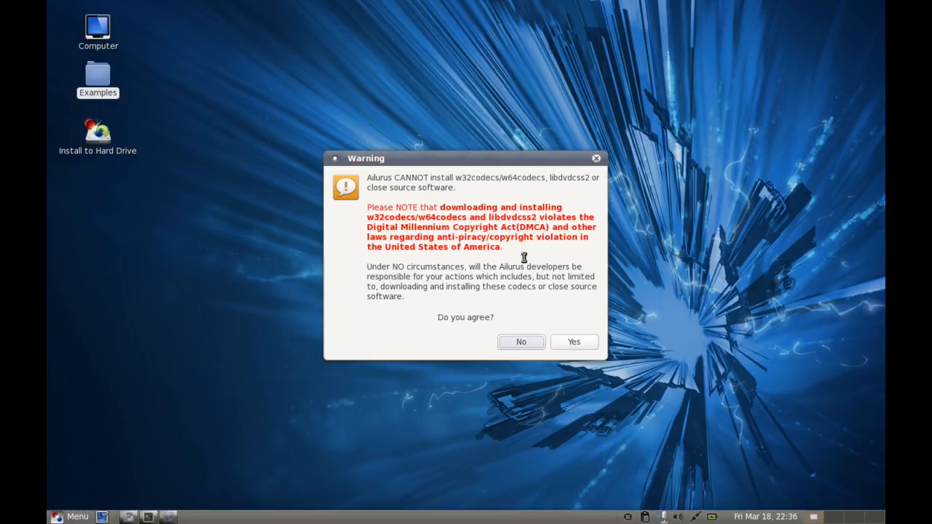
mouse_move(542, 332)
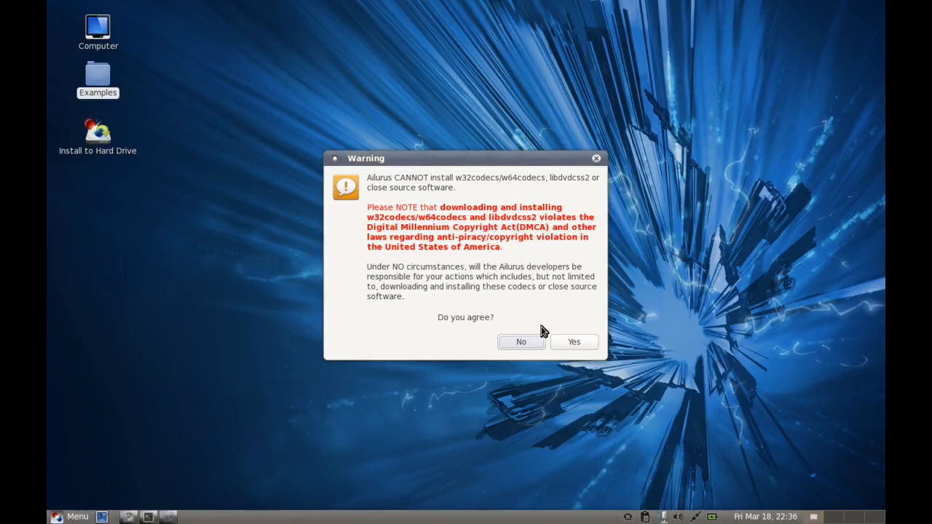
- Decline the Ailurus legal warning about installing w32codecs and libdvdcss2 with No
left_click(522, 342)
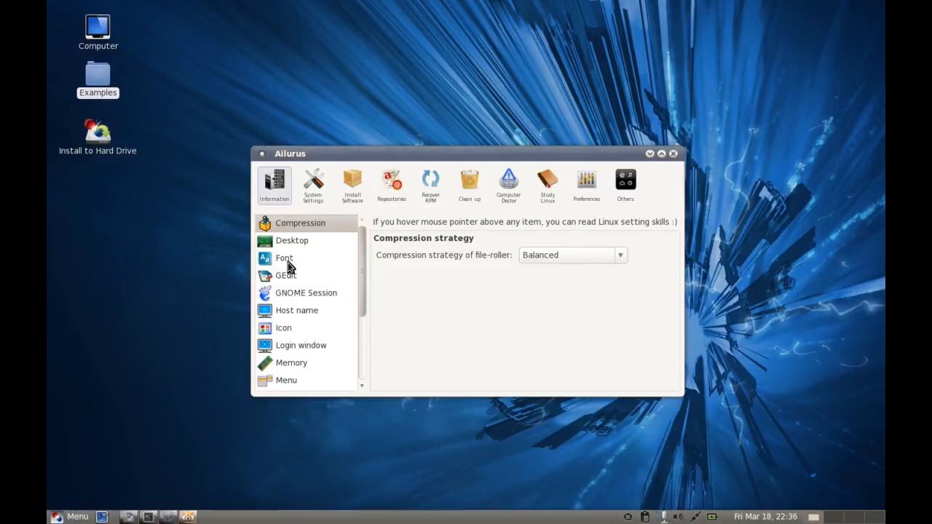
- Scroll through the Ailurus Information sidebar of tweak categories, then close Ailurus
scroll("down", 3)
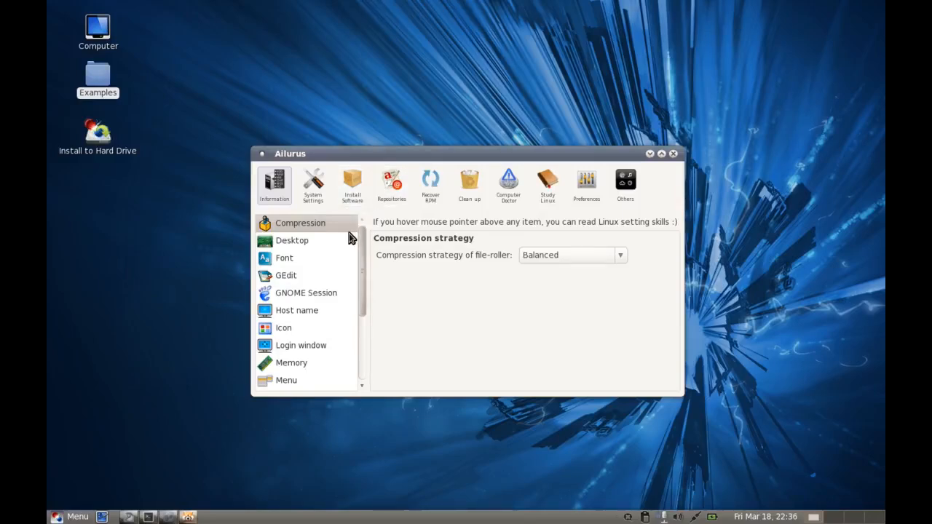
mouse_move(349, 332)
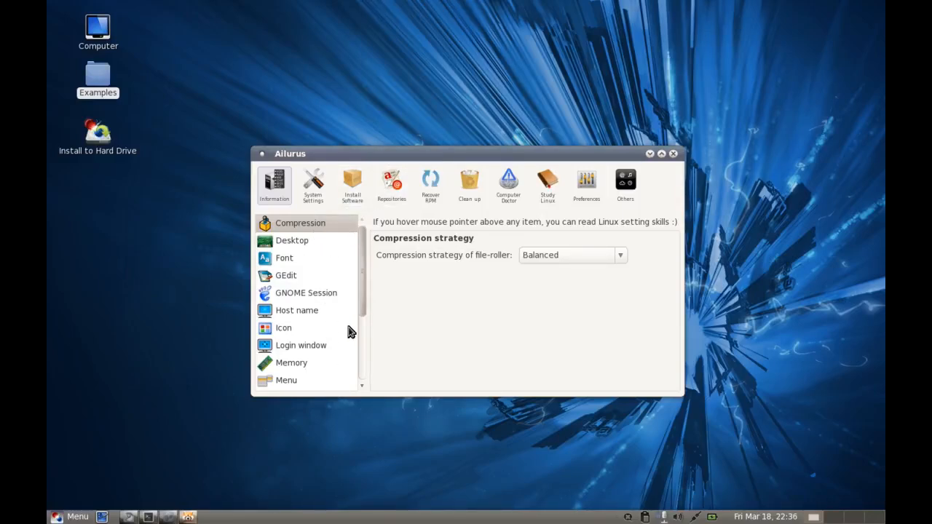
mouse_move(434, 212)
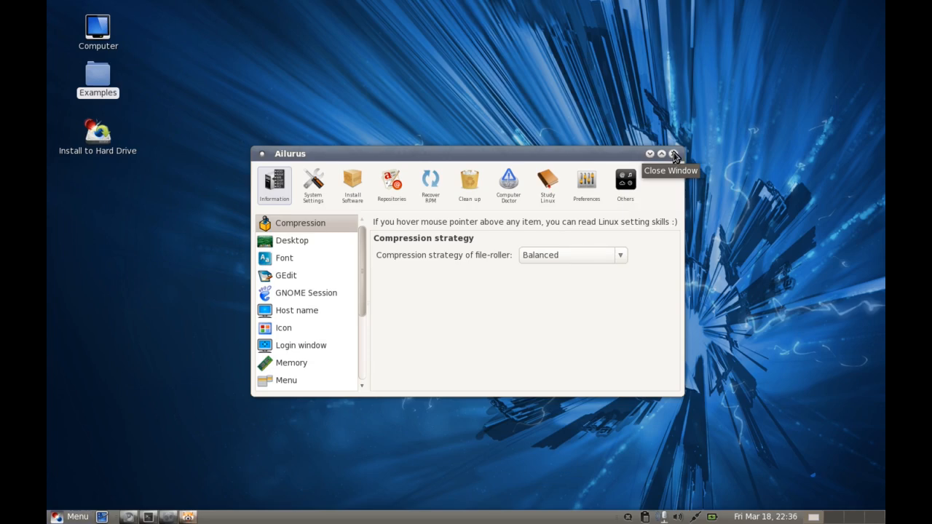
left_click(673, 153)
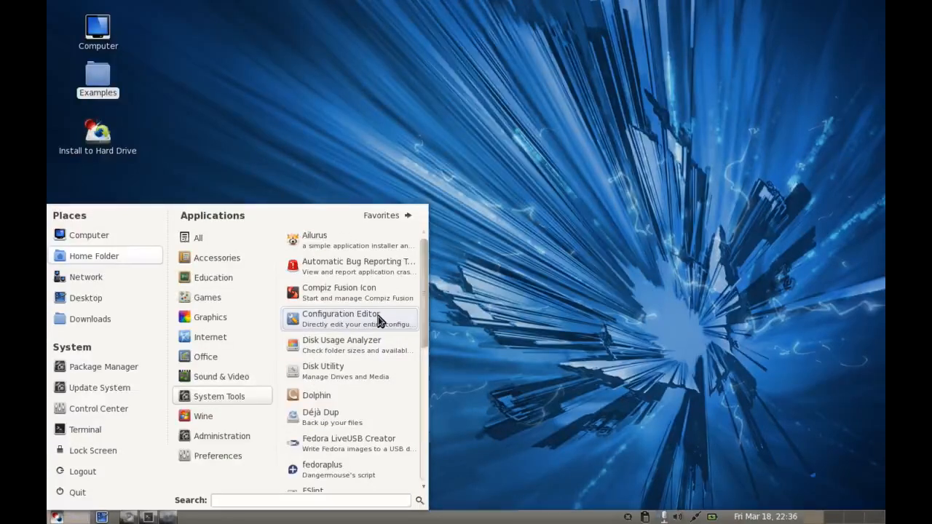
mouse_move(349, 345)
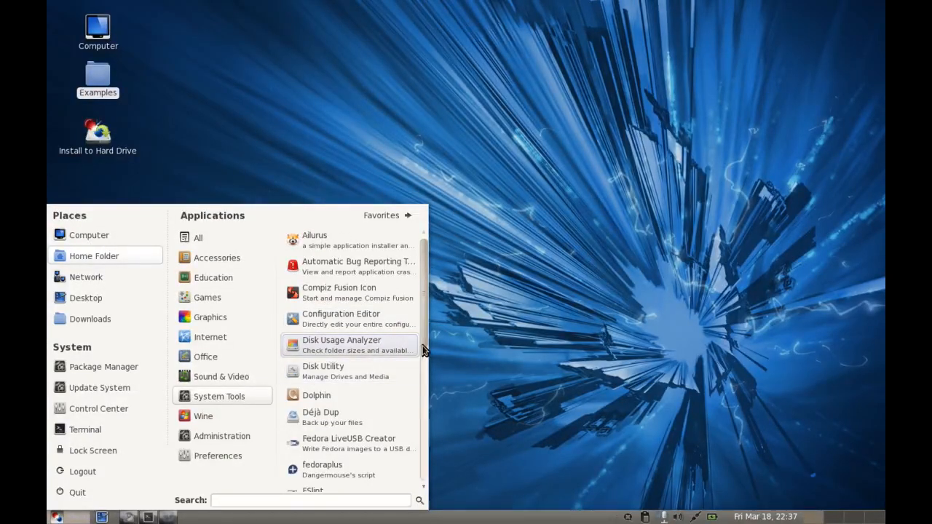
- Scroll down through the System Tools applications until the Wine programs appear
scroll("down", 3)
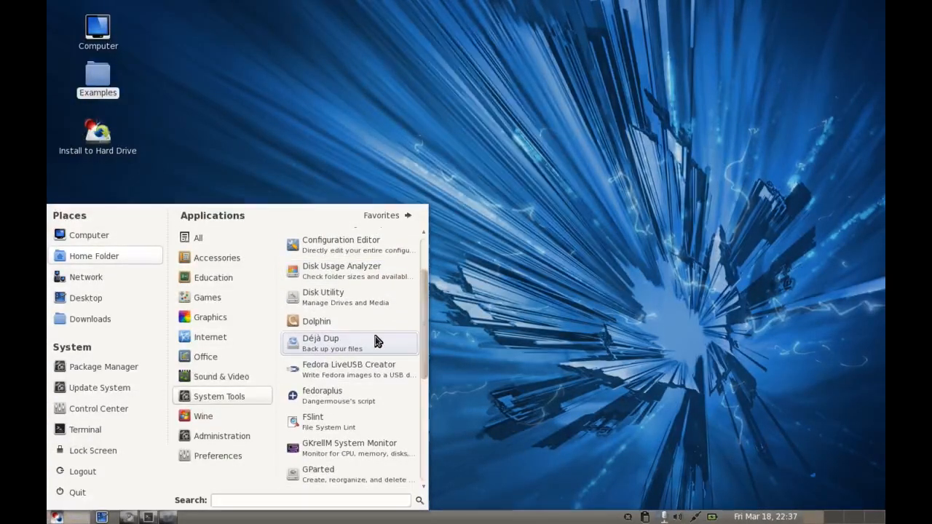
mouse_move(392, 378)
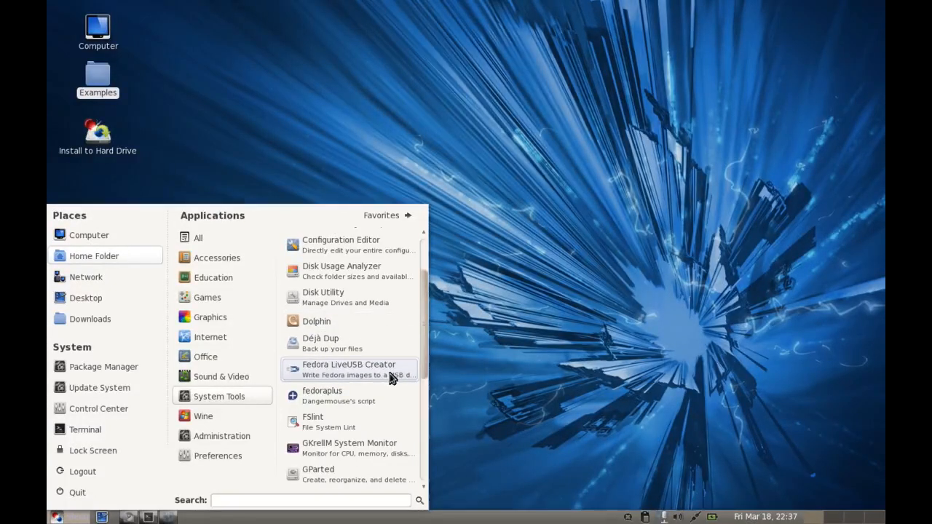
mouse_move(385, 396)
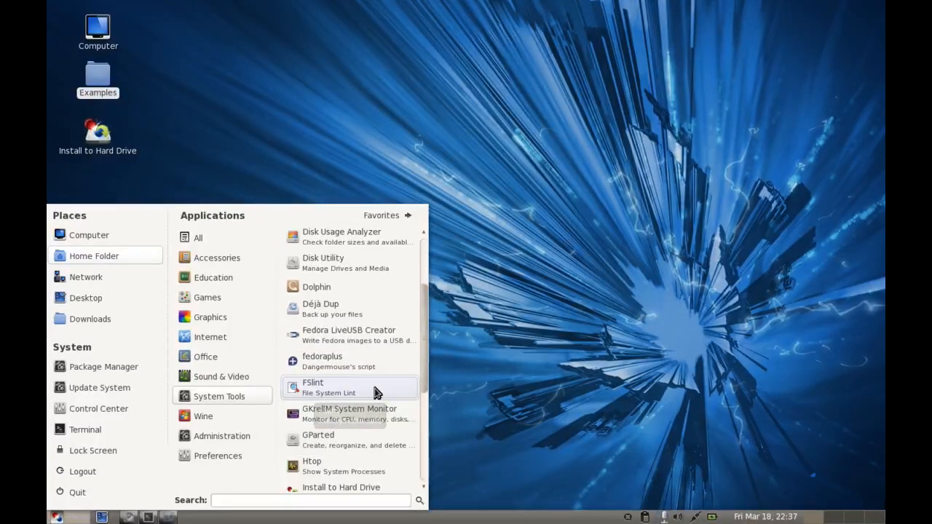
mouse_move(364, 388)
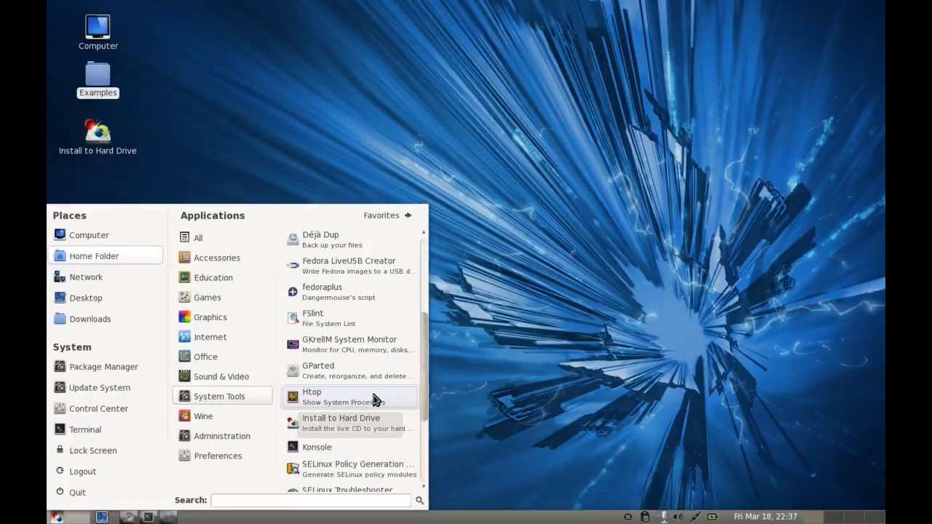
scroll("down", 3)
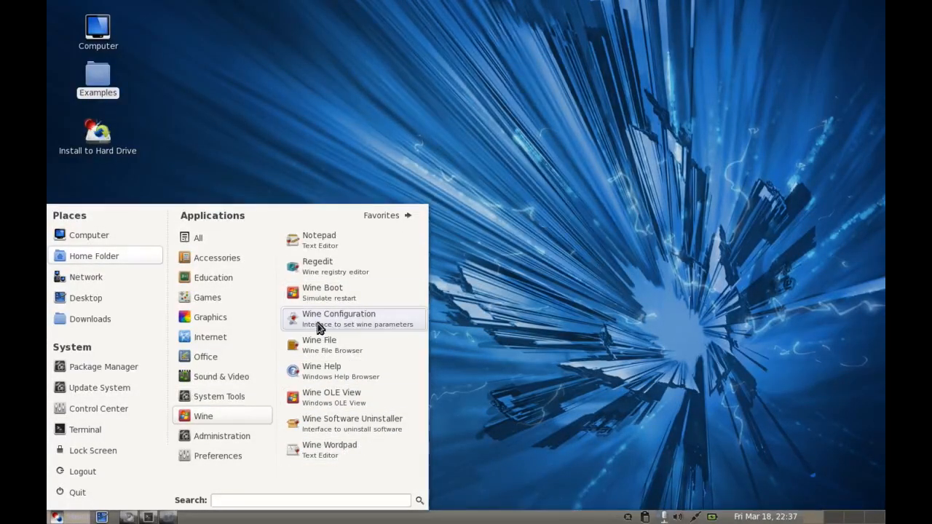
mouse_move(349, 293)
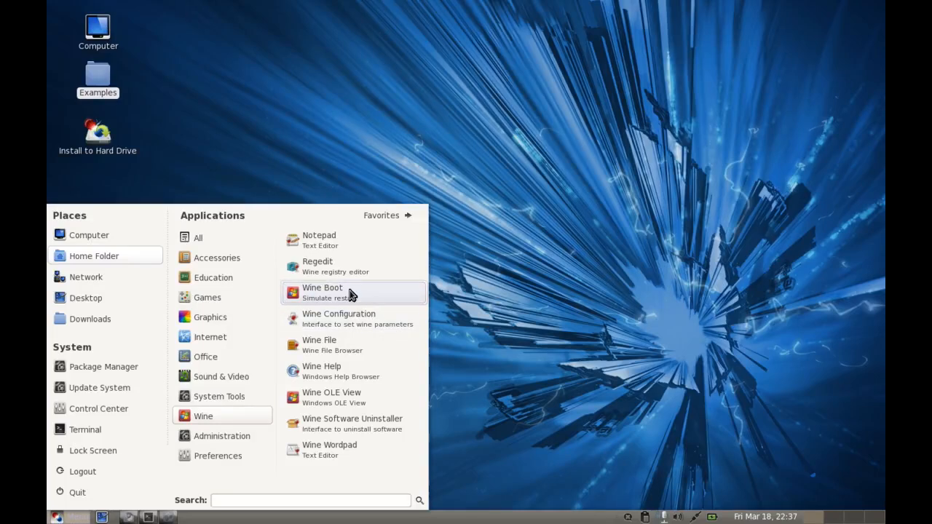
mouse_move(327, 297)
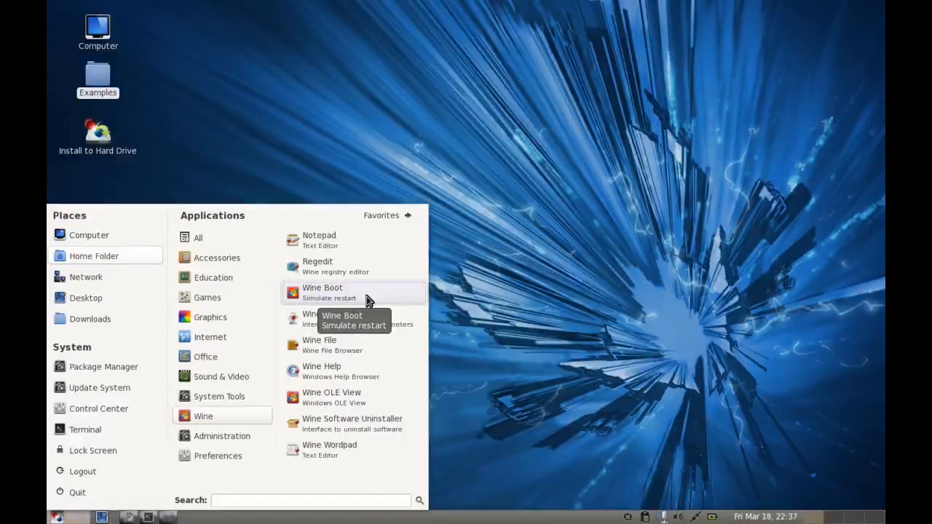
mouse_move(352, 397)
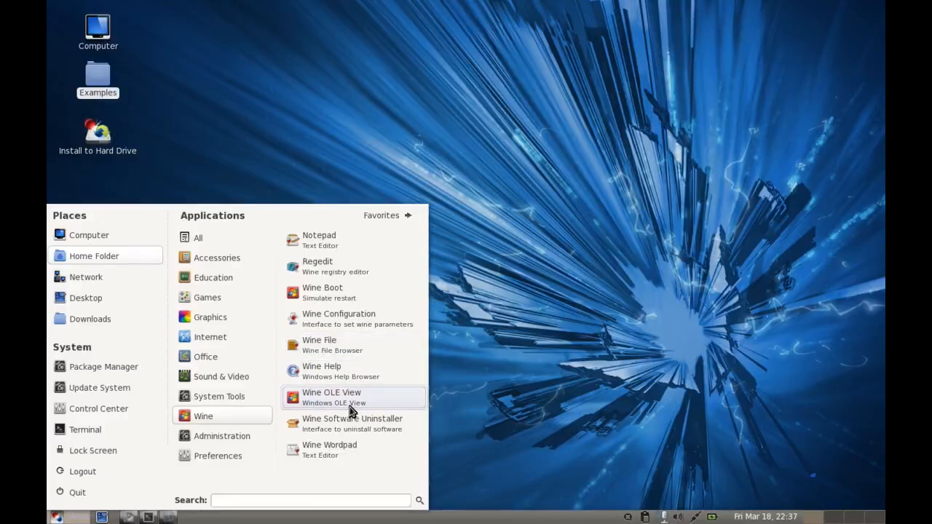
mouse_move(262, 444)
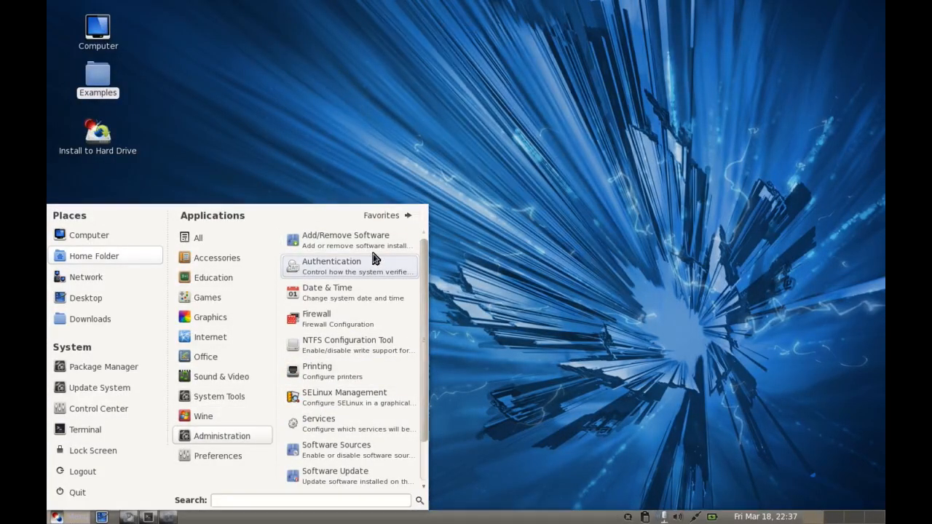
- Launch Add/Remove Software, list the Newest packages, then close the package manager
left_click(347, 241)
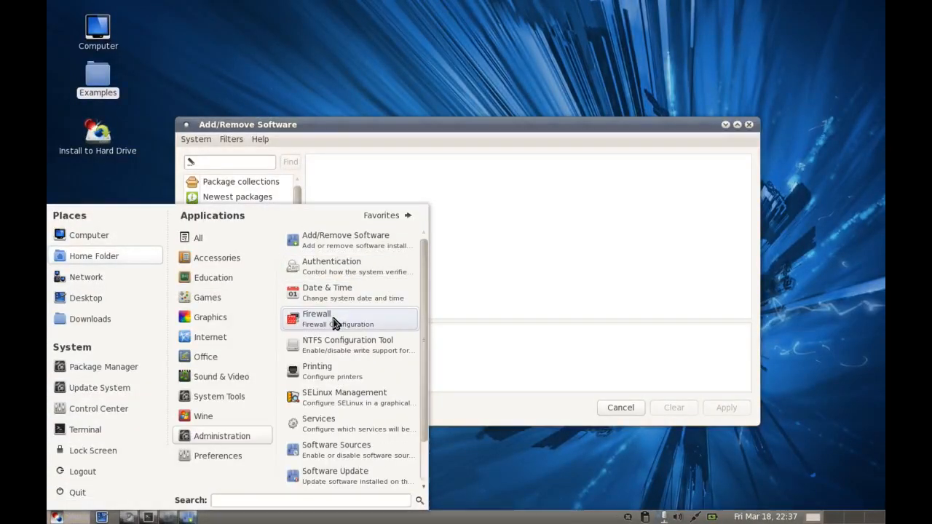
mouse_move(347, 343)
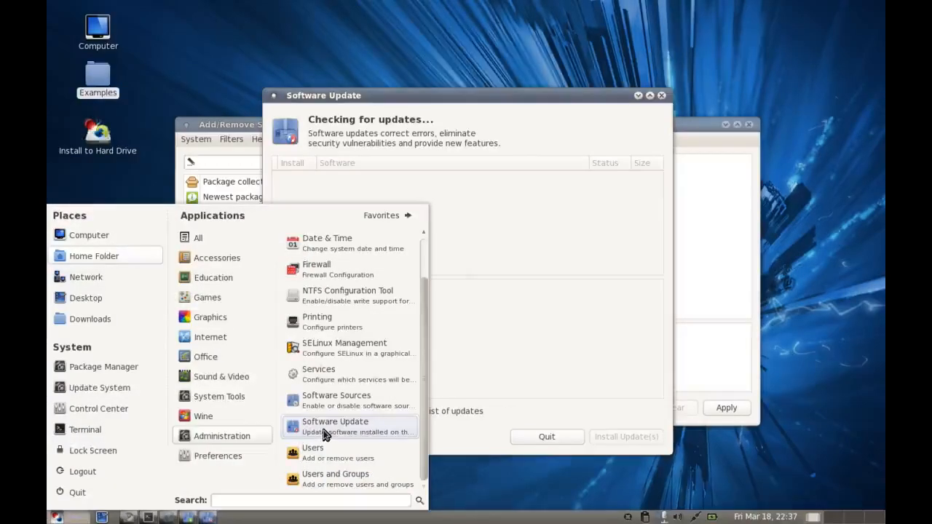
mouse_move(335, 400)
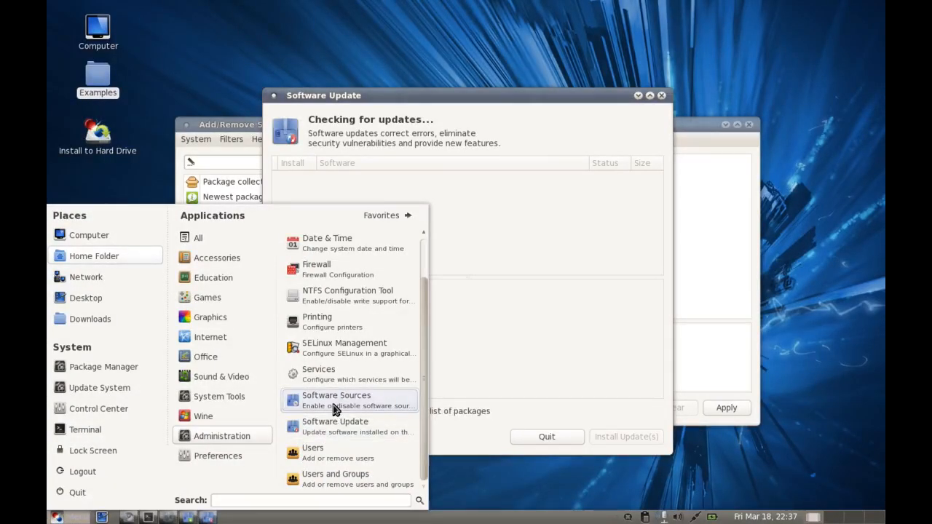
mouse_move(344, 300)
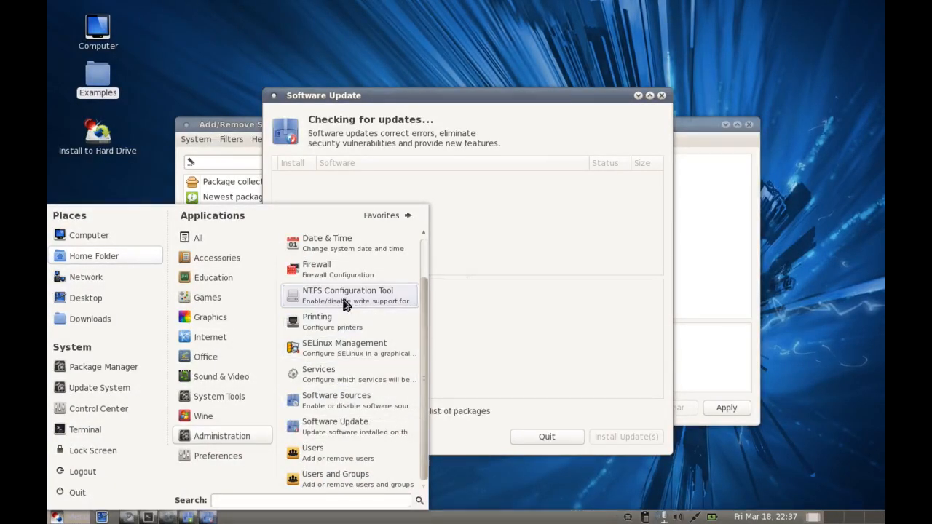
mouse_move(343, 348)
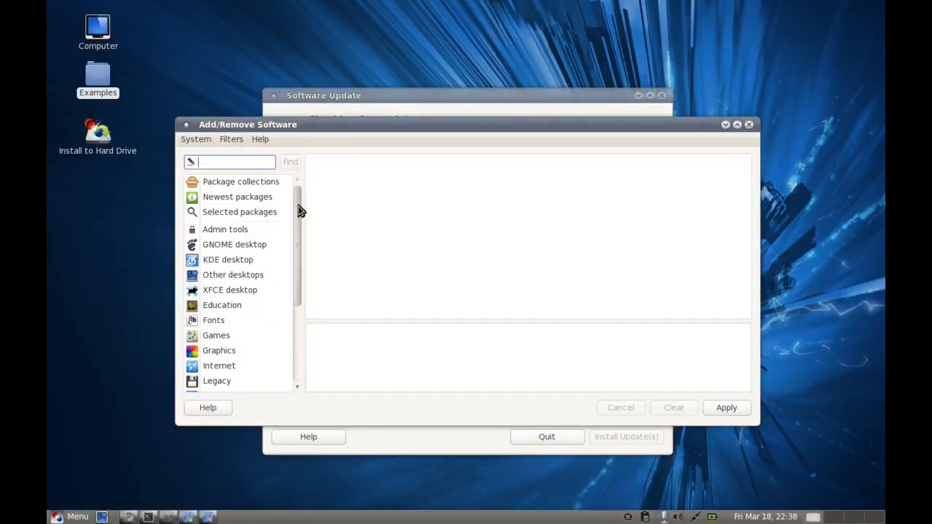
scroll("down", 3)
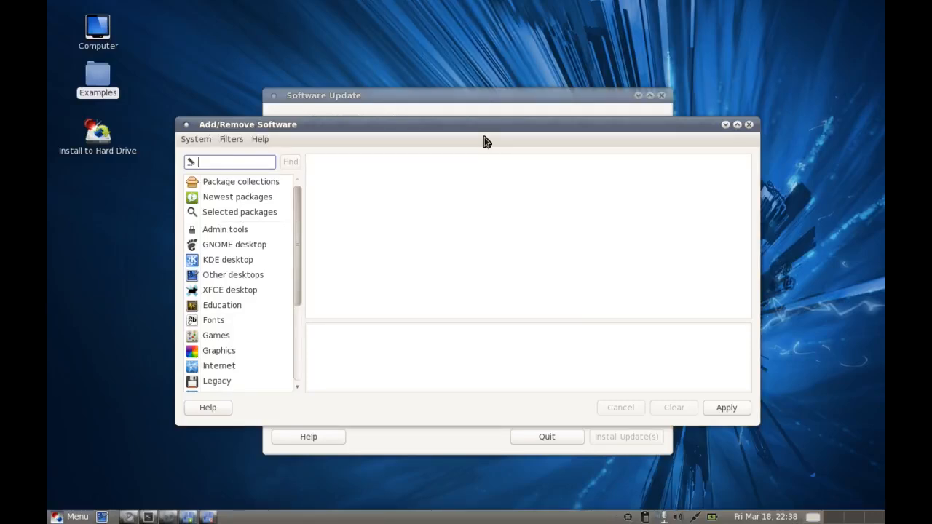
left_click(237, 197)
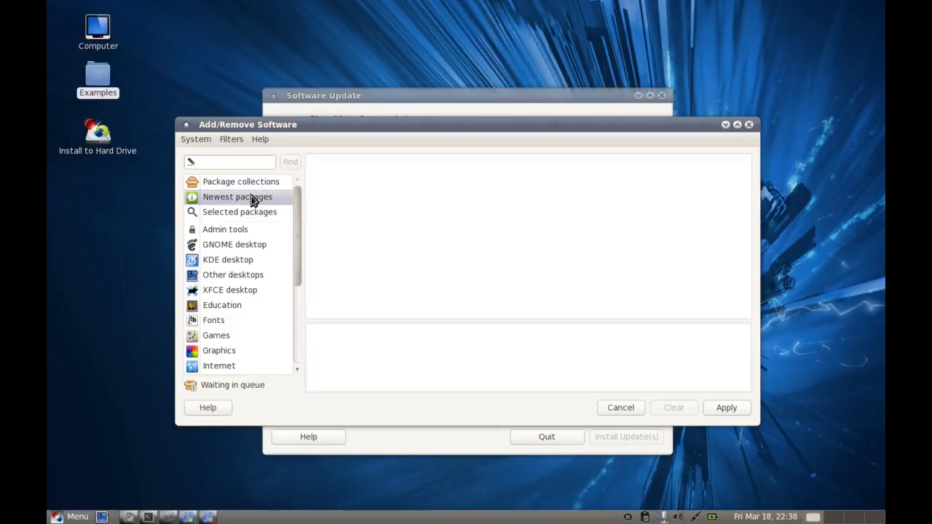
mouse_move(749, 131)
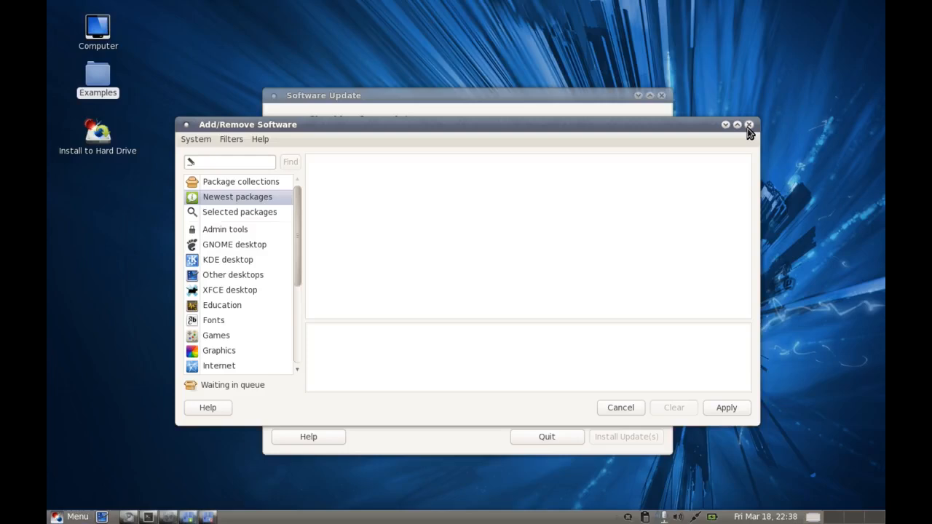
left_click(748, 125)
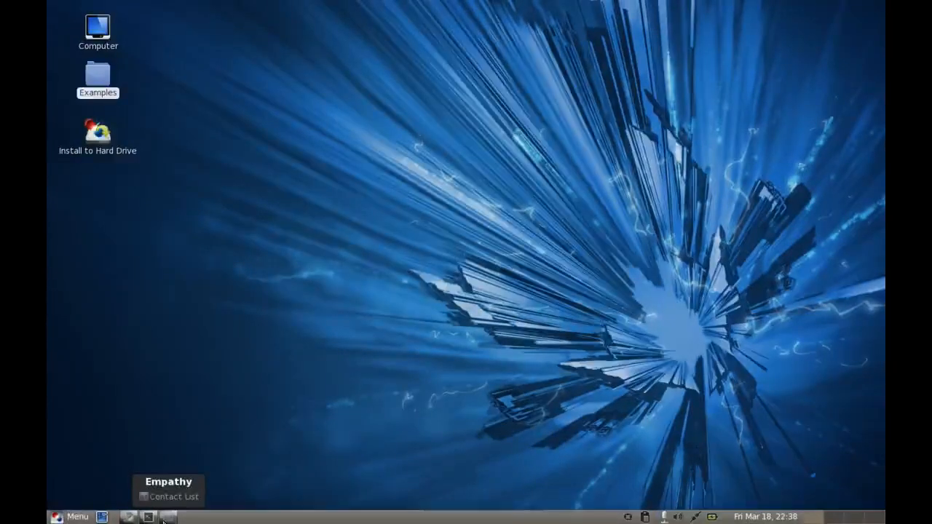
right_click(355, 517)
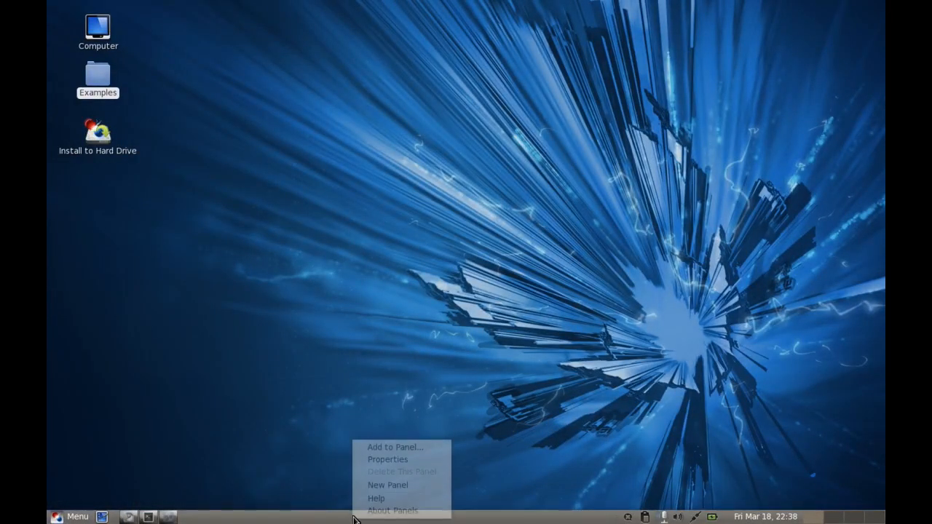
left_click(388, 460)
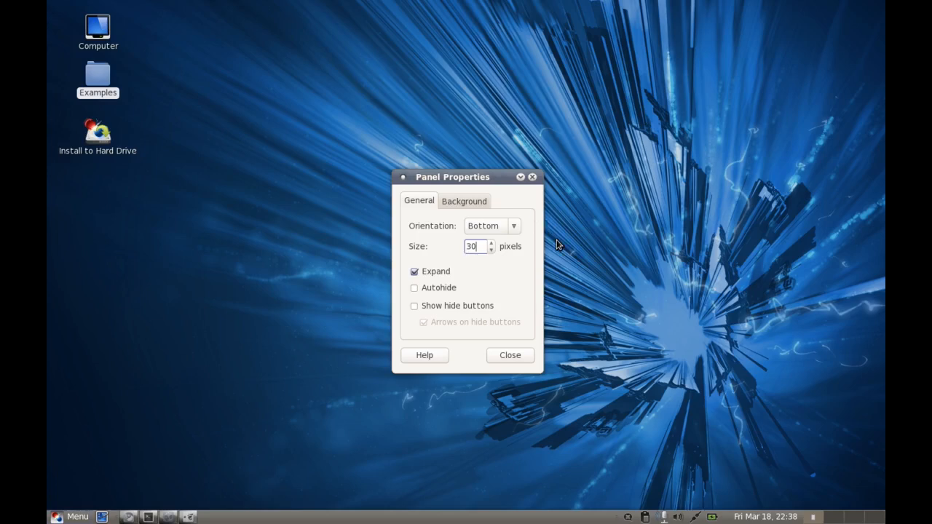
left_click(510, 355)
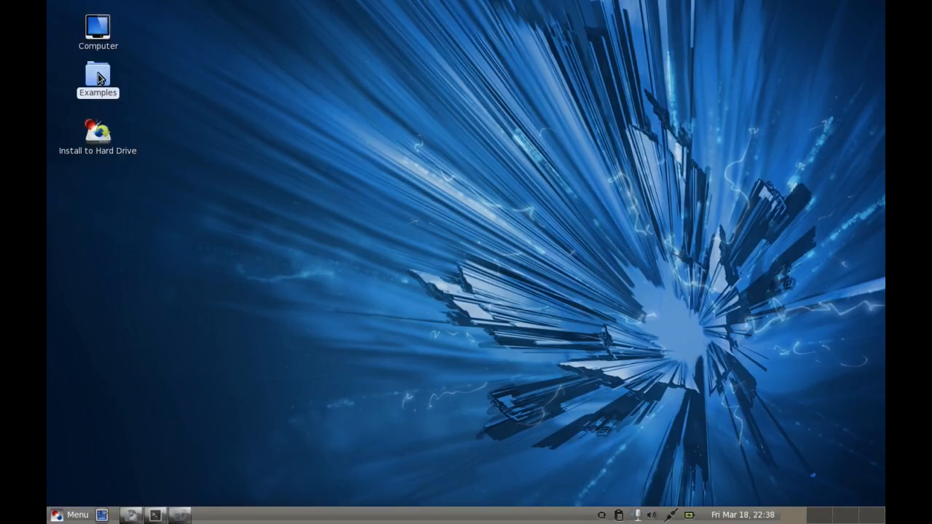
double_click(97, 78)
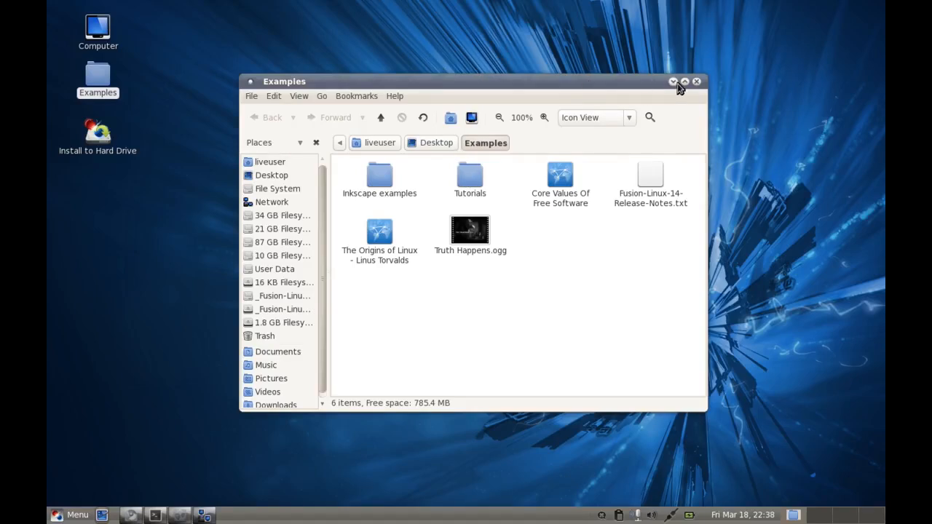
mouse_move(492, 207)
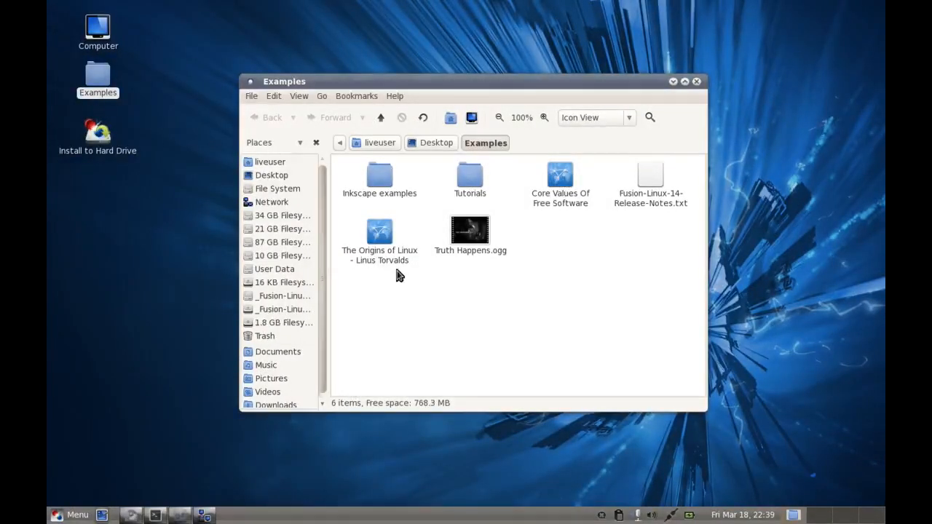
- Enter the Tutorials folder and select the Blender Mug, Compiz Fusion, Filelight, Inkscape and Linux Find Command tutorials in turn
double_click(469, 174)
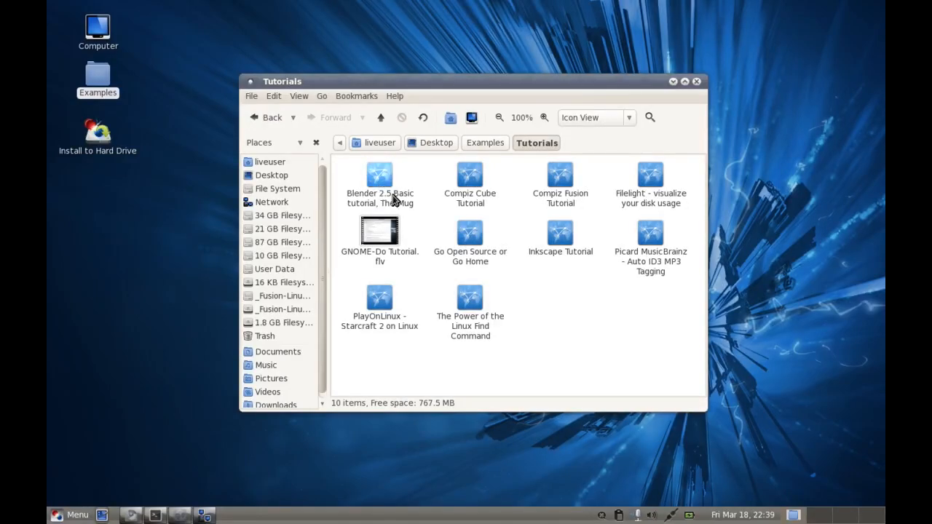
left_click(378, 178)
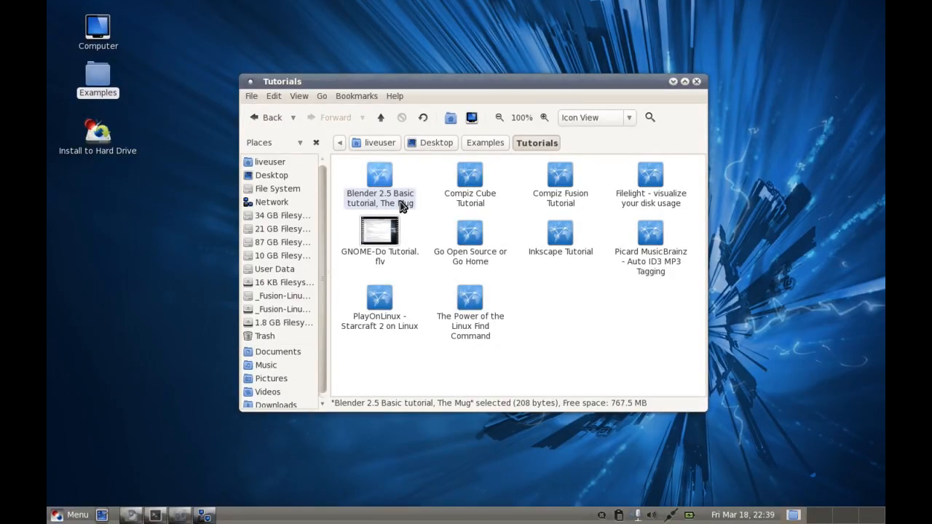
left_click(559, 175)
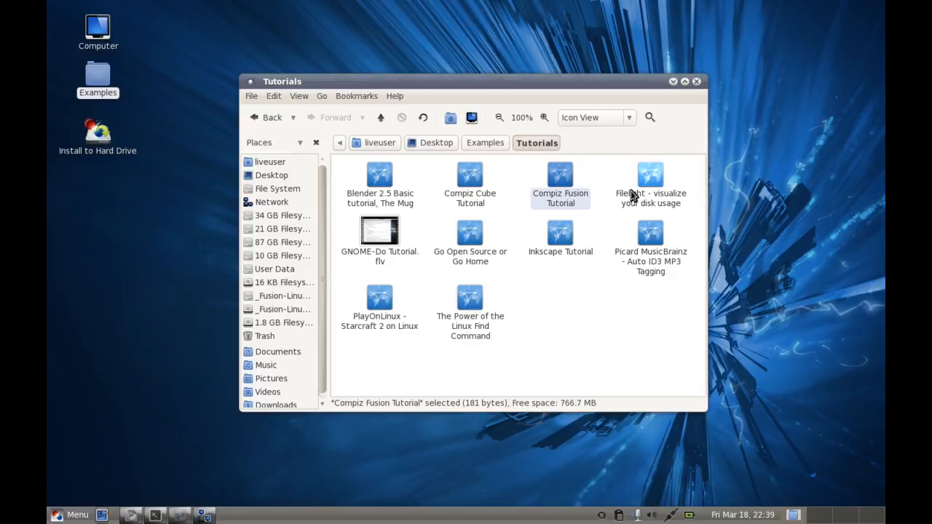
left_click(649, 175)
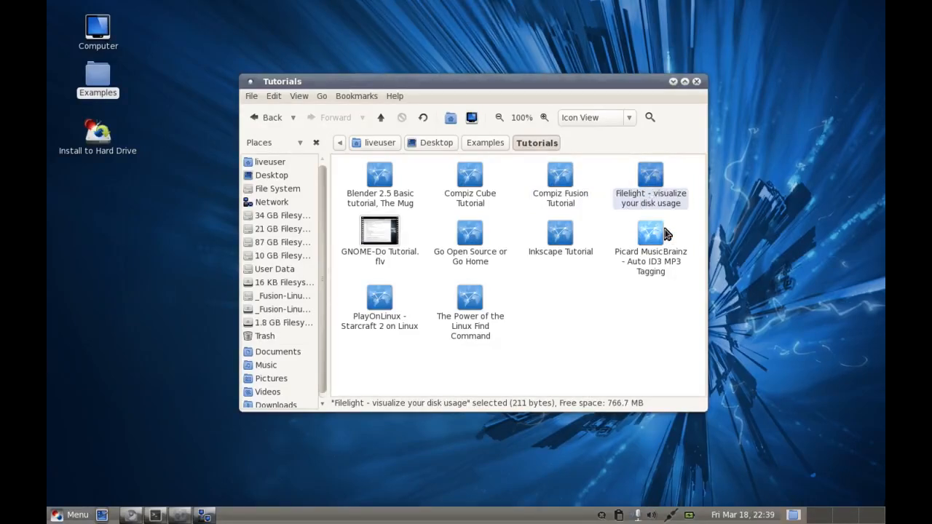
left_click(559, 236)
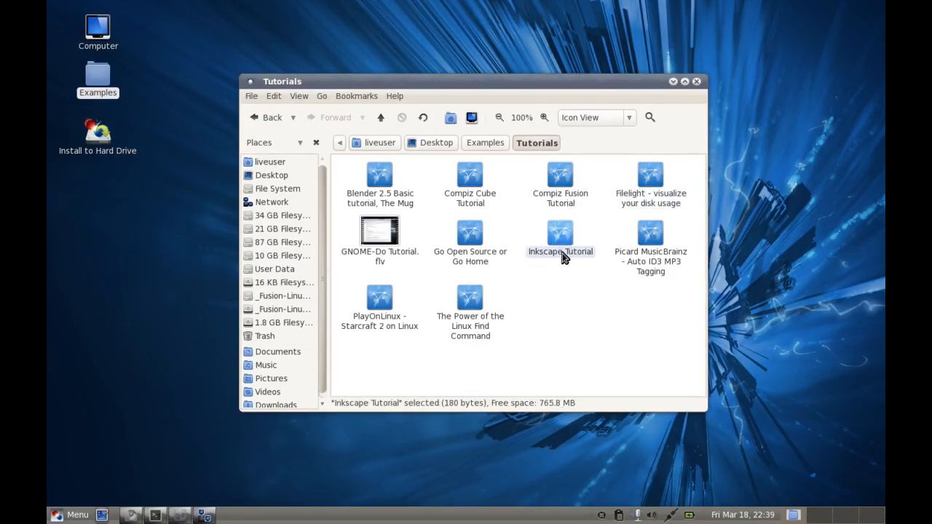
left_click(469, 233)
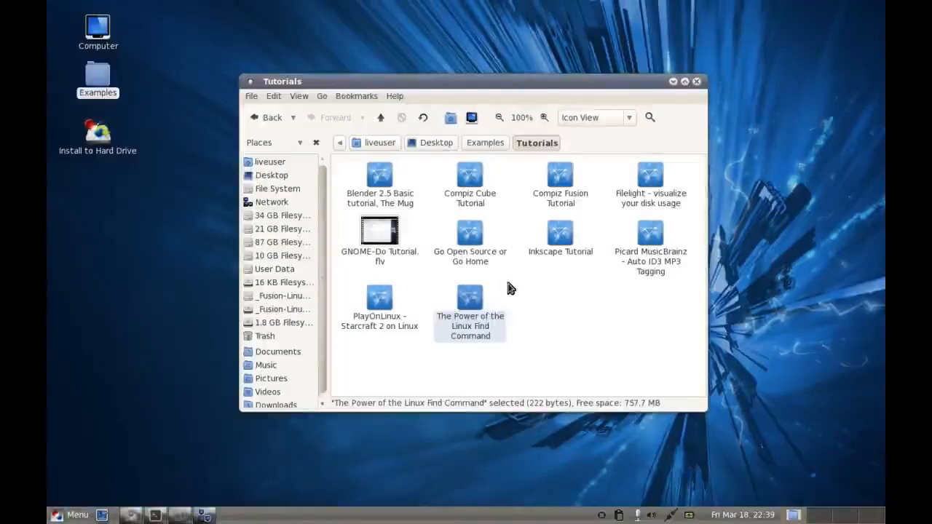
mouse_move(382, 116)
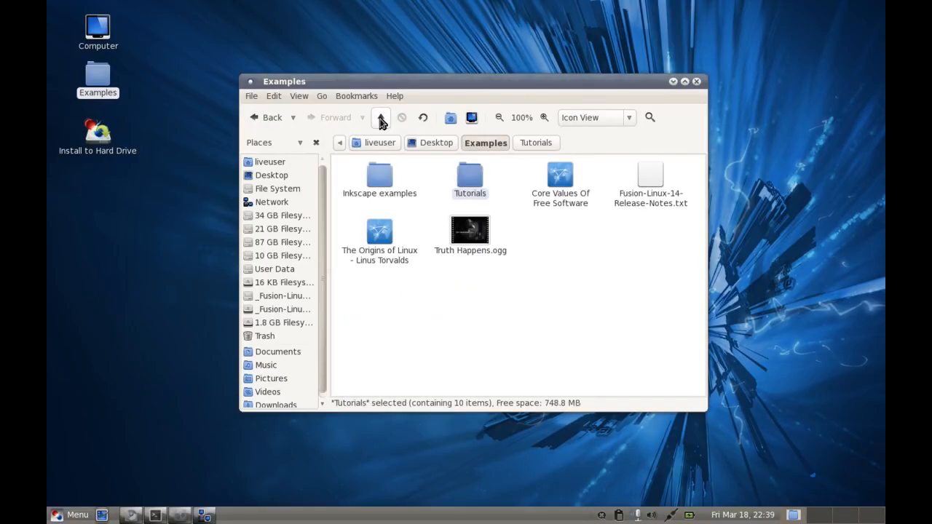
- Play the Truth Happens.ogg video in Totem, then close the movie player
left_click(469, 232)
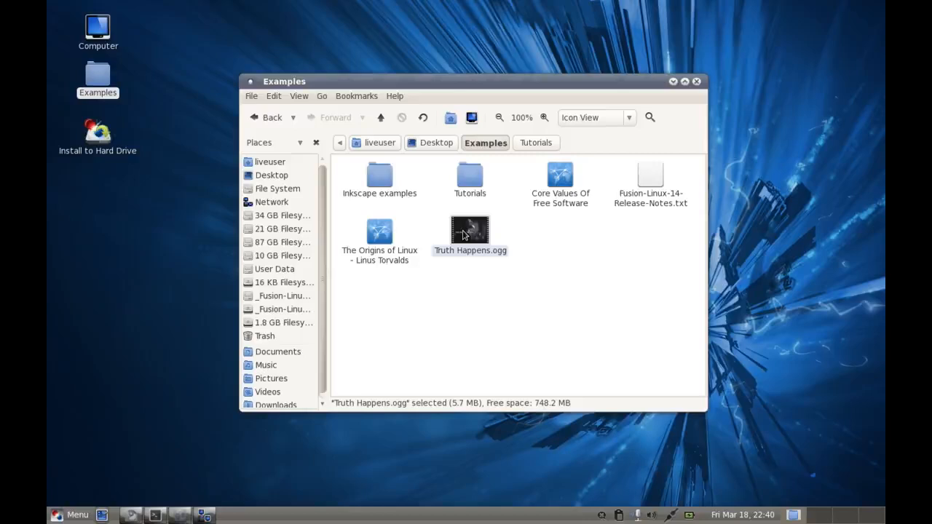
double_click(469, 230)
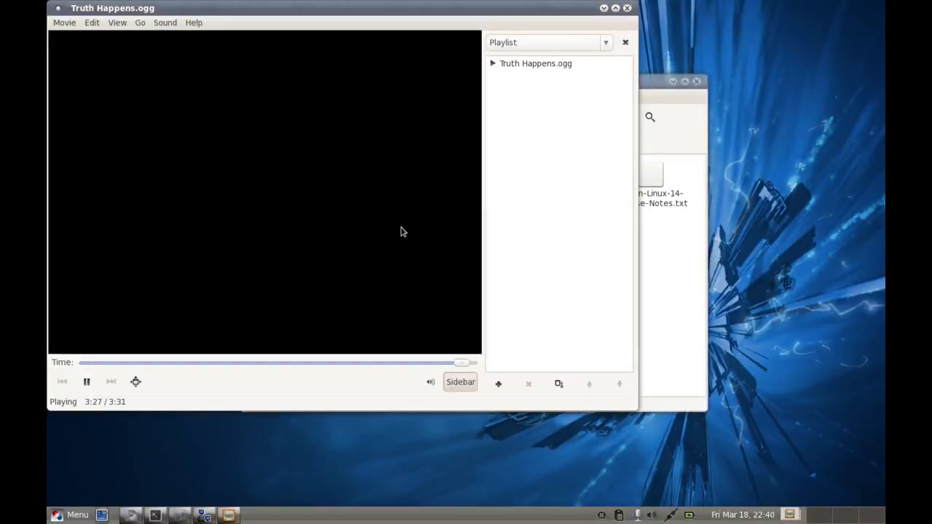
mouse_move(477, 116)
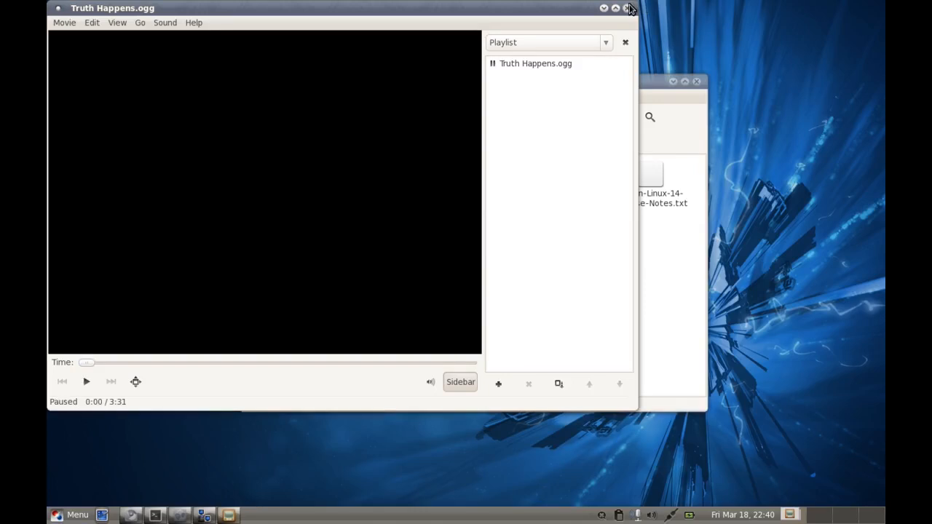
left_click(630, 8)
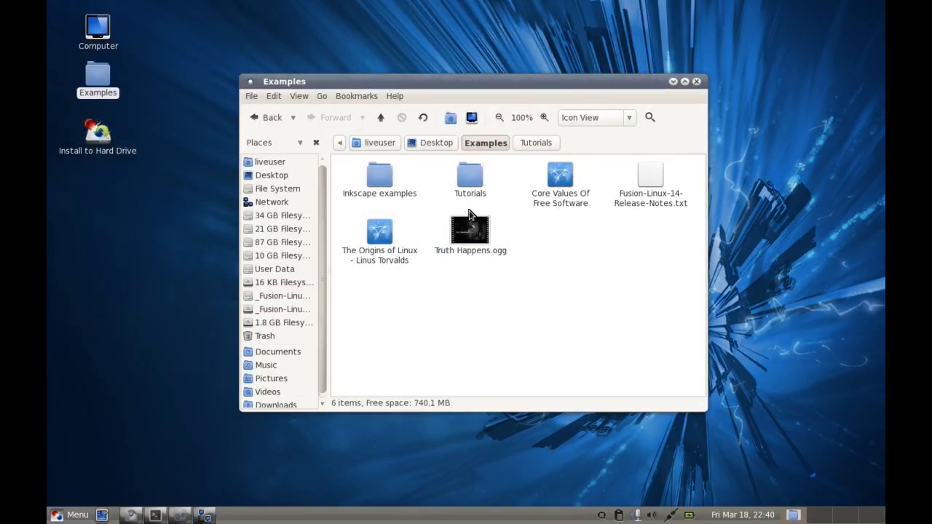
- Read Fusion-Linux-14-Release-Notes.txt in gedit to the end, then close gedit and the Examples folder
right_click(649, 175)
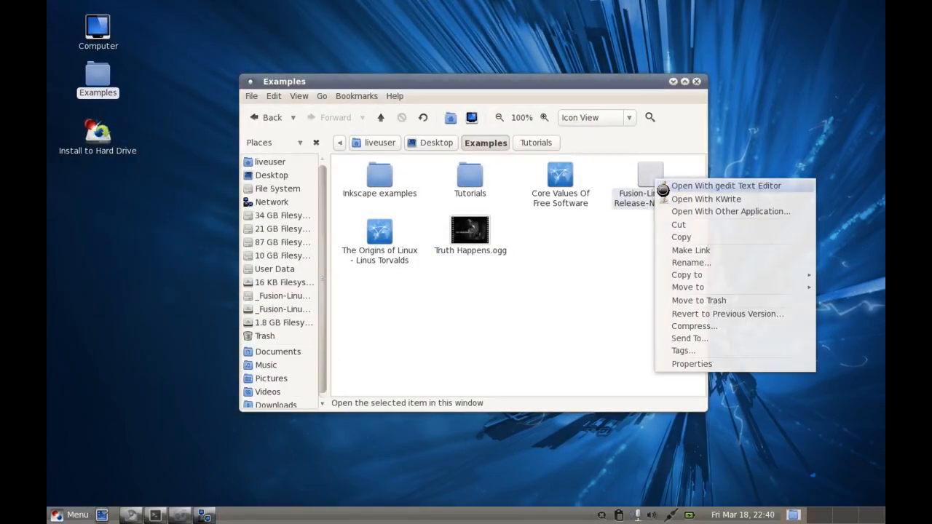
left_click(725, 186)
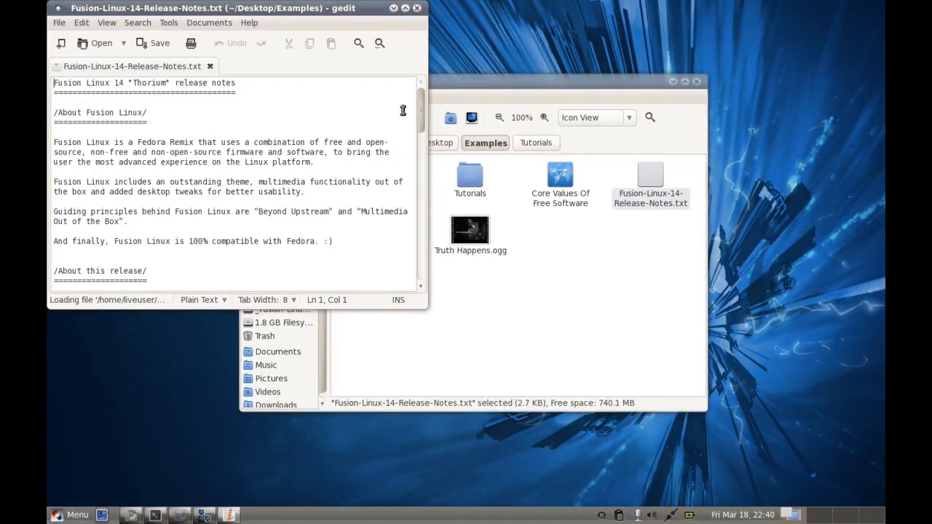
scroll("down", 3)
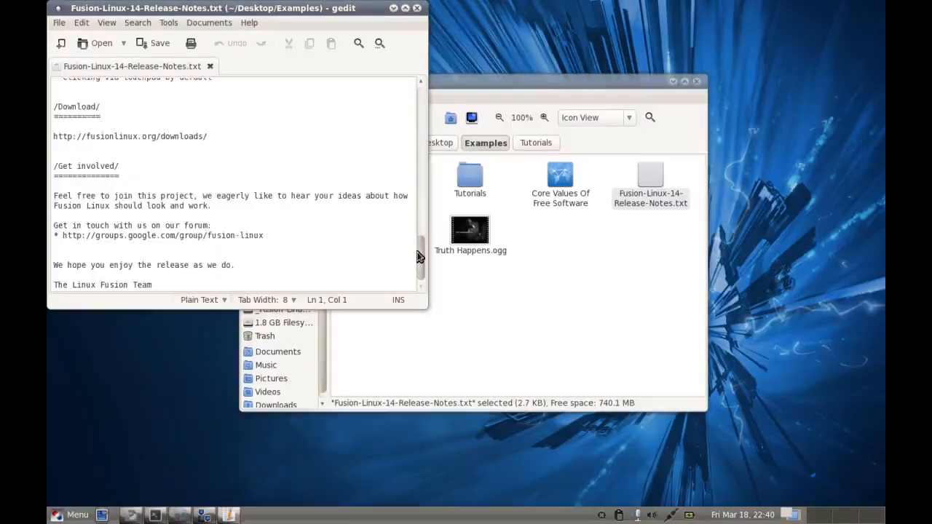
left_click(417, 9)
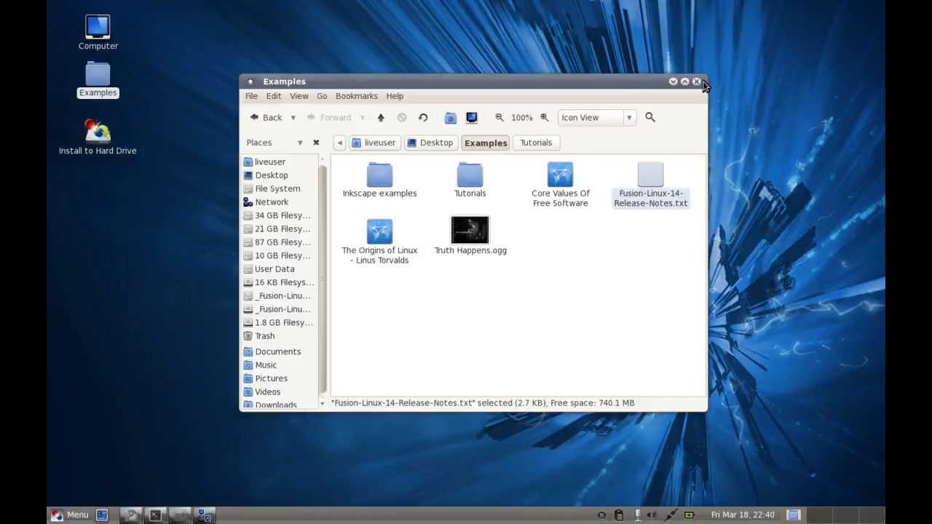
left_click(696, 82)
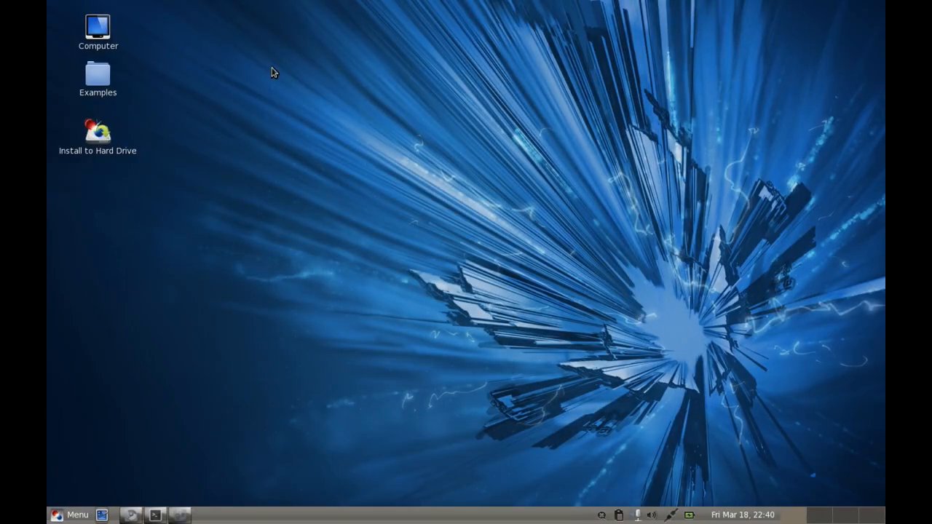
mouse_move(275, 183)
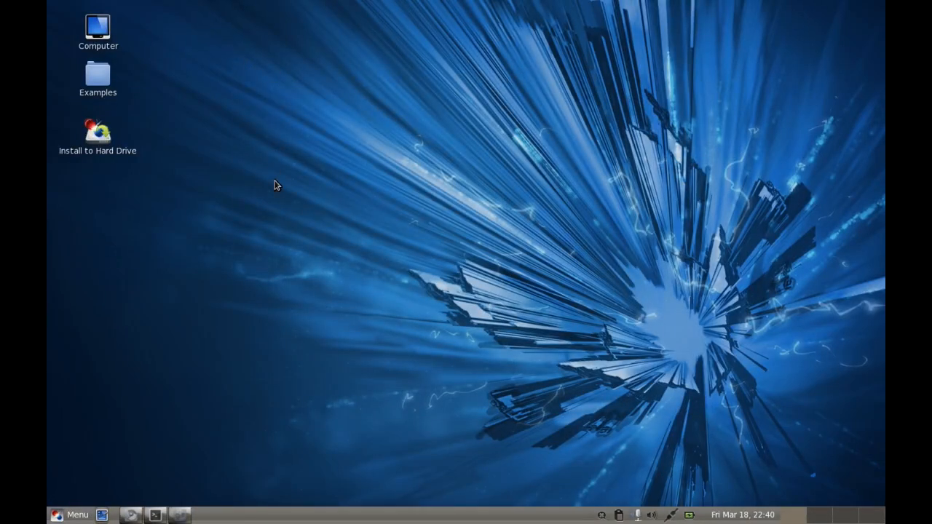
mouse_move(444, 253)
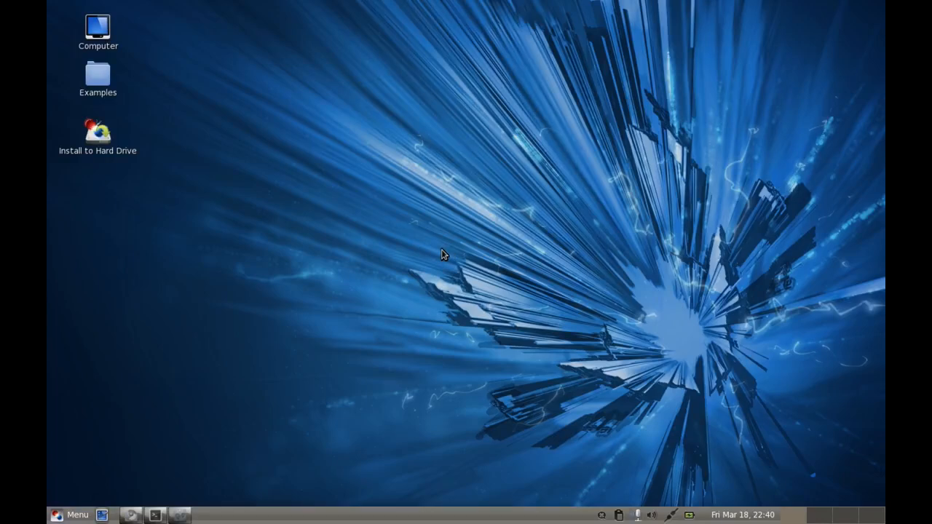
mouse_move(440, 250)
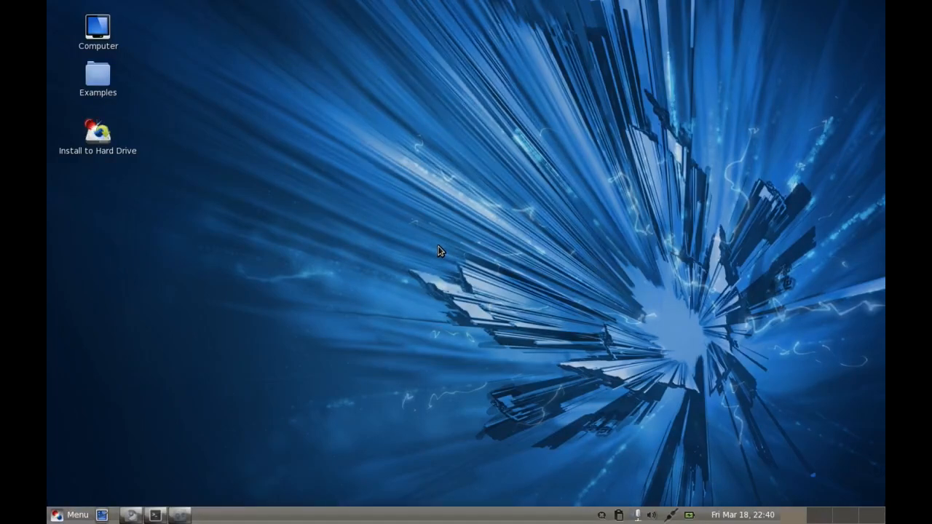
mouse_move(428, 259)
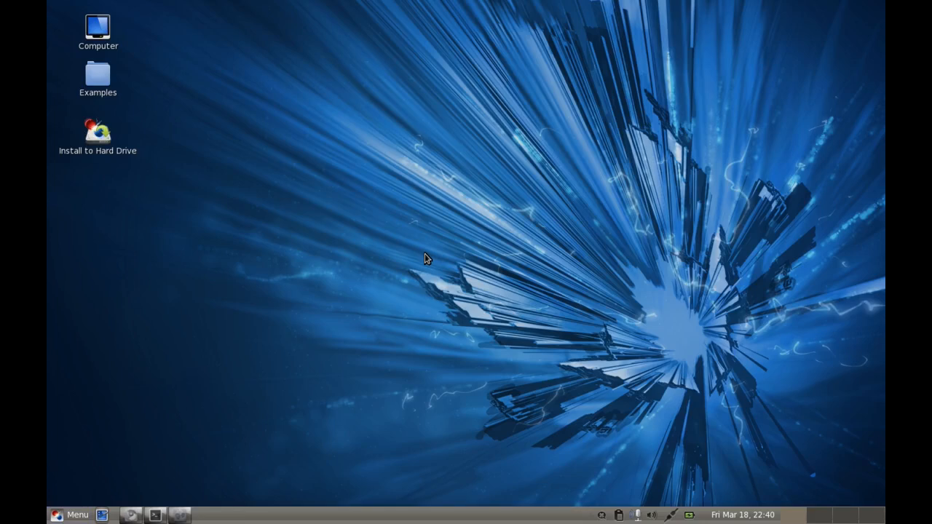
mouse_move(402, 347)
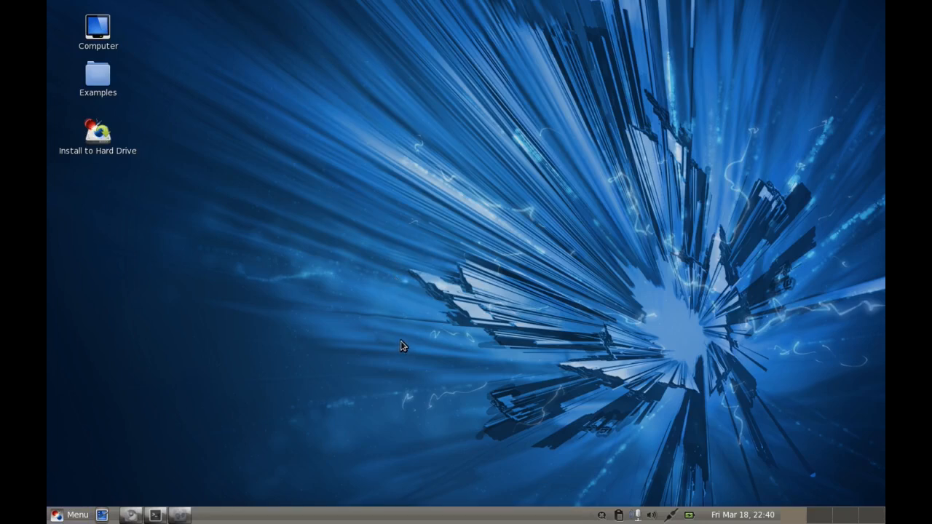
mouse_move(372, 292)
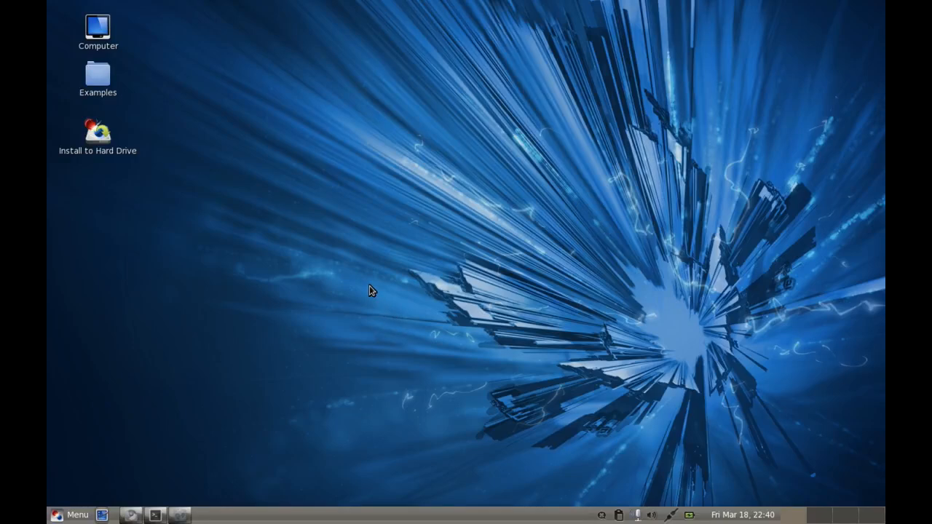
mouse_move(323, 183)
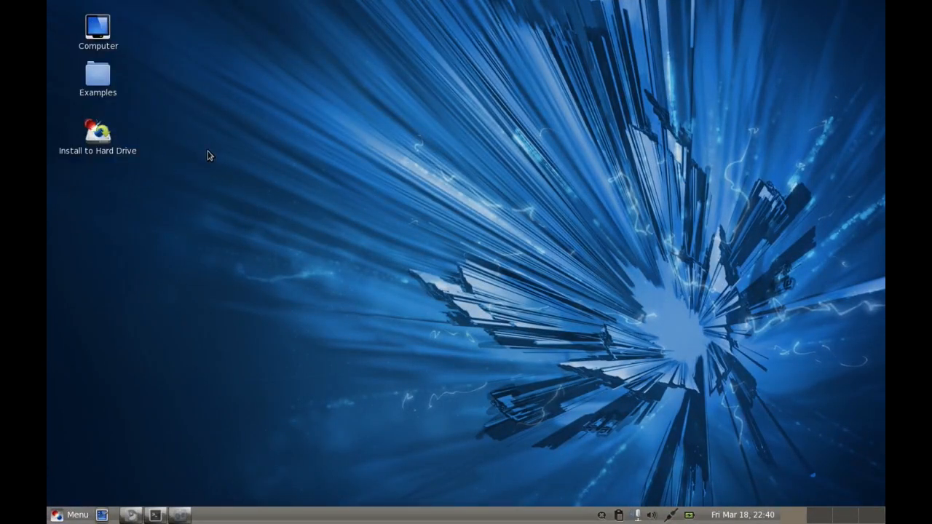
mouse_move(201, 198)
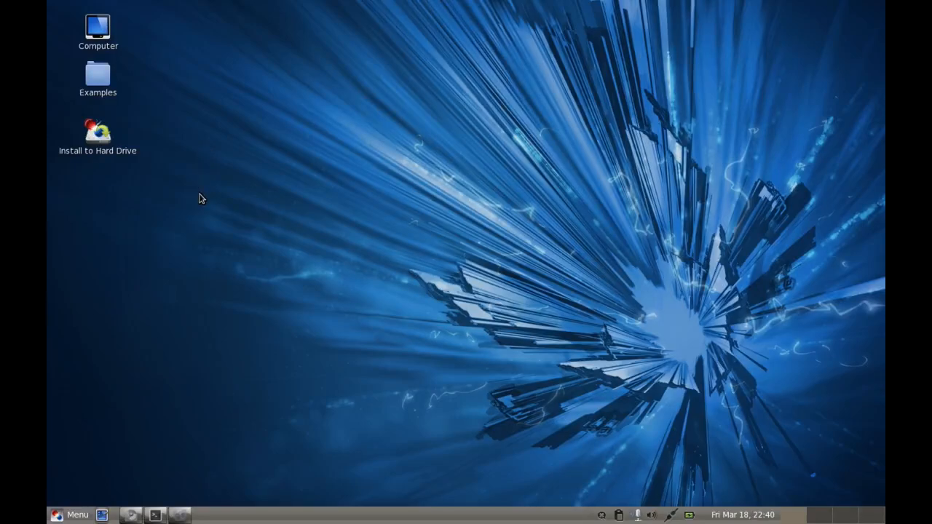
mouse_move(201, 248)
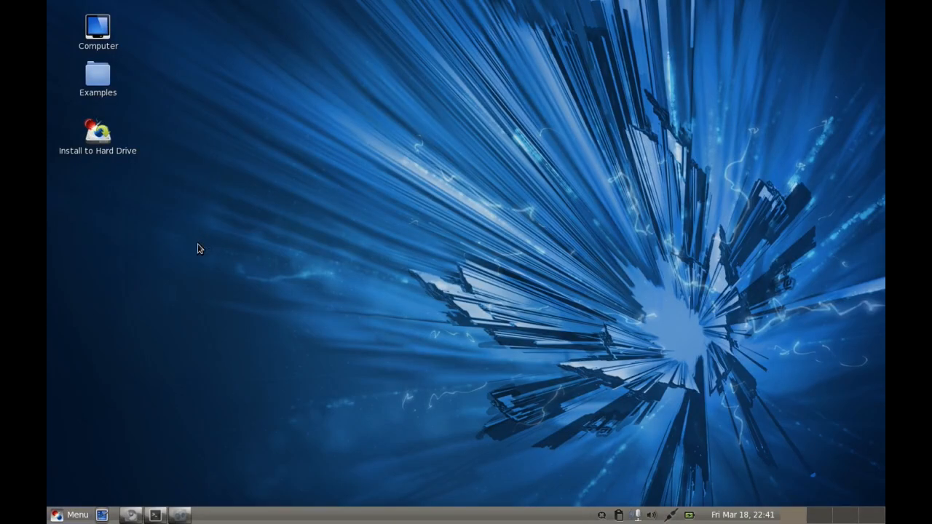
mouse_move(184, 249)
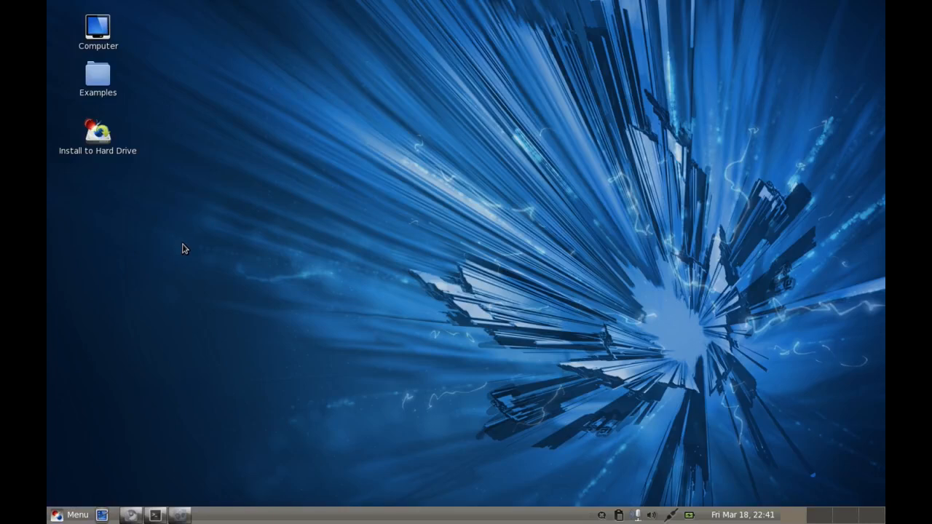
mouse_move(187, 246)
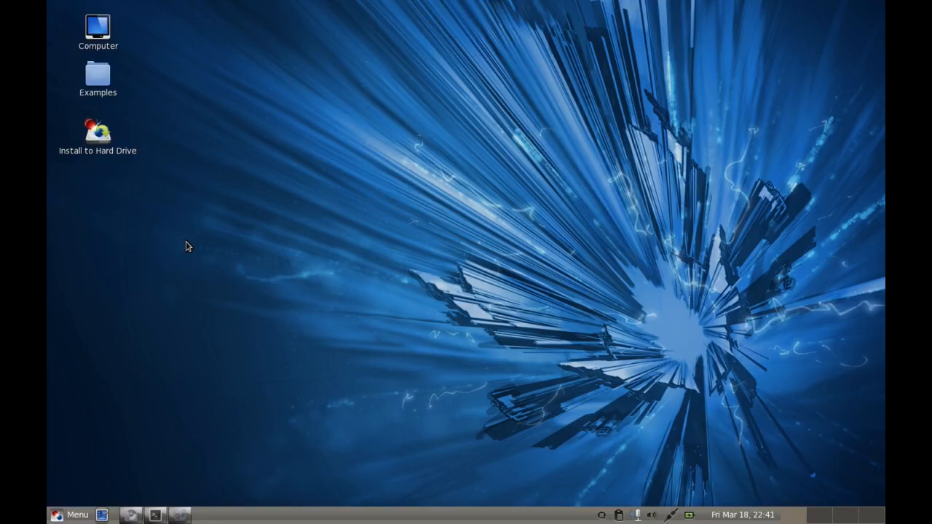
mouse_move(204, 238)
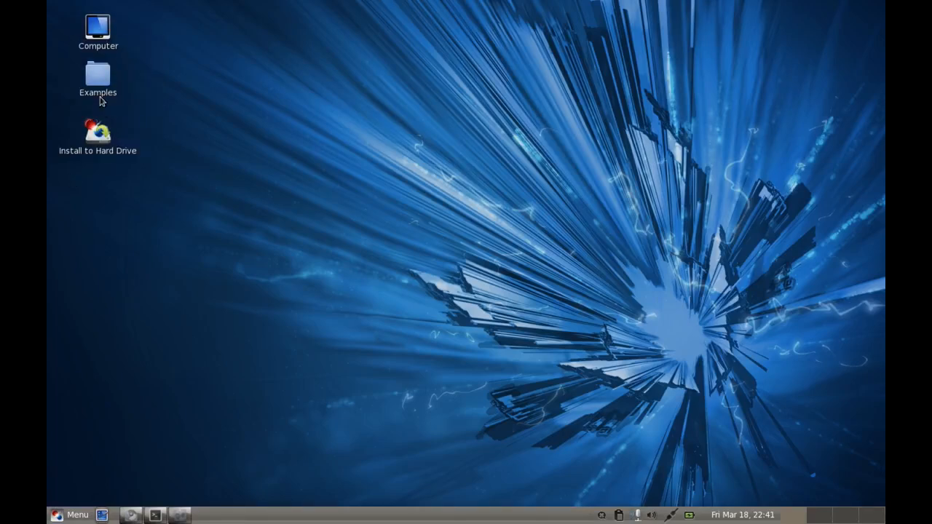
double_click(97, 74)
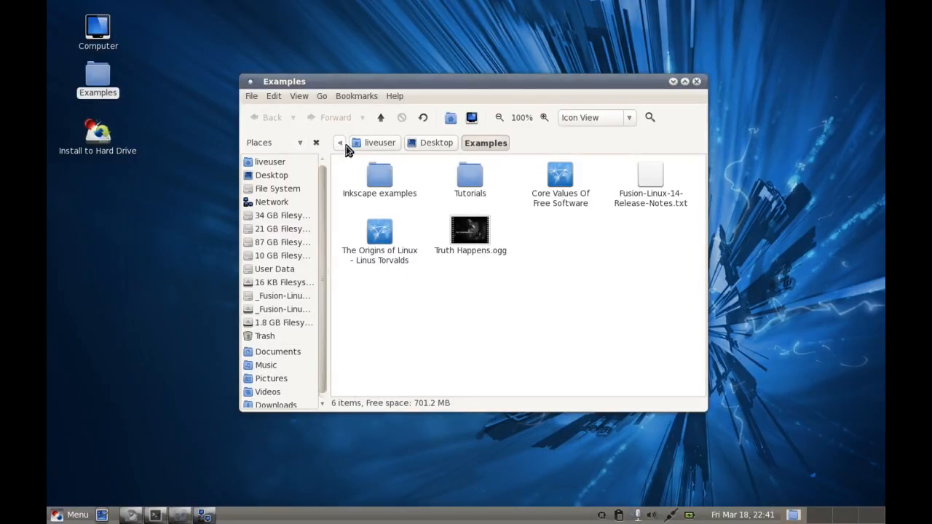
mouse_move(270, 162)
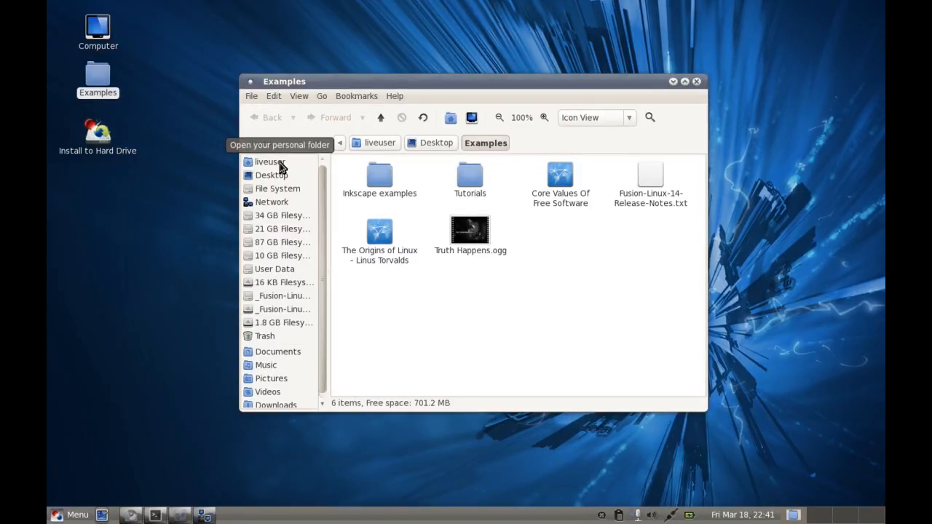
left_click(269, 162)
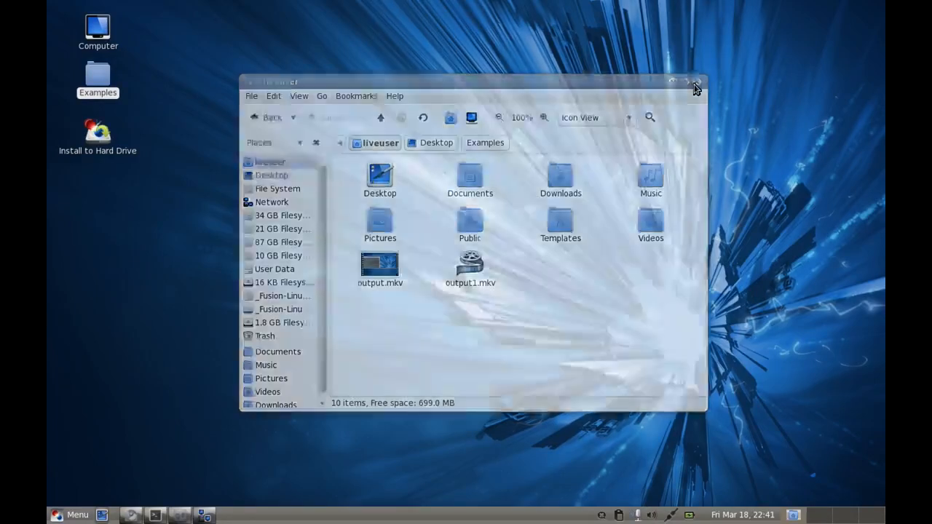
left_click(696, 82)
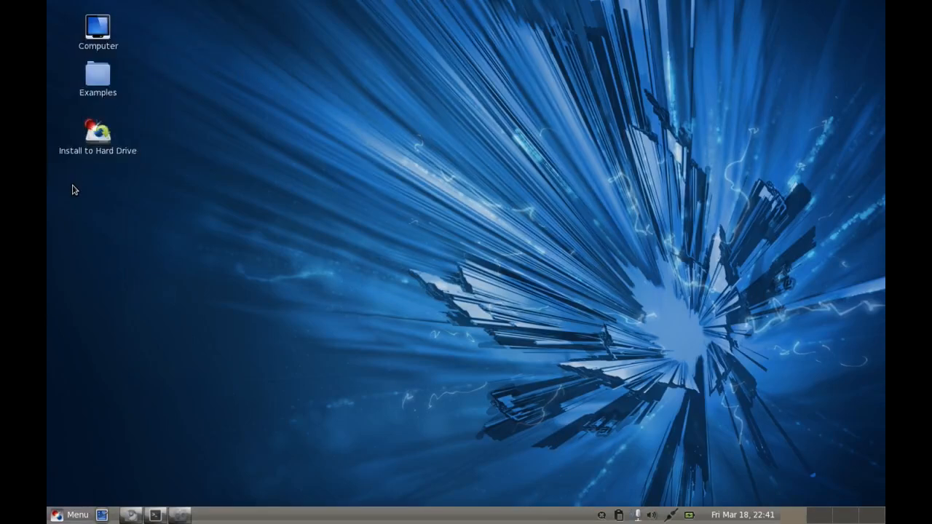
mouse_move(166, 265)
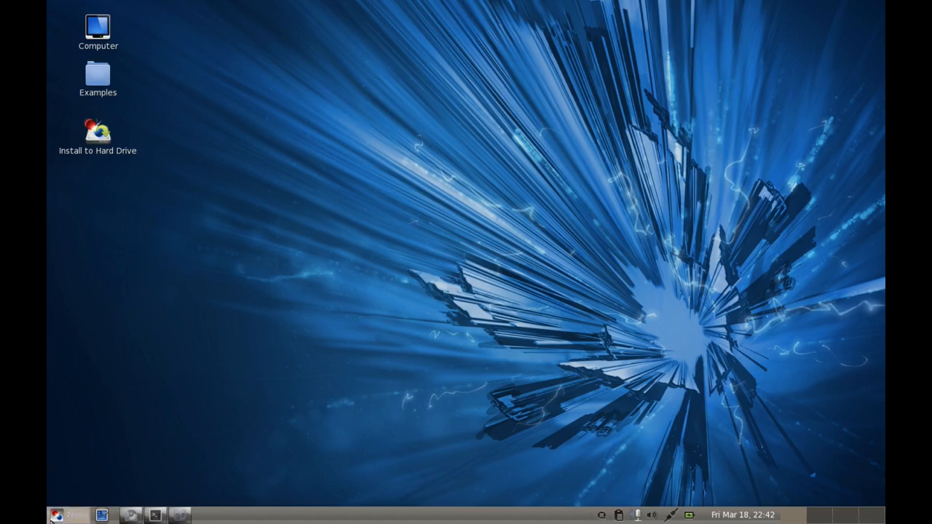
left_click(56, 515)
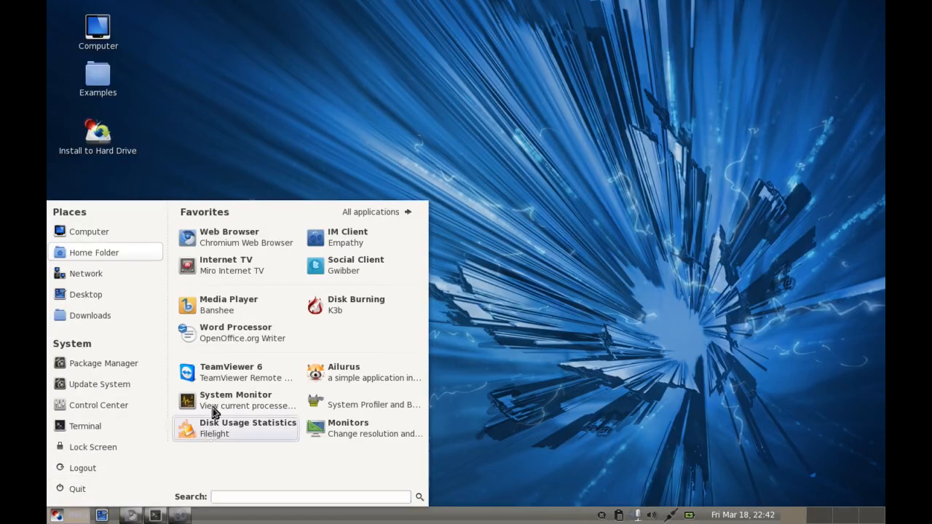
mouse_move(356, 304)
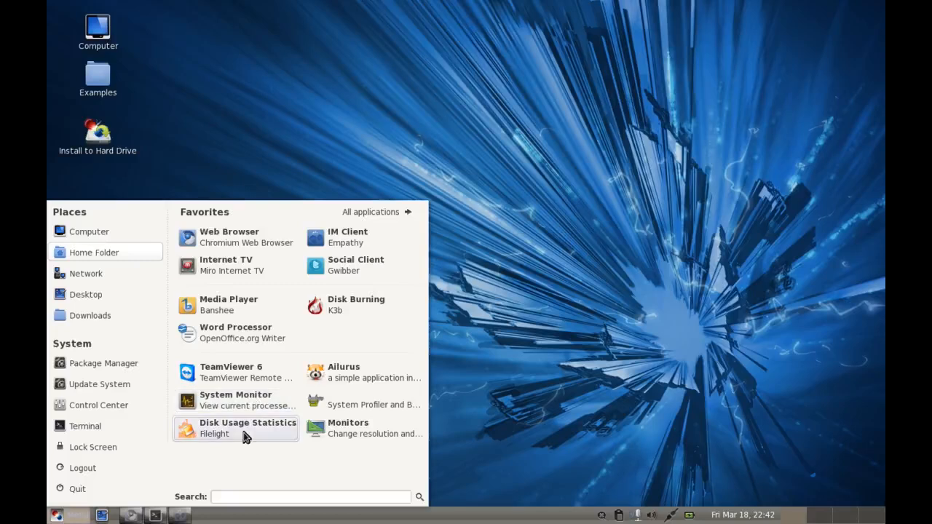
mouse_move(265, 466)
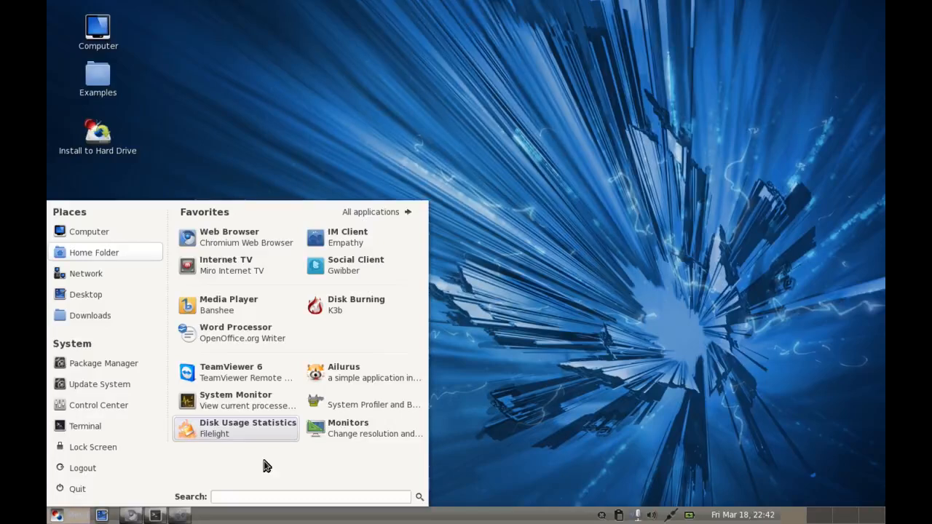
mouse_move(180, 487)
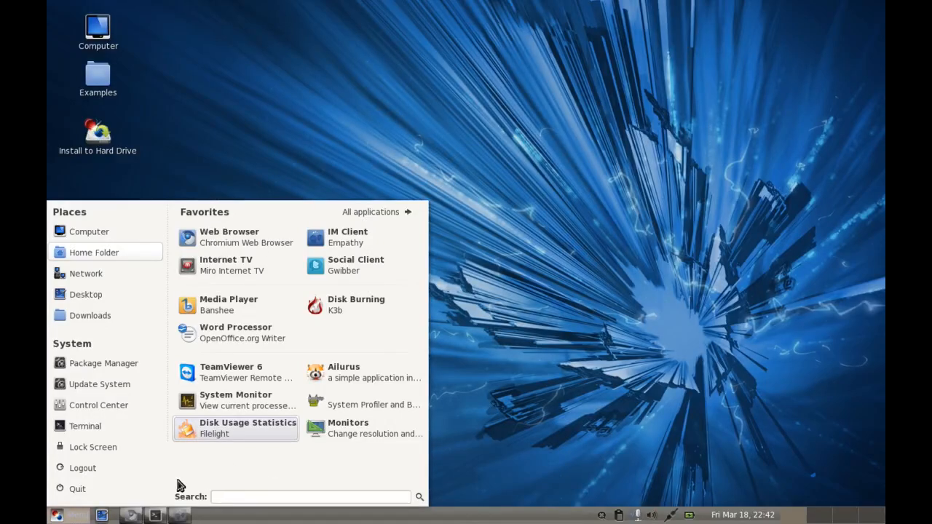
left_click(68, 516)
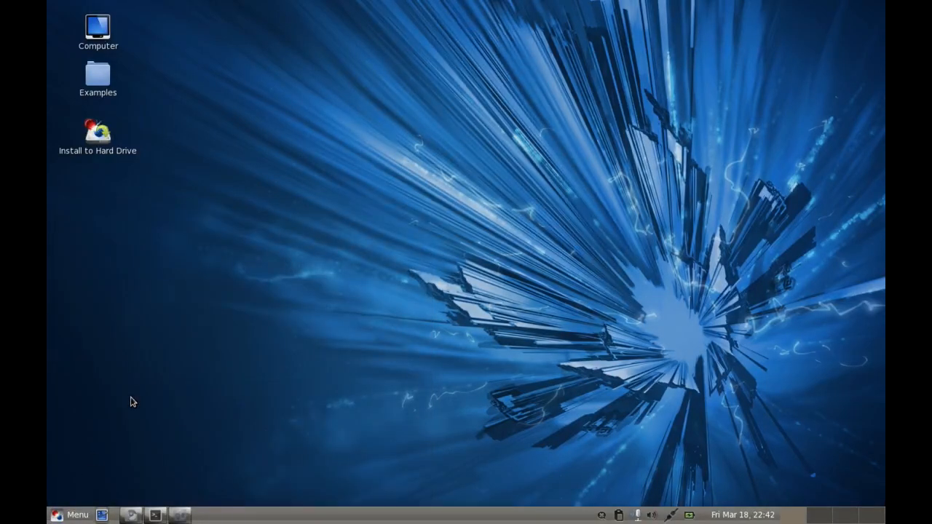